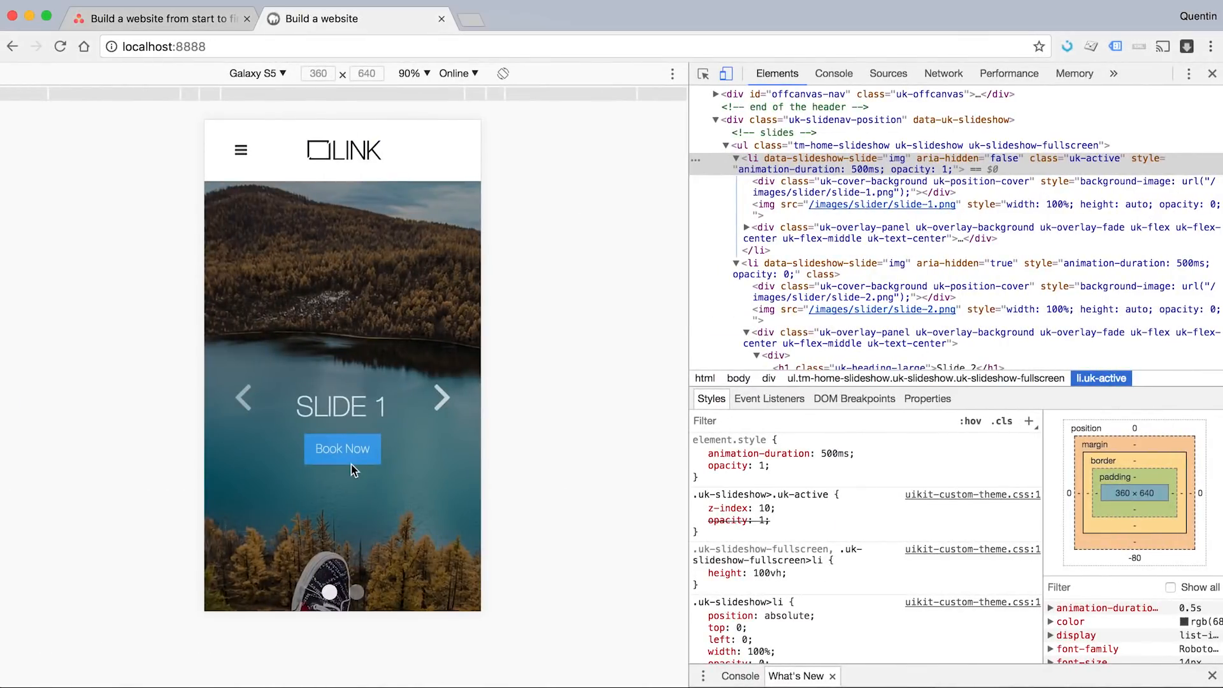
pyautogui.moveTo(414, 439)
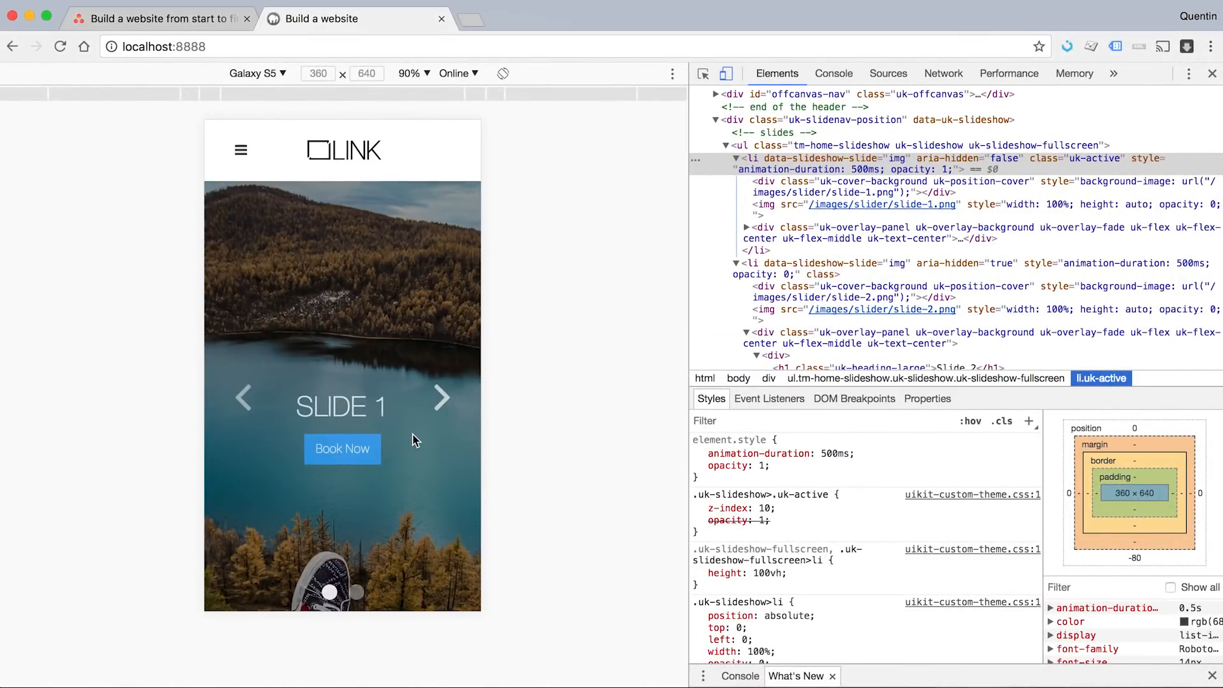
# Step: In footer.inc.php, change both footer columns' uk-width-1-2 classes to uk-width-medium-1-2
pyautogui.scroll(-3)
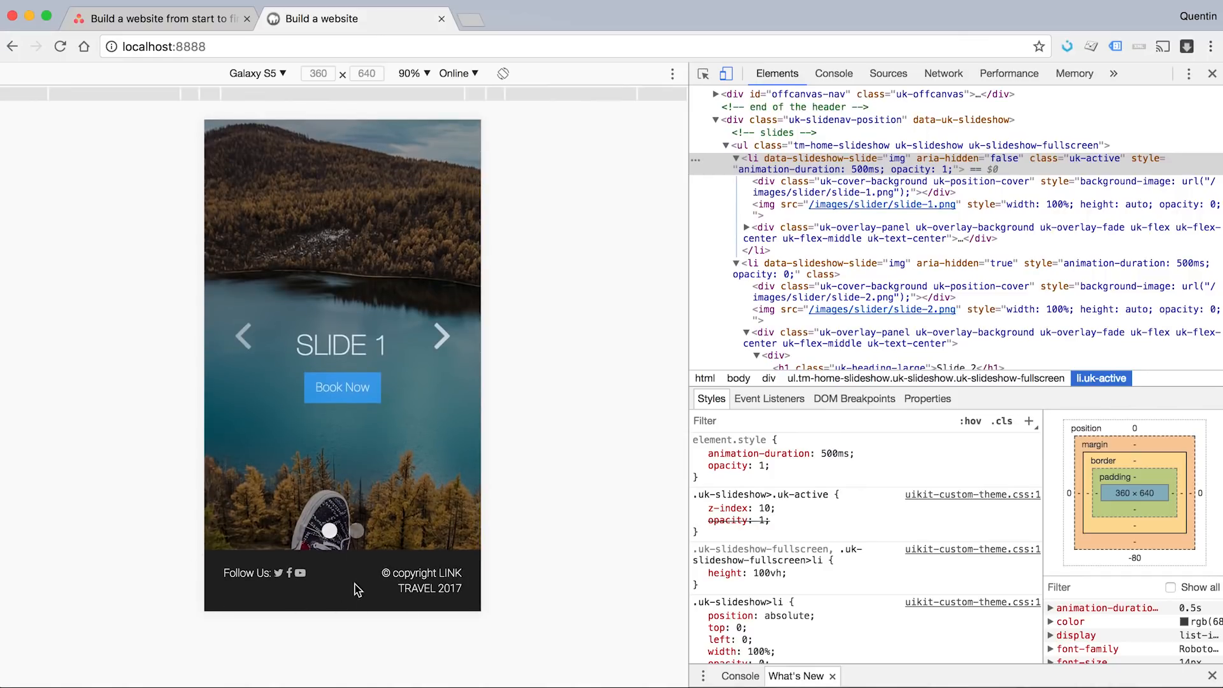
pyautogui.moveTo(522, 632)
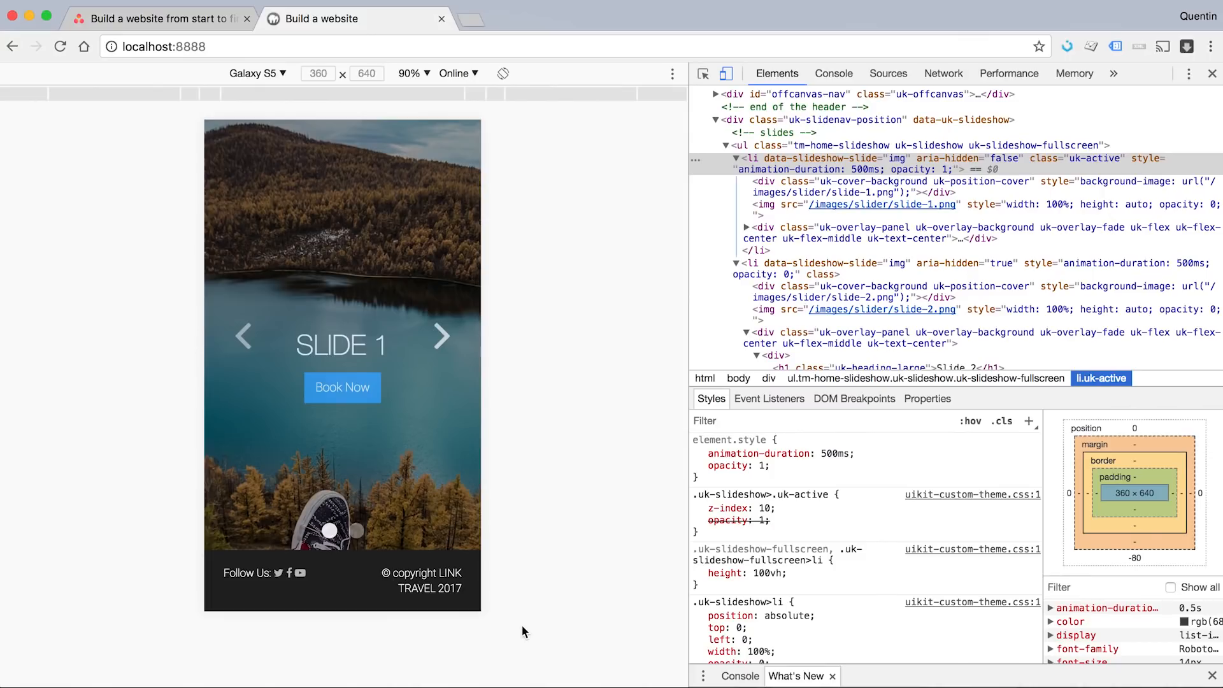
pyautogui.moveTo(459, 610)
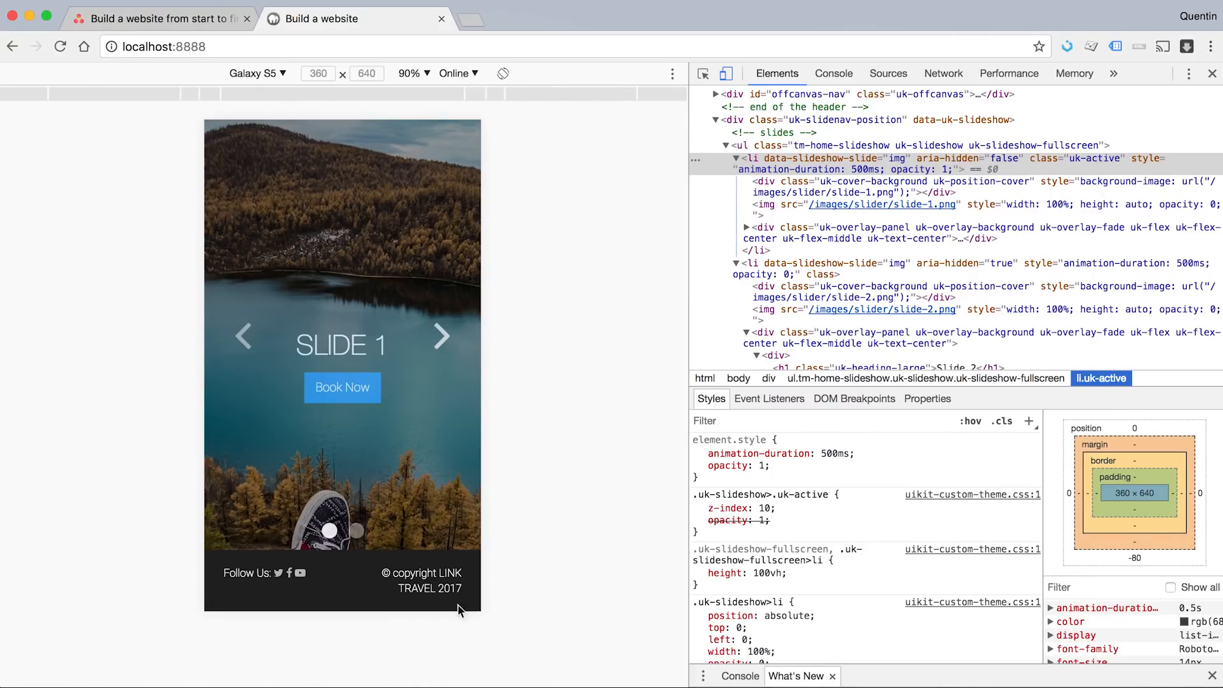
pyautogui.moveTo(349, 597)
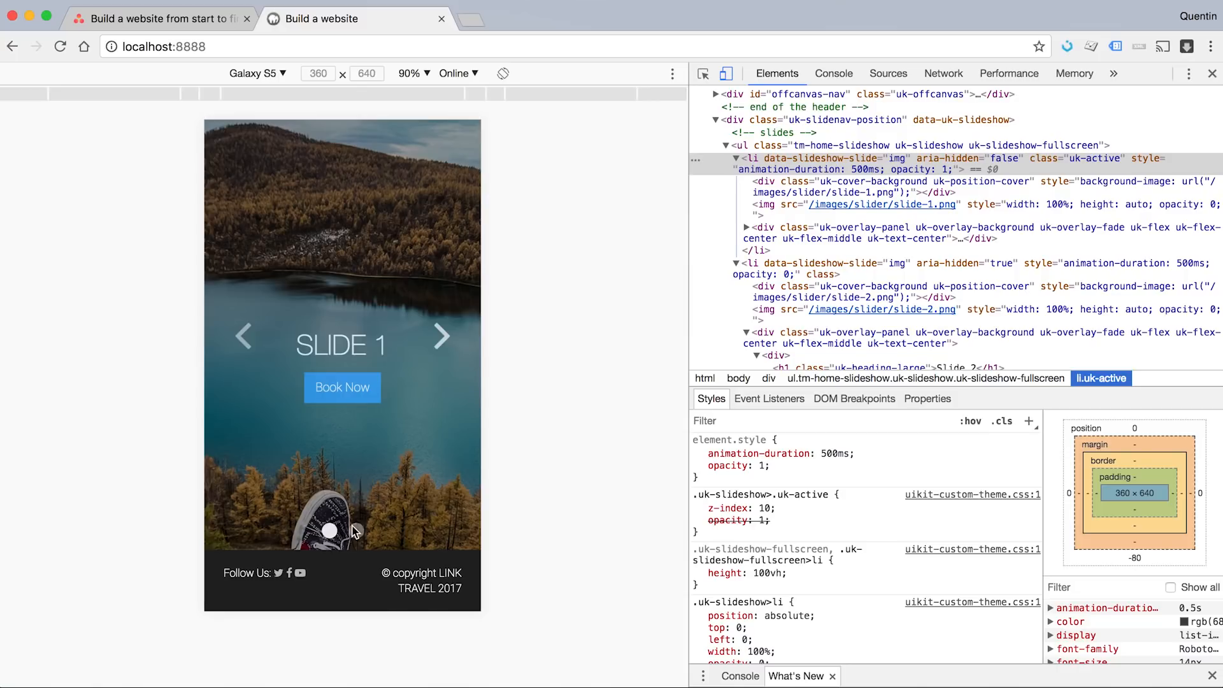
pyautogui.moveTo(427, 458)
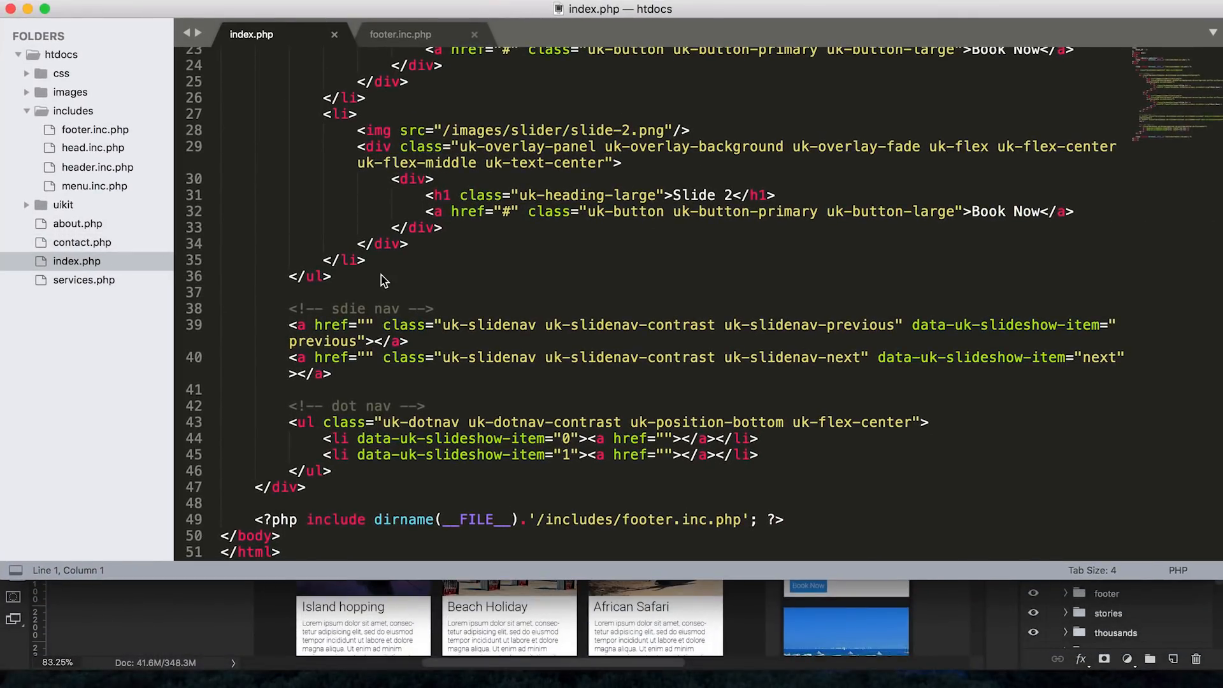
pyautogui.moveTo(218, 195)
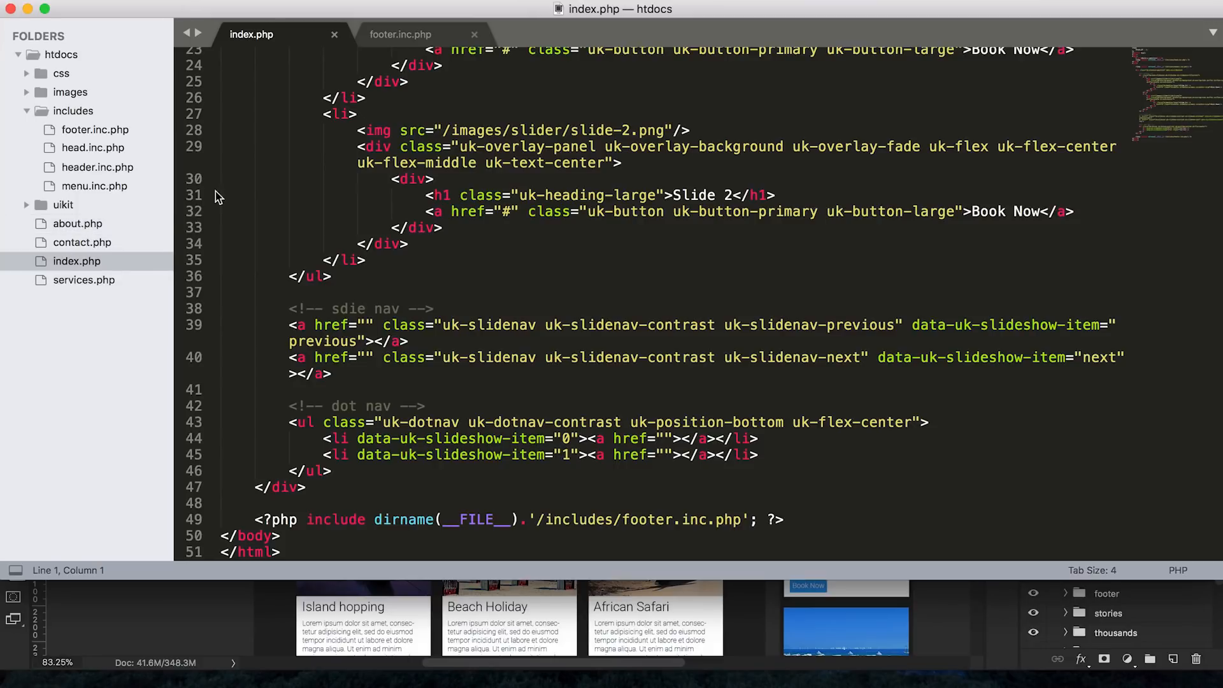
pyautogui.click(400, 35)
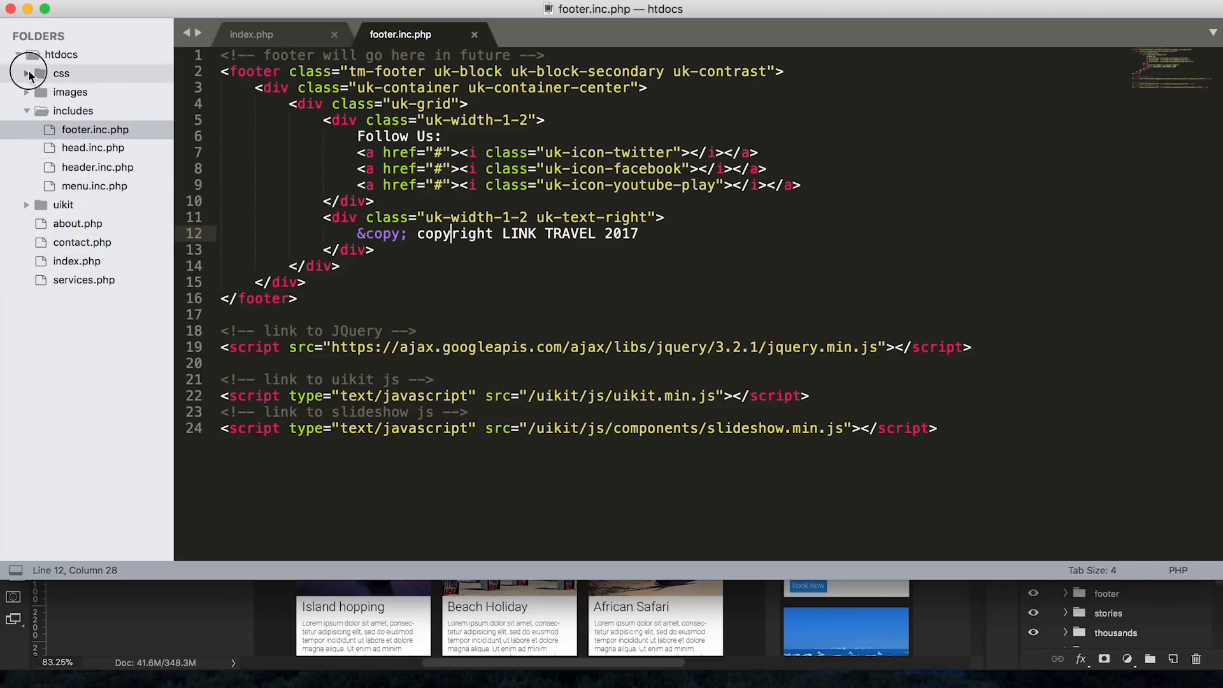
pyautogui.click(88, 91)
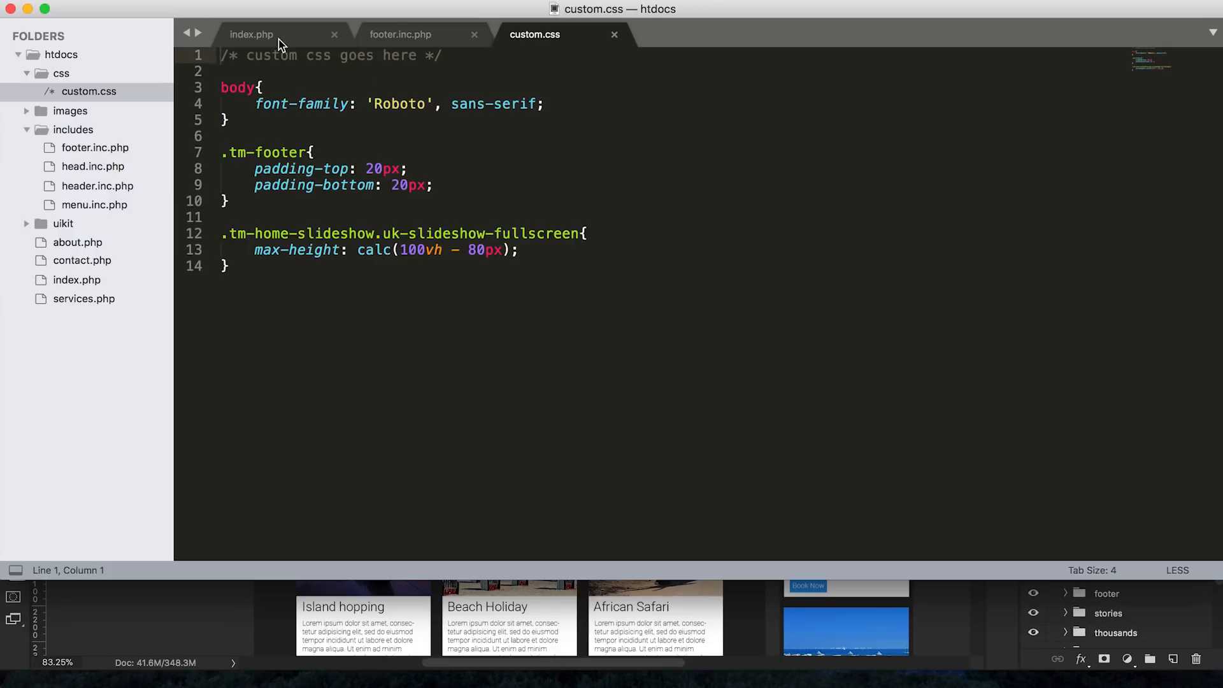
pyautogui.click(400, 34)
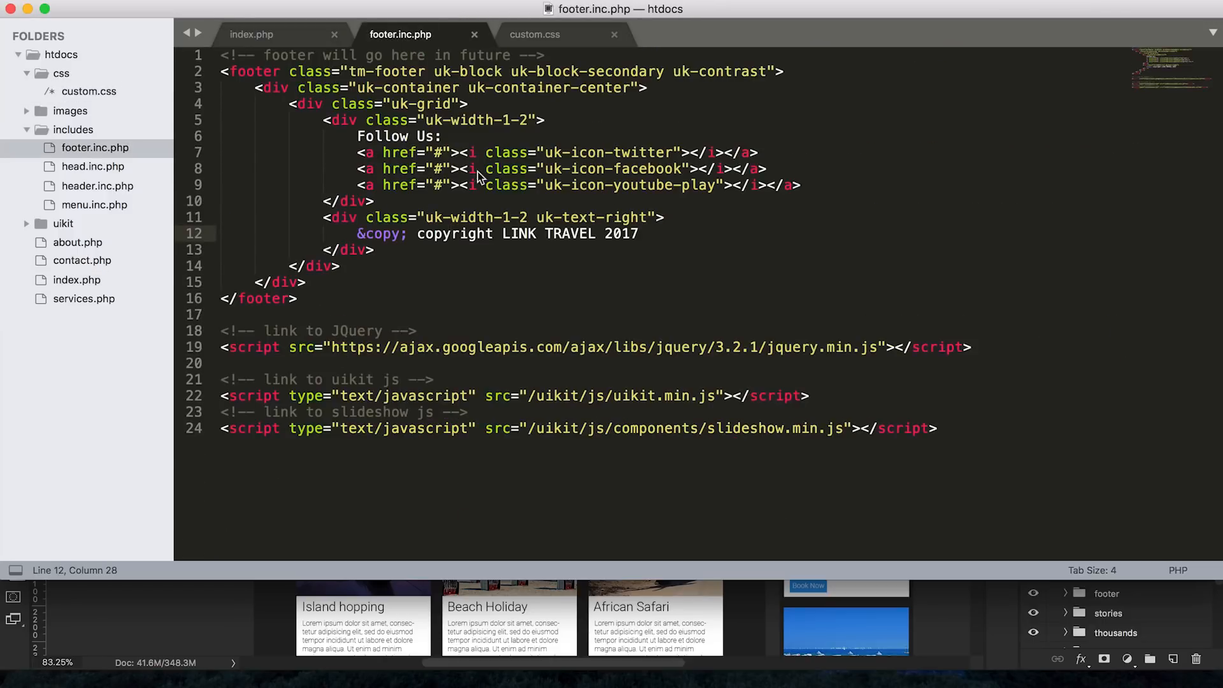
pyautogui.moveTo(528, 300)
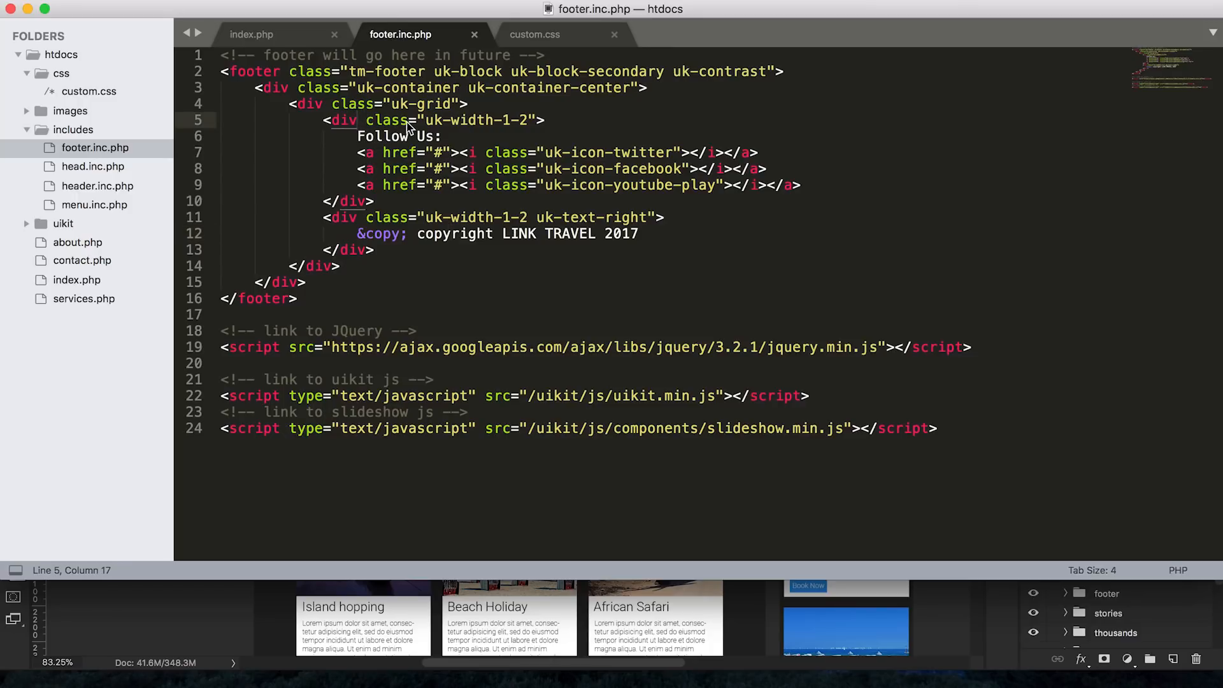
pyautogui.click(476, 120)
pyautogui.write('medium-')
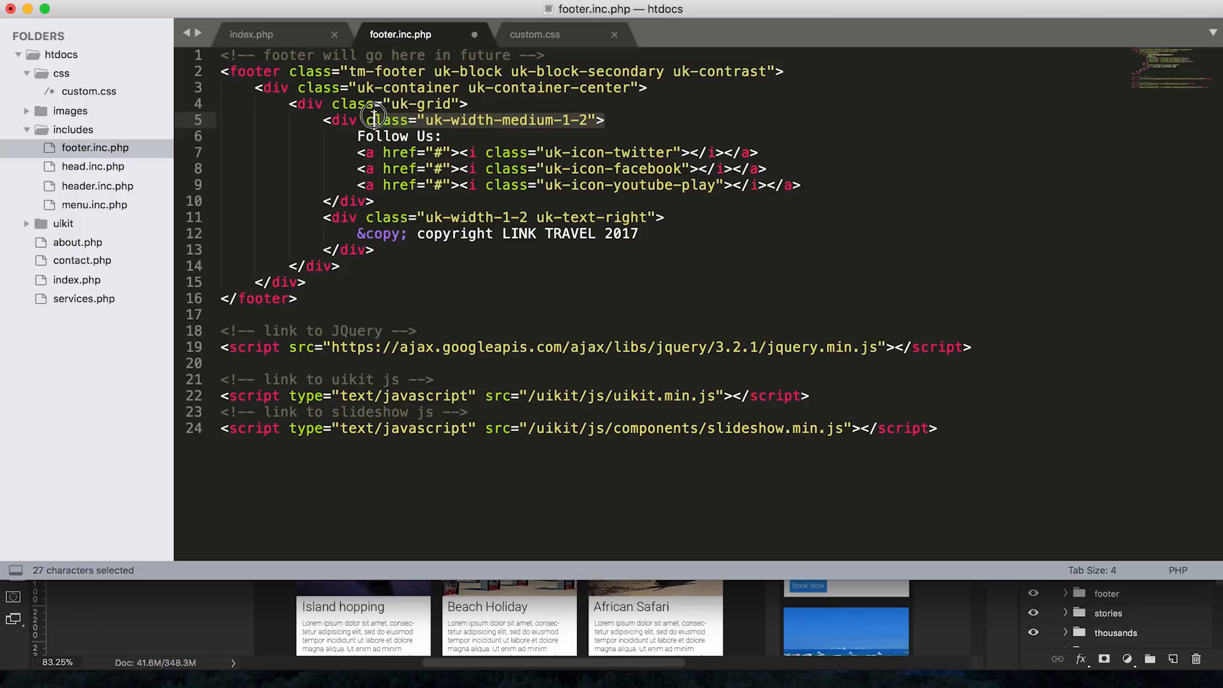
pyautogui.click(445, 135)
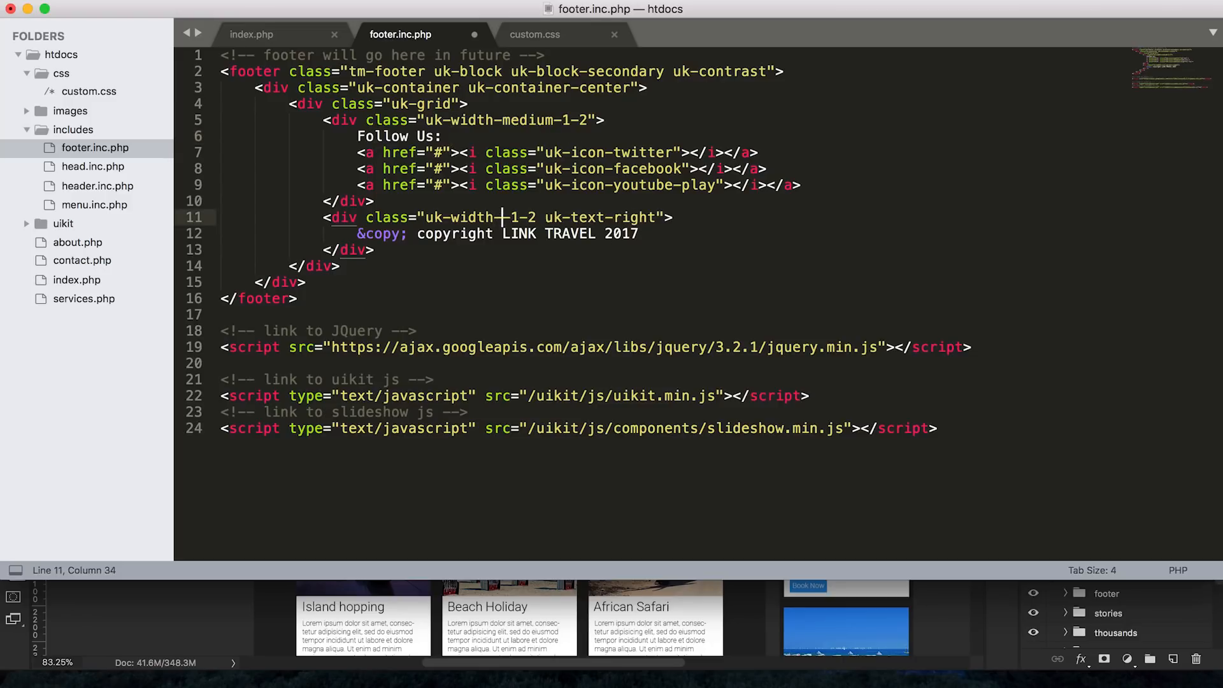
pyautogui.write('med')
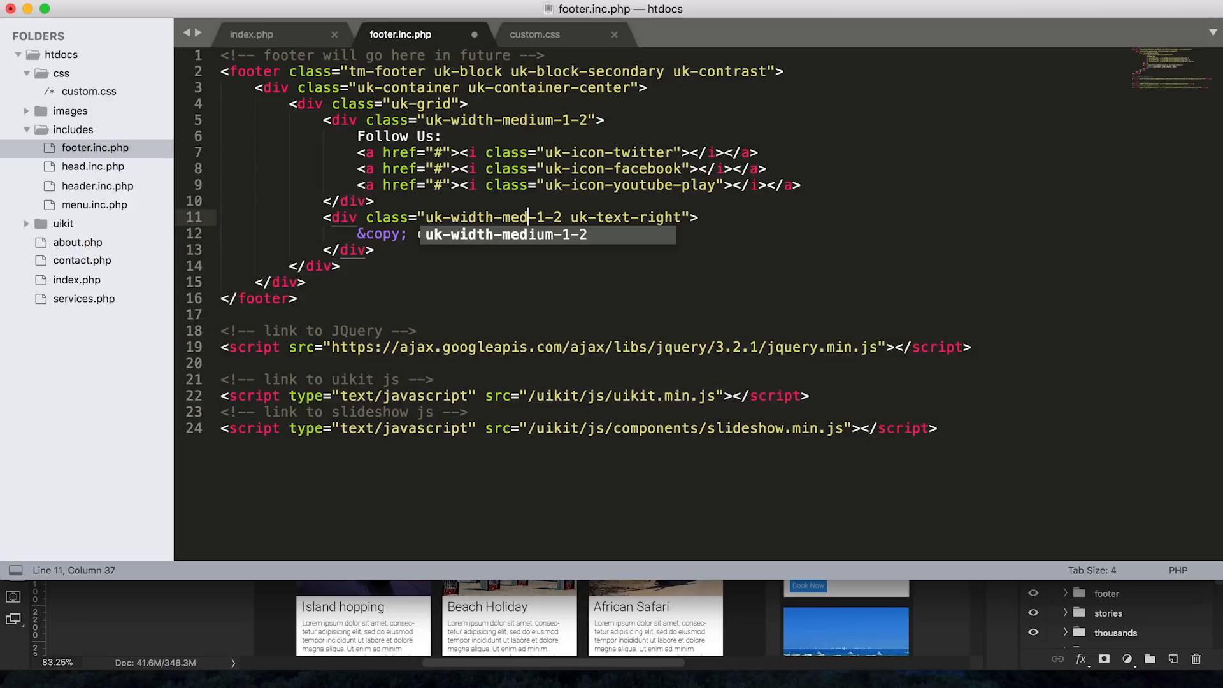
pyautogui.write('copyright LINK TRAVEL 2017')
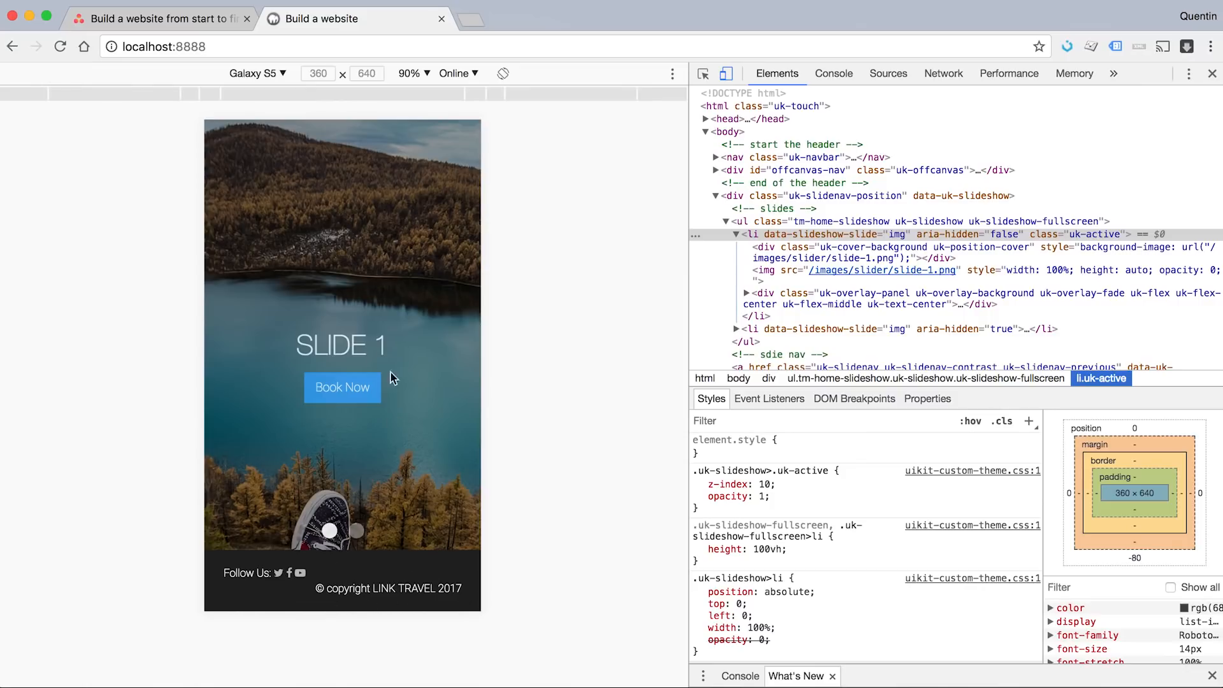
# Step: Check the footer at desktop width, then inspect the slide heading to restore device mode
pyautogui.click(1211, 72)
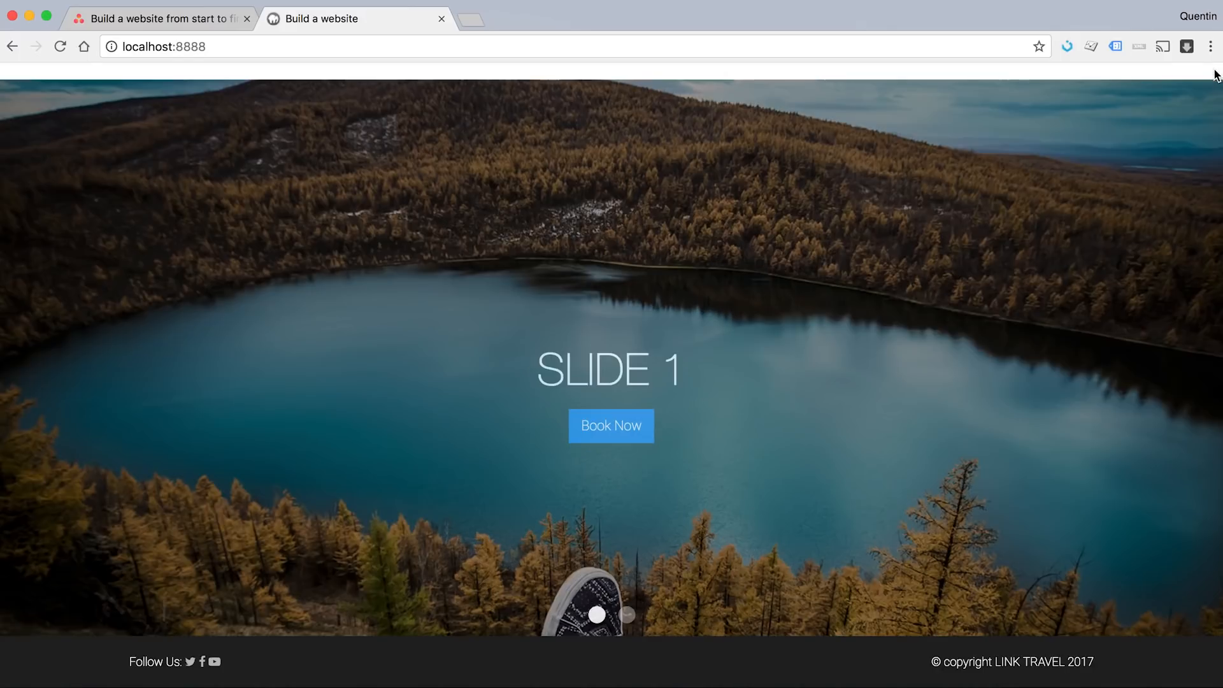
pyautogui.moveTo(742, 389)
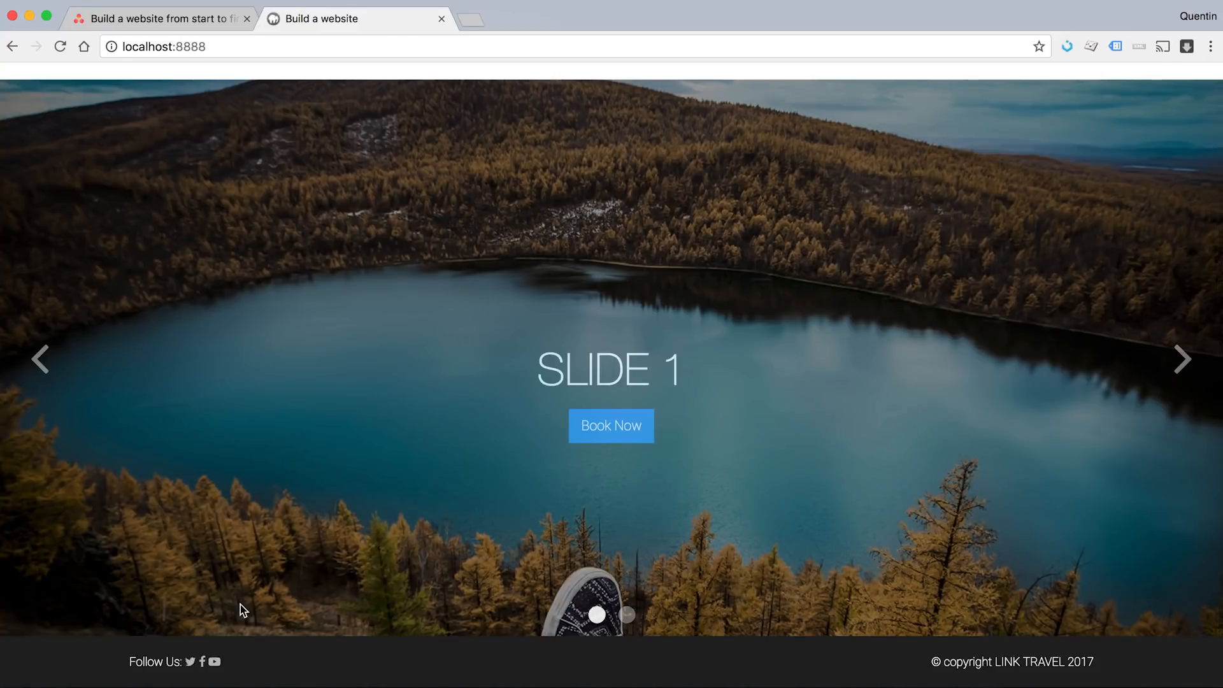
pyautogui.moveTo(168, 648)
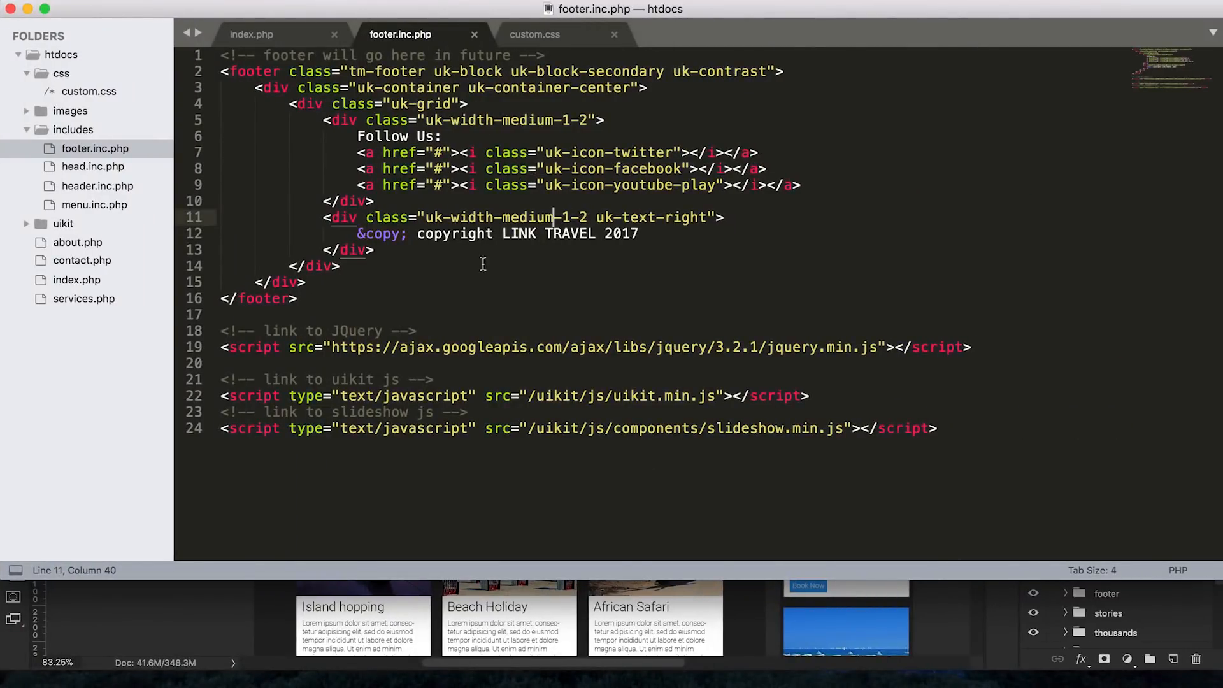
pyautogui.moveTo(551, 201)
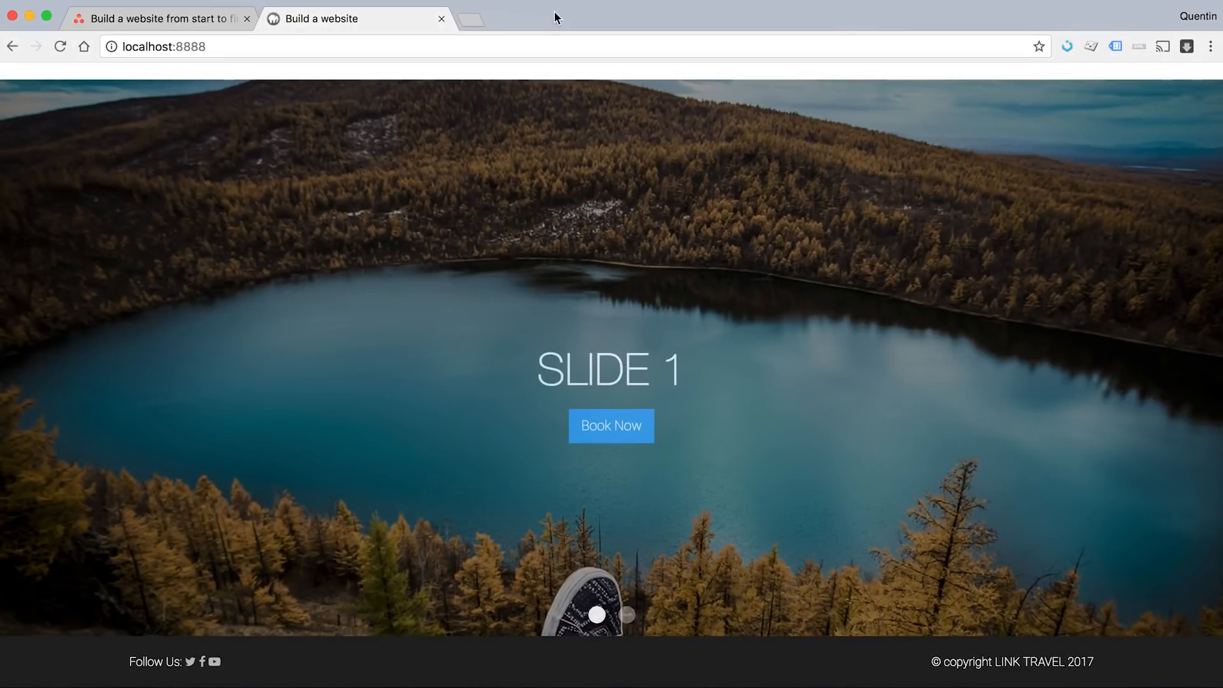
pyautogui.rightClick(667, 371)
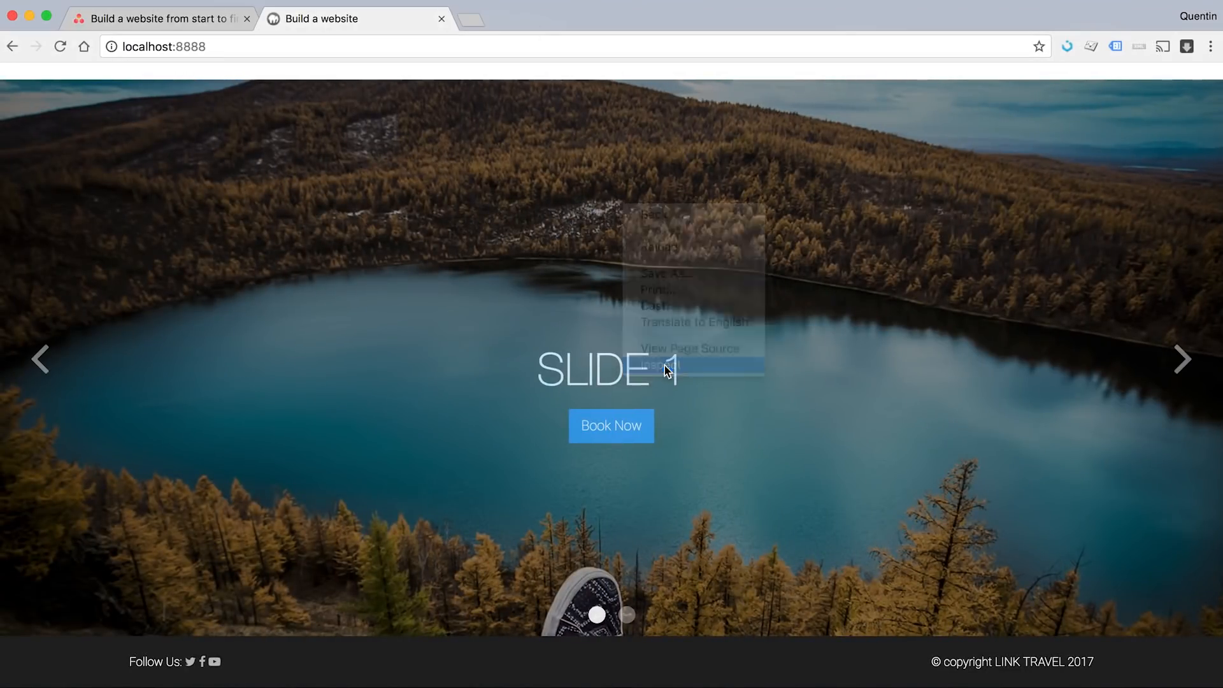
pyautogui.click(664, 367)
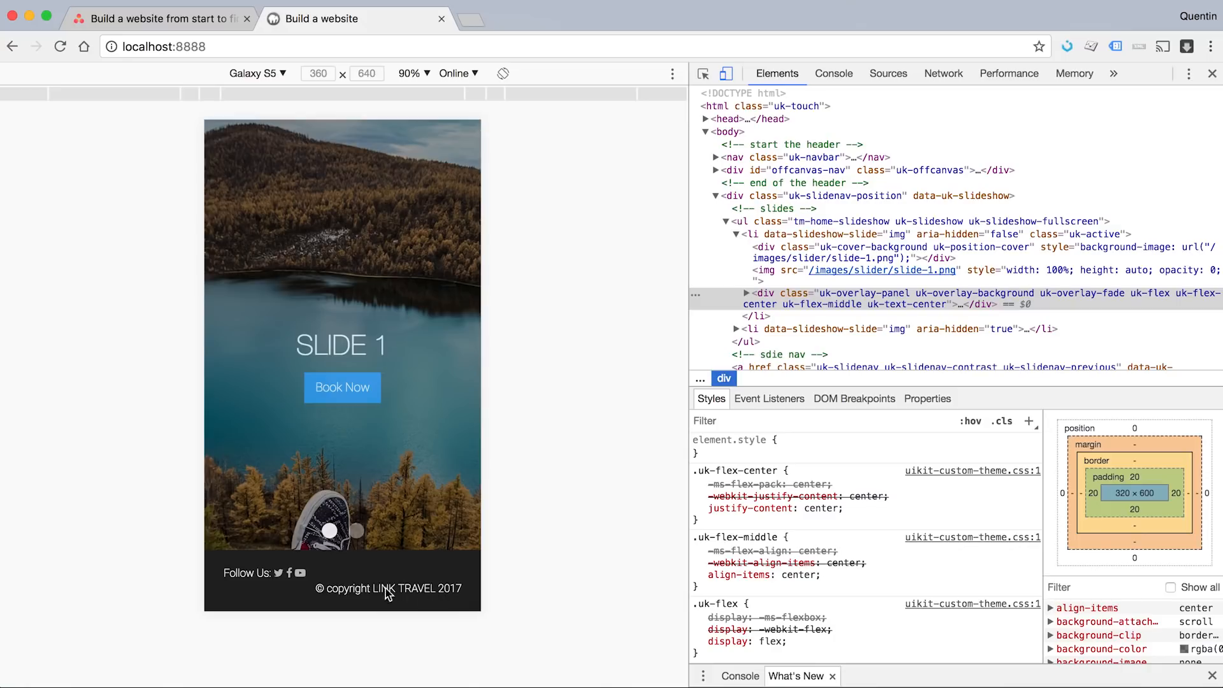
pyautogui.moveTo(284, 580)
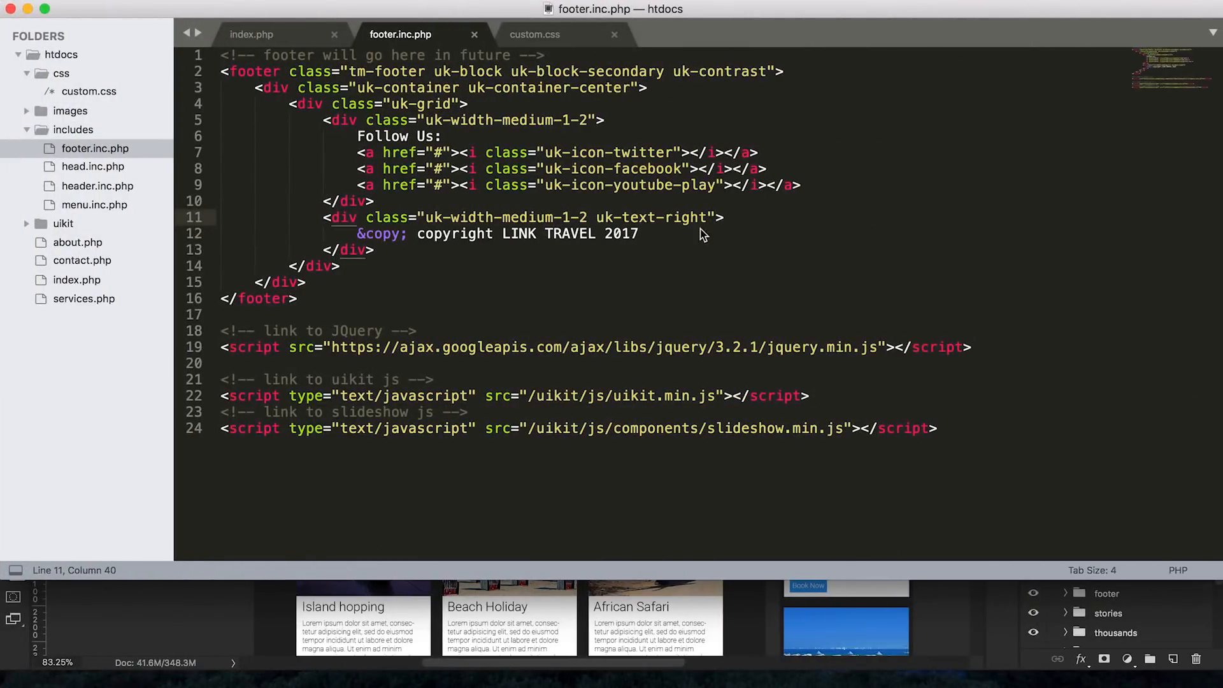
# Step: Add uk-text-center-small to the uk-width-medium-1-2 uk-text-right copyright div on line 11
pyautogui.write('u')
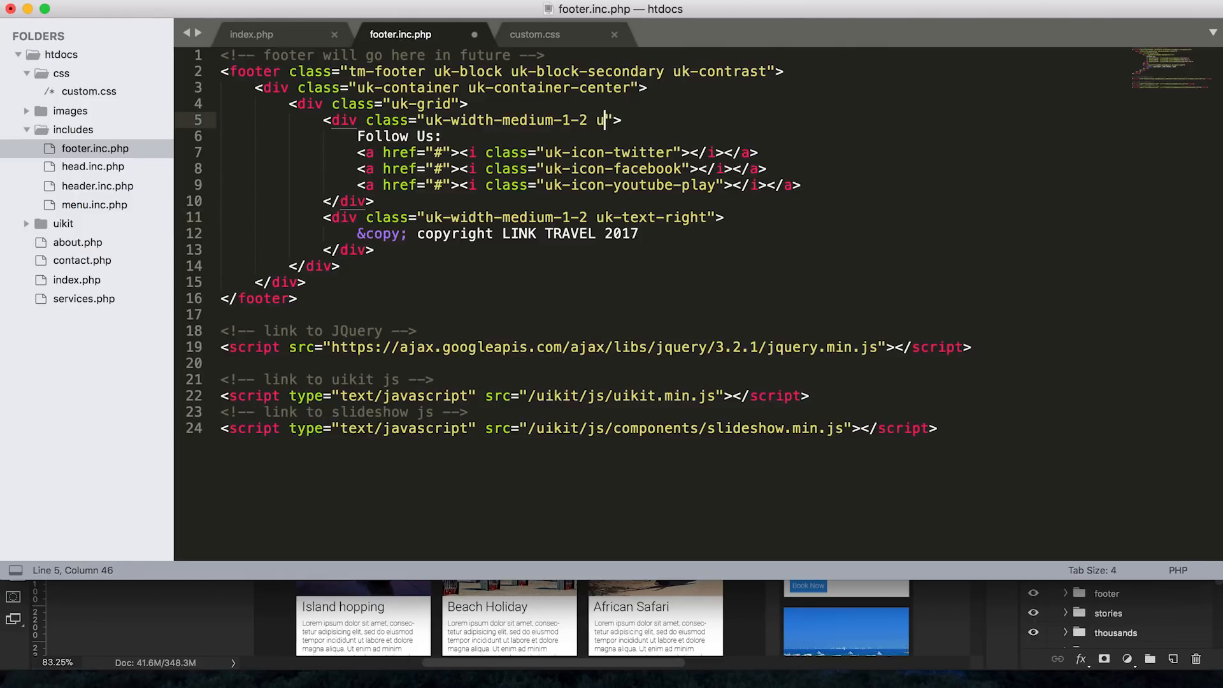
pyautogui.write('-text')
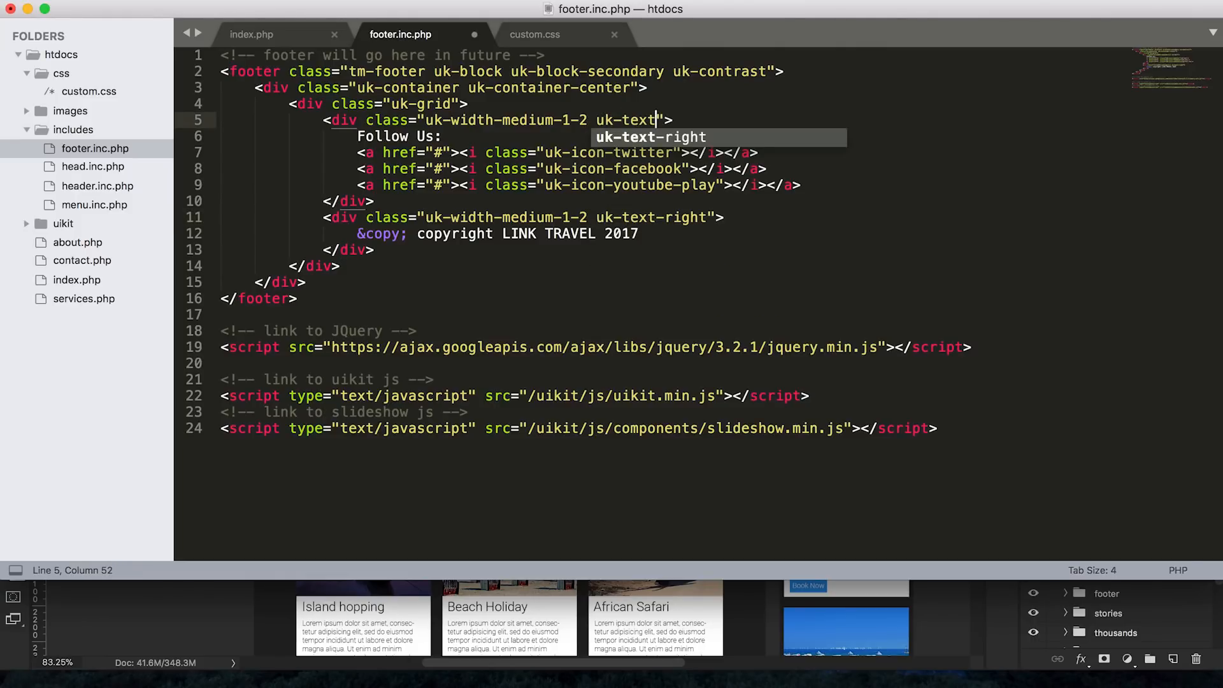
pyautogui.write('center')
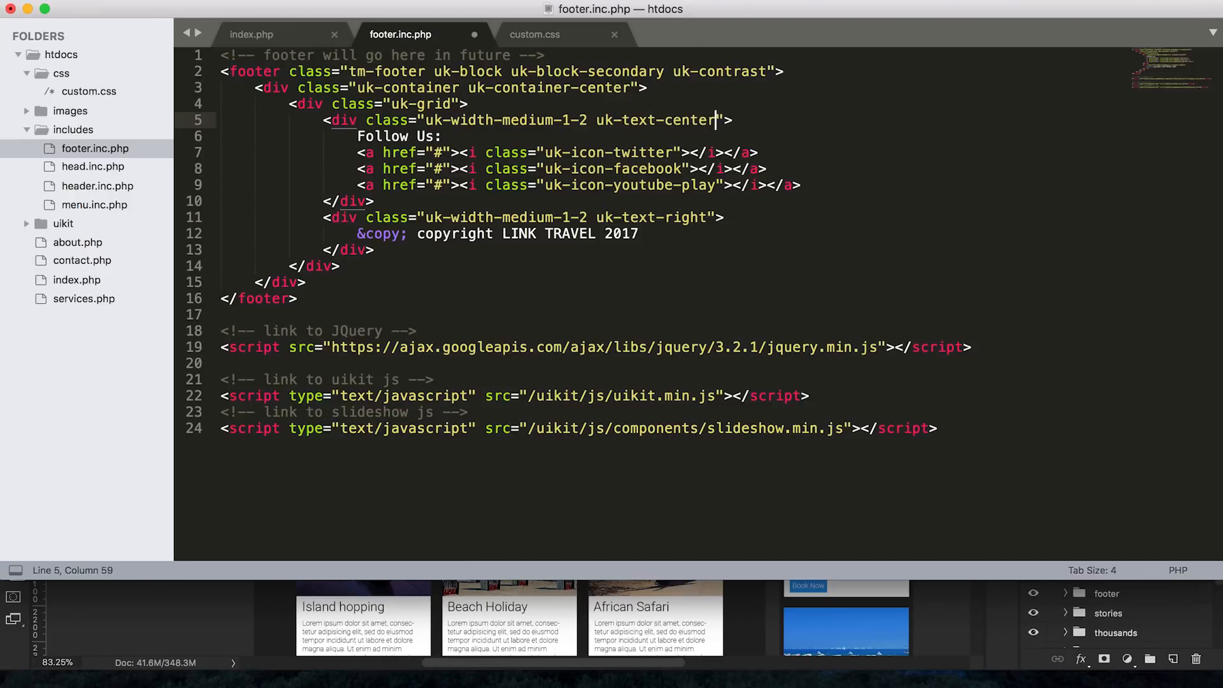
pyautogui.write('-small')
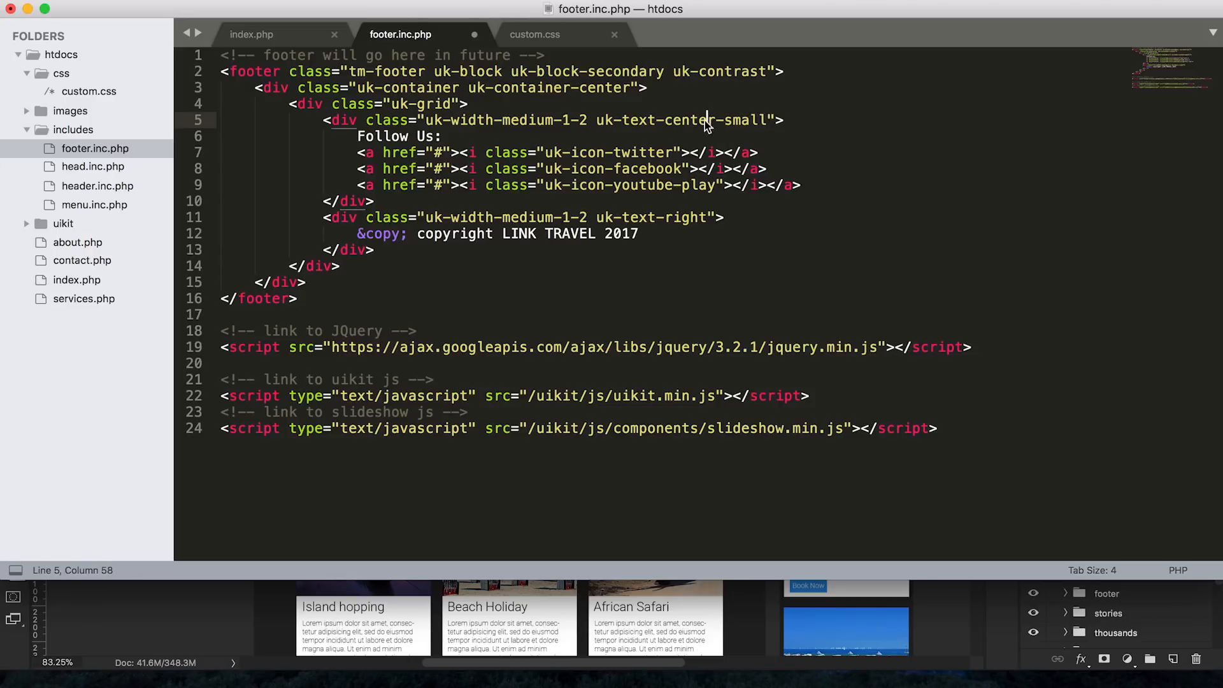
pyautogui.moveTo(595, 119); pyautogui.dragTo(761, 119)
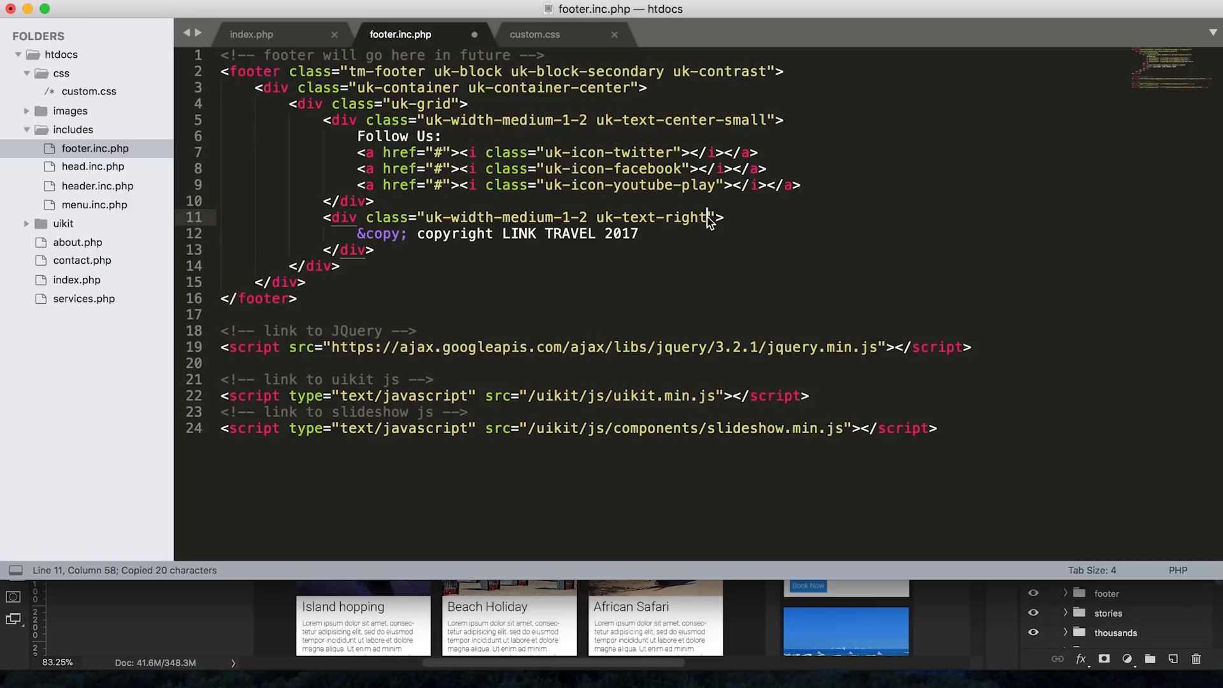
pyautogui.write('uk-text-center-small')
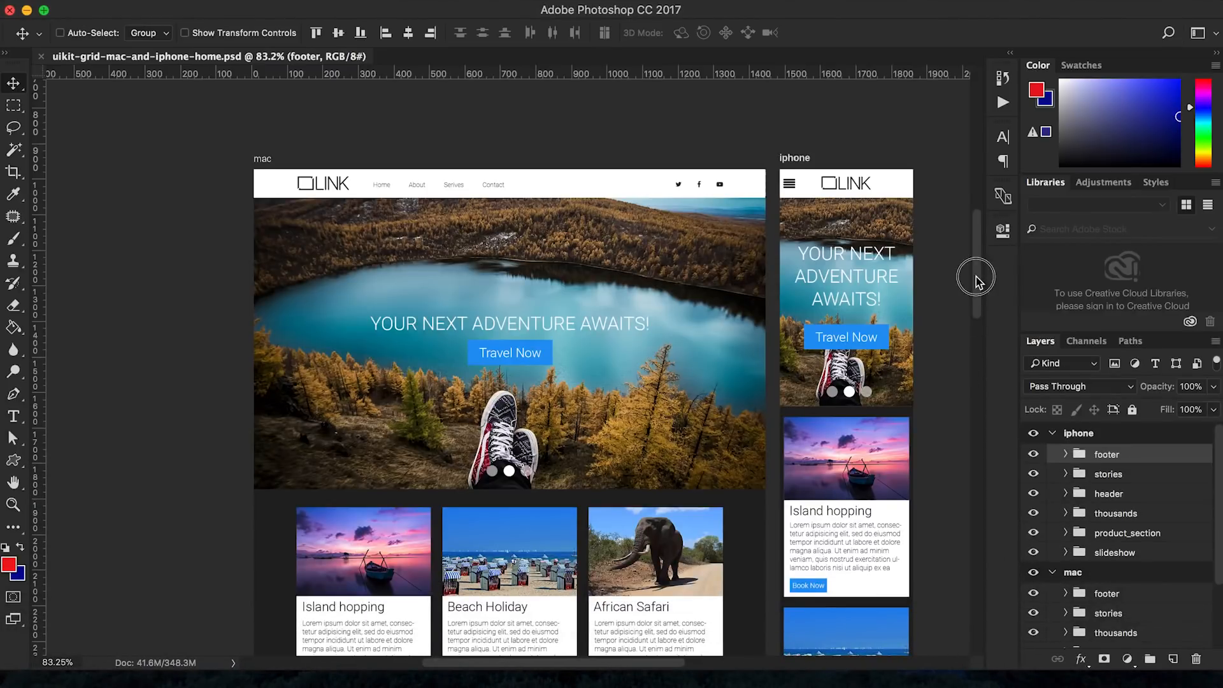
# Step: Scroll down the Photoshop artboards to the iPhone footer with Follow Us and copyright
pyautogui.scroll(-3)
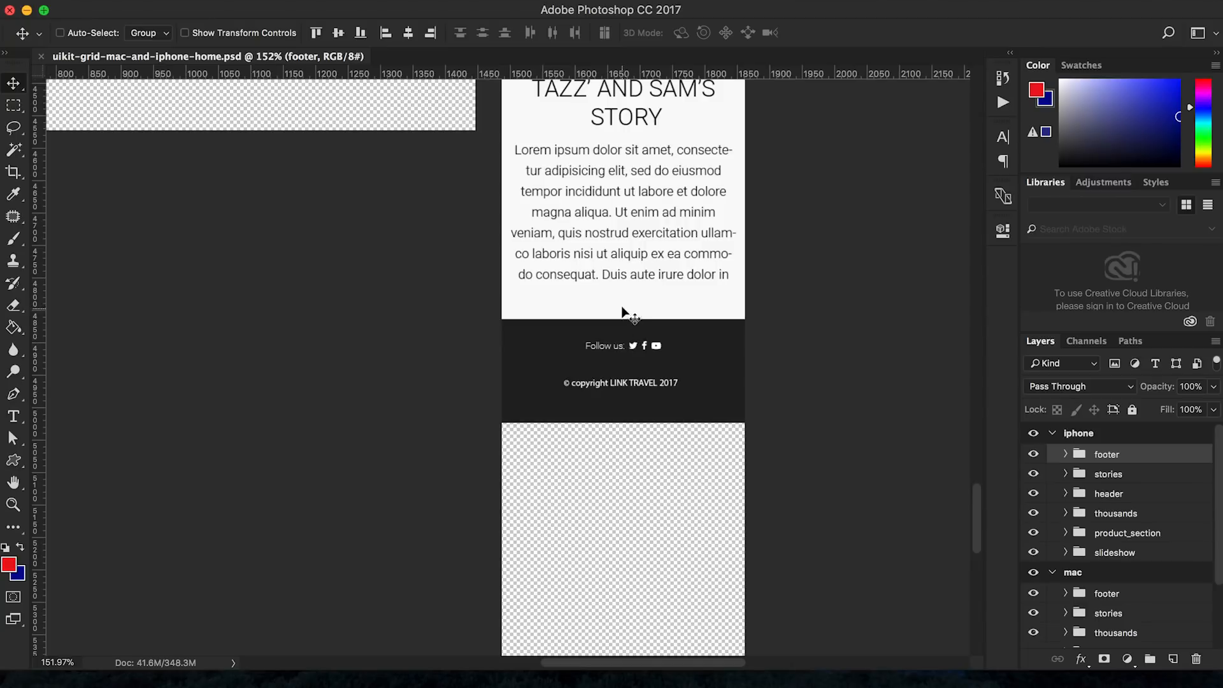
pyautogui.moveTo(632, 414)
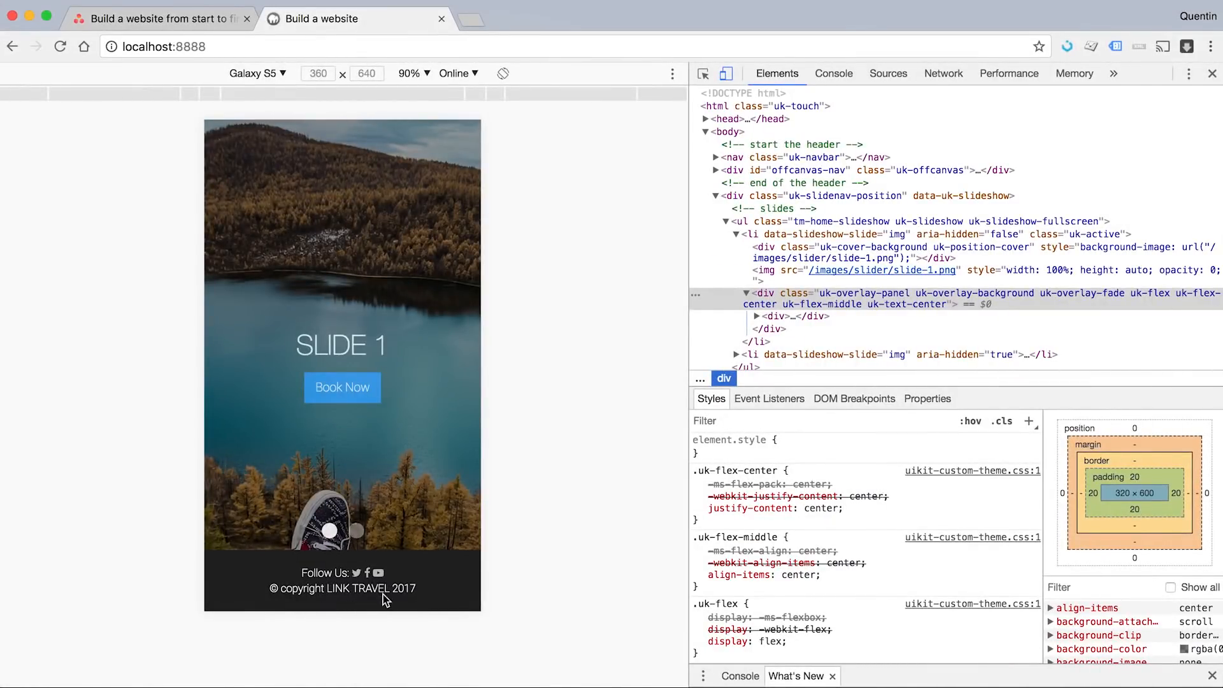
pyautogui.moveTo(414, 524)
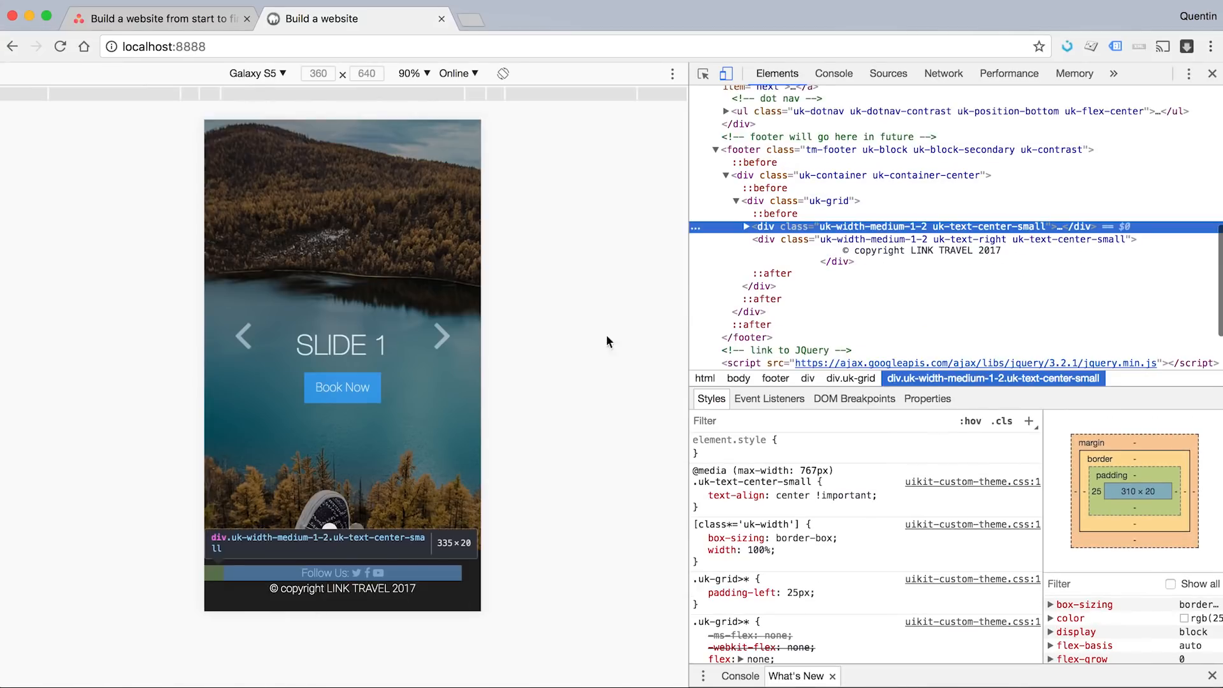
pyautogui.moveTo(993, 237)
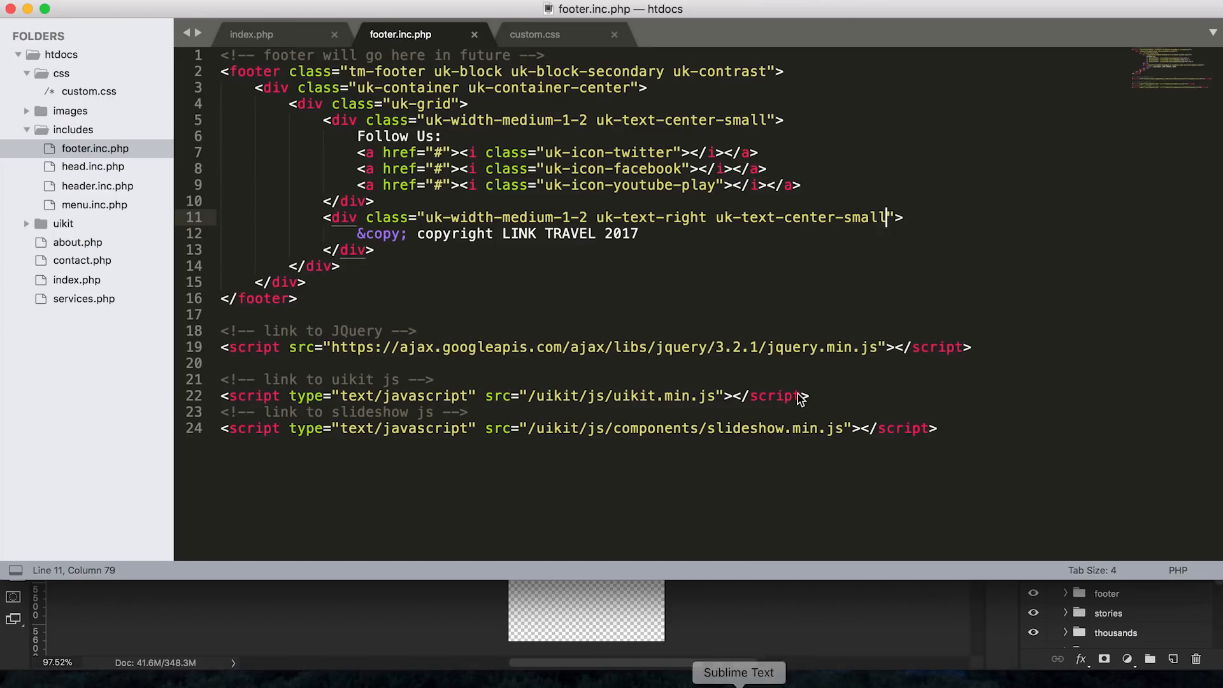
pyautogui.moveTo(619, 95)
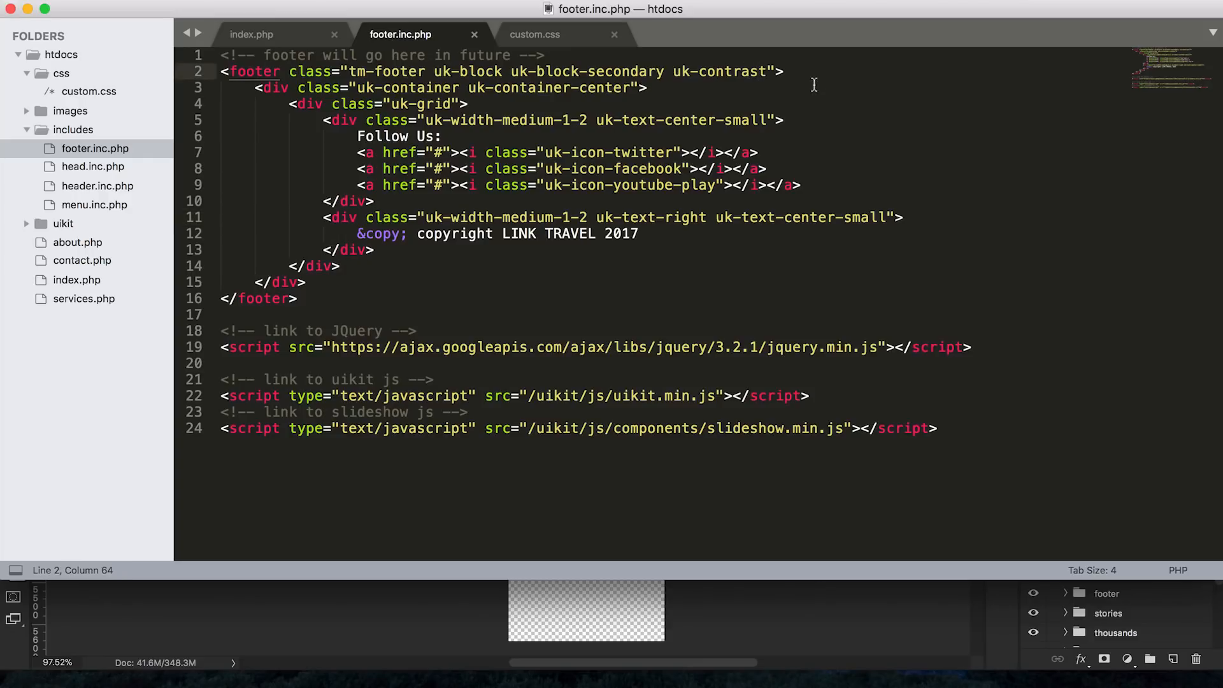
# Step: Copy the tm-footer class name and add line-height: 25px to .tm-footer in custom.css, saved
pyautogui.doubleClick(397, 70)
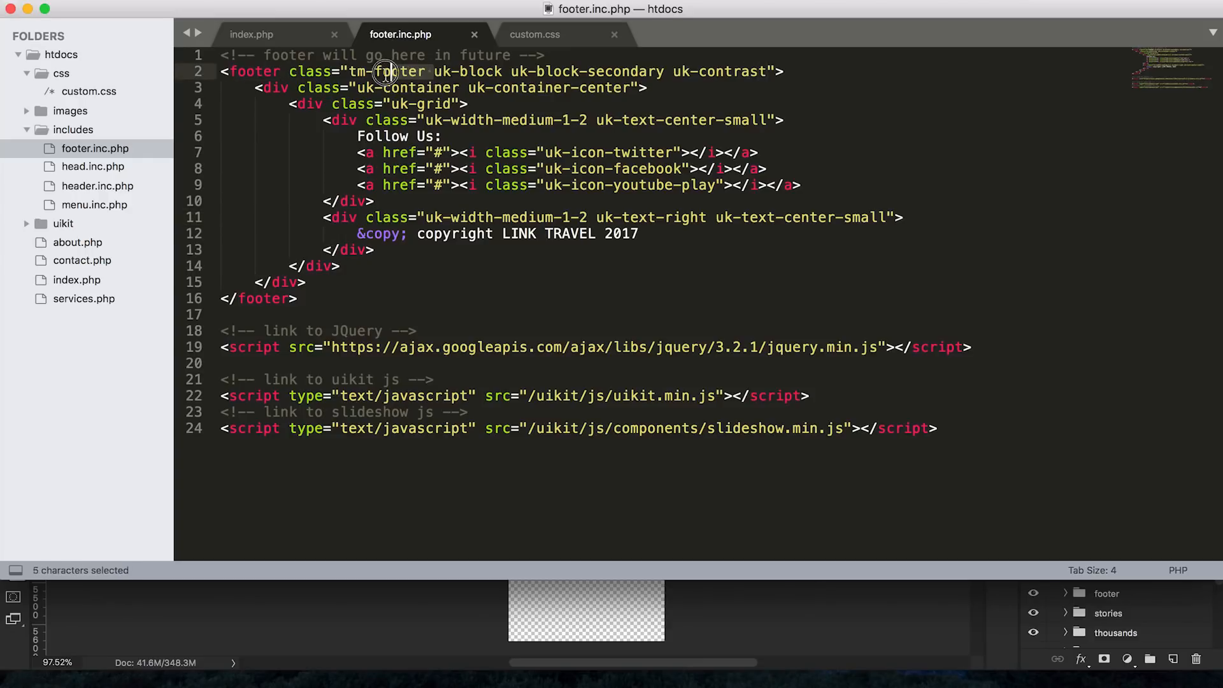
pyautogui.doubleClick(386, 71)
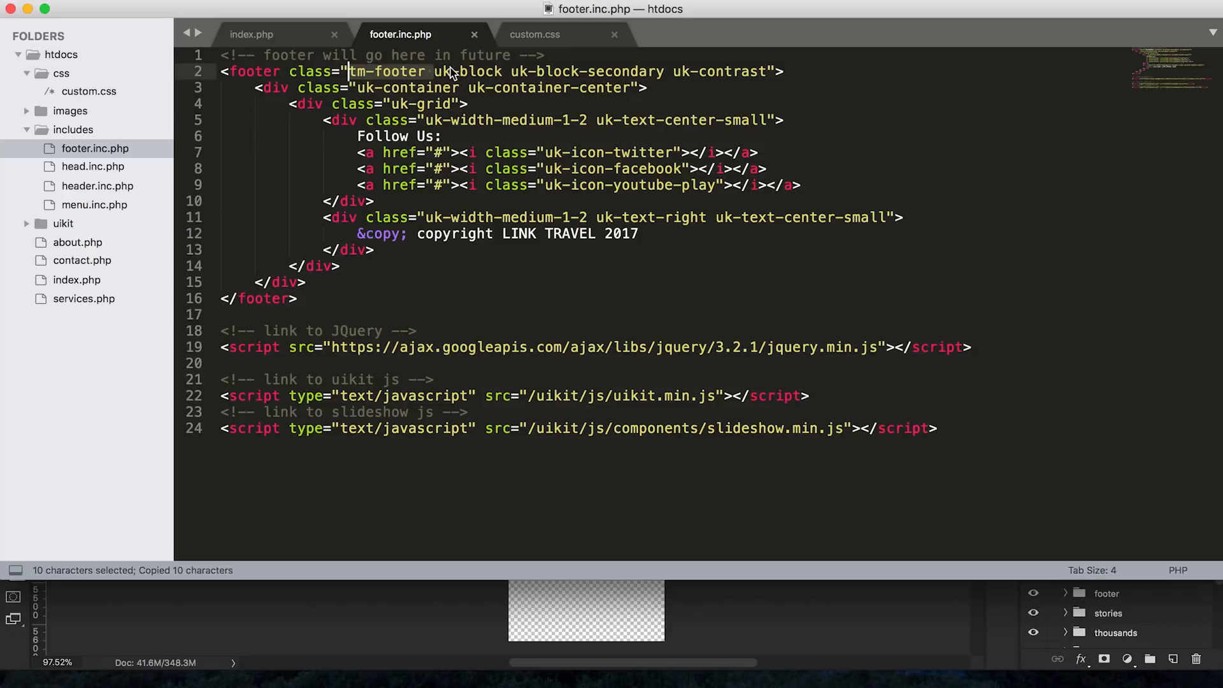
pyautogui.click(534, 33)
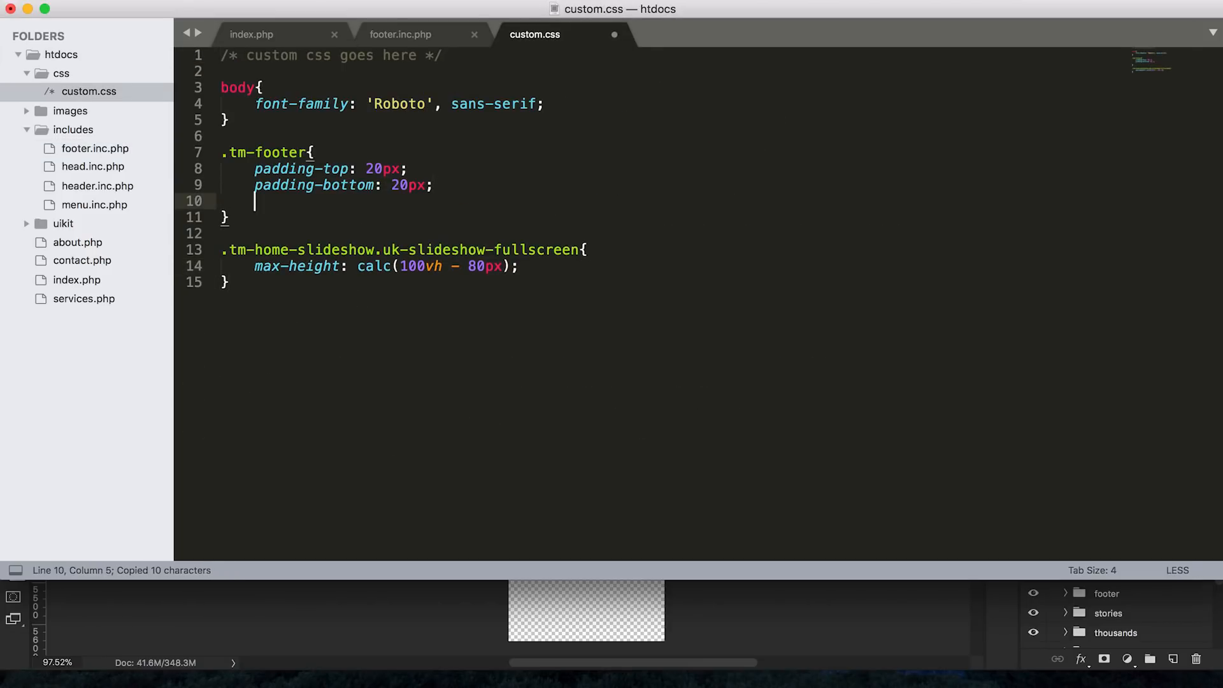
pyautogui.write('line-height:')
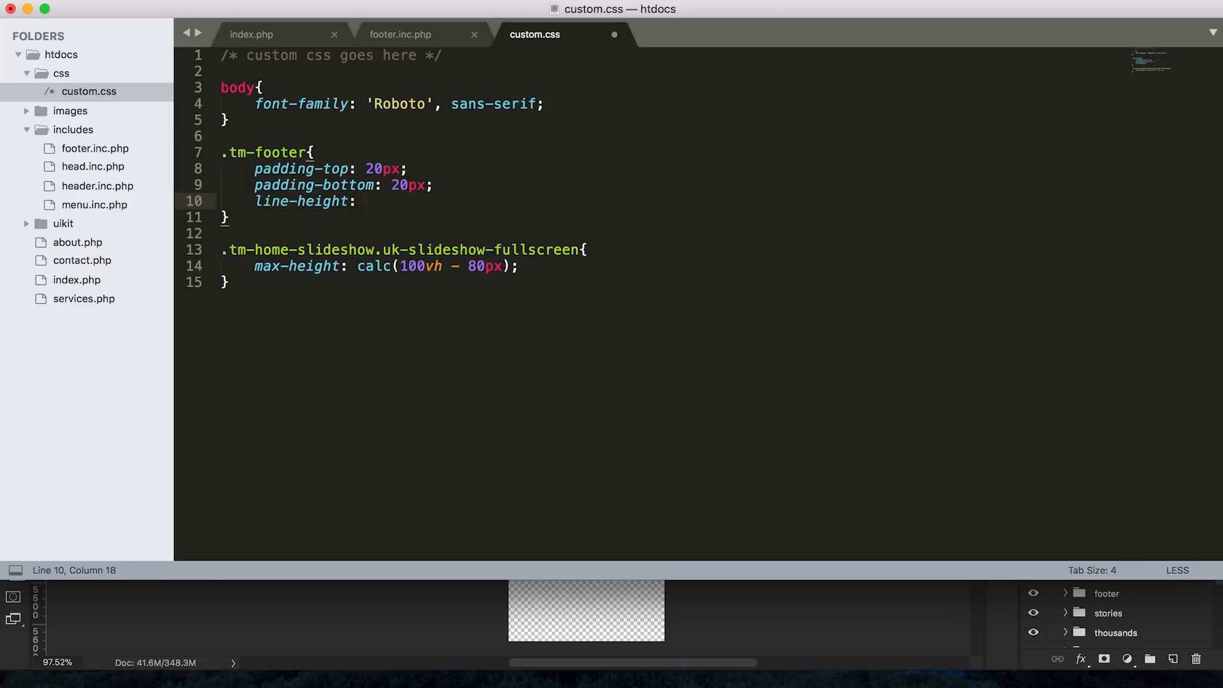
pyautogui.write('2')
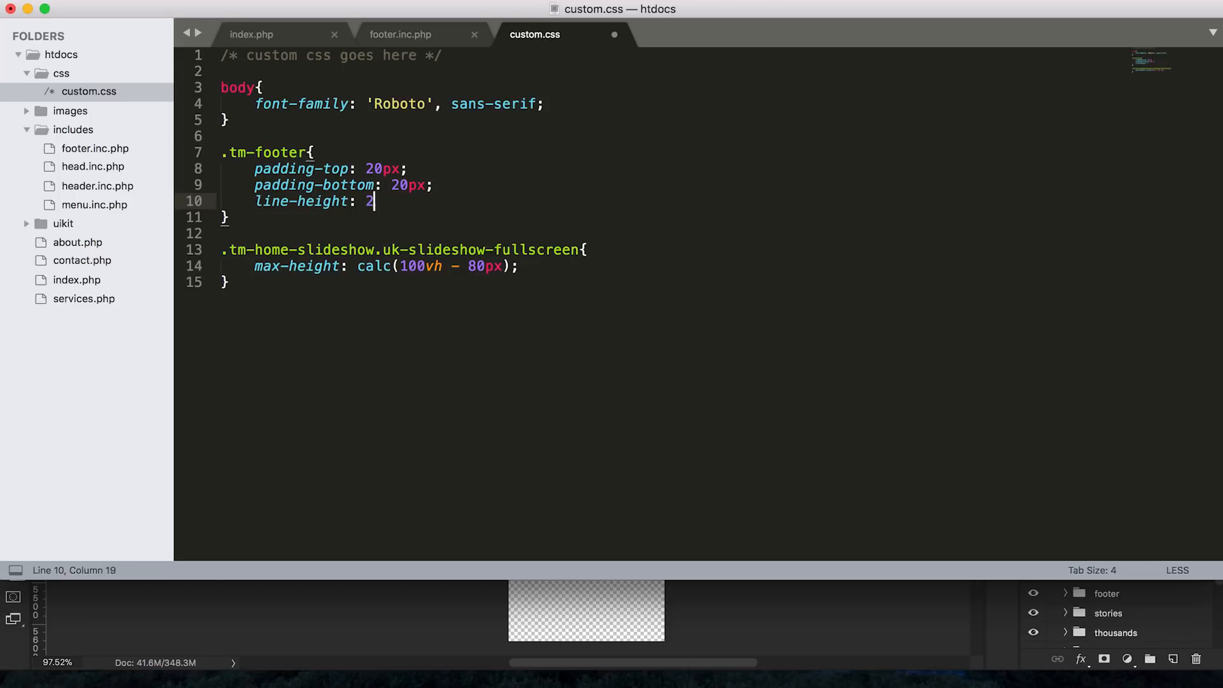
pyautogui.write('5px;')
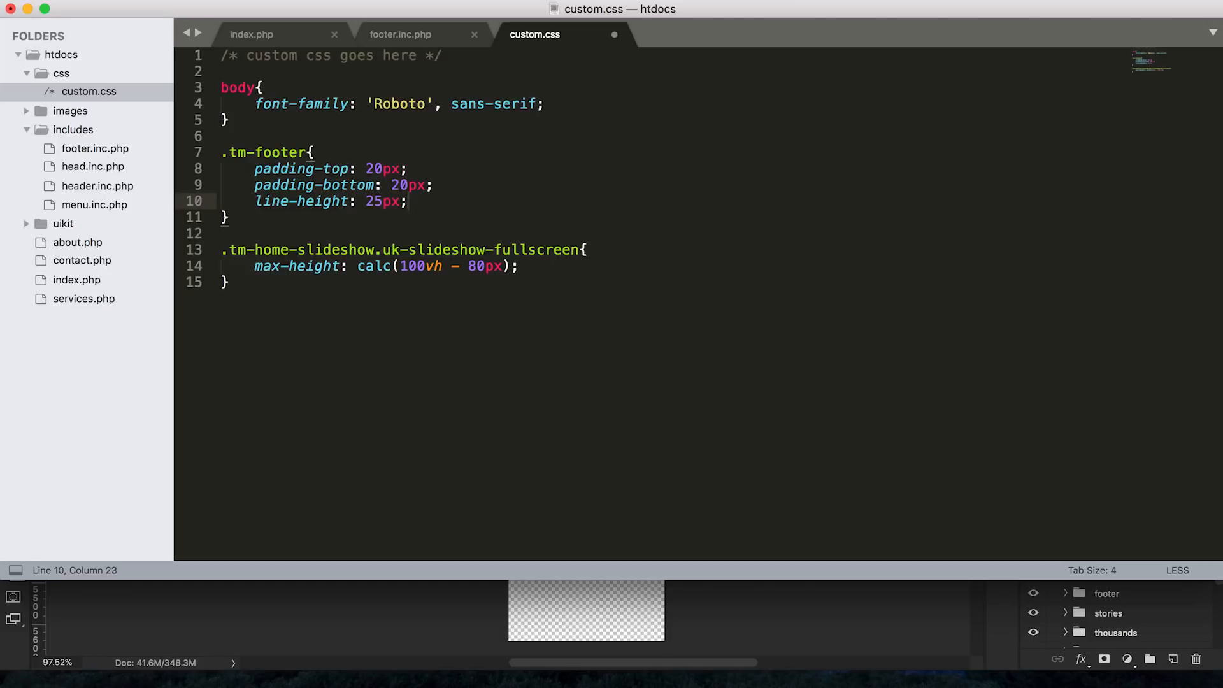
pyautogui.press('cmd+s')
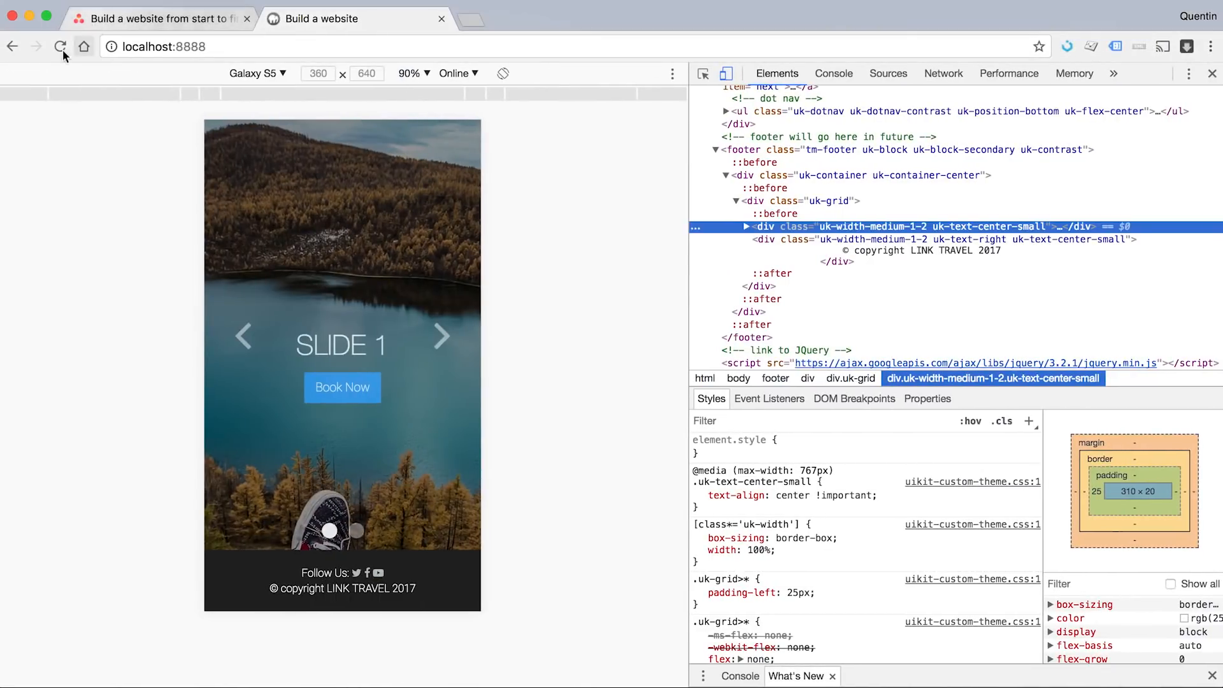
# Step: Reload the phone preview, inspect the footer box, and raise its line height to 50px
pyautogui.click(60, 46)
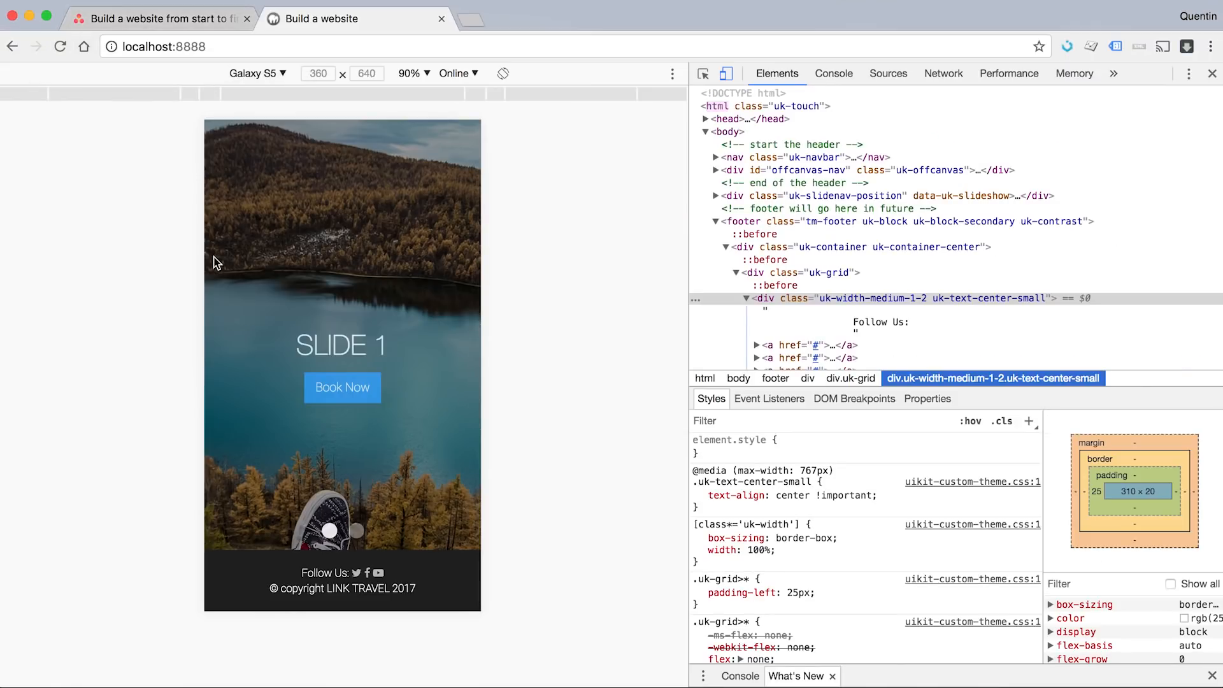
pyautogui.click(698, 496)
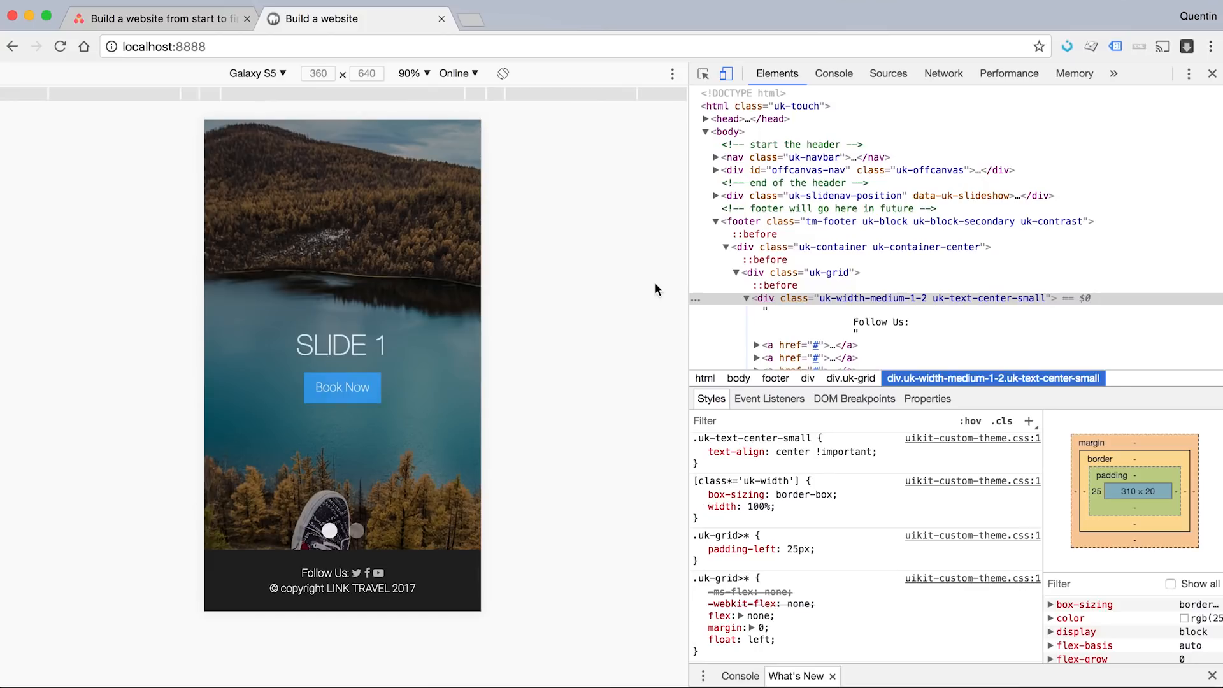
pyautogui.press('cmd+shift+r')
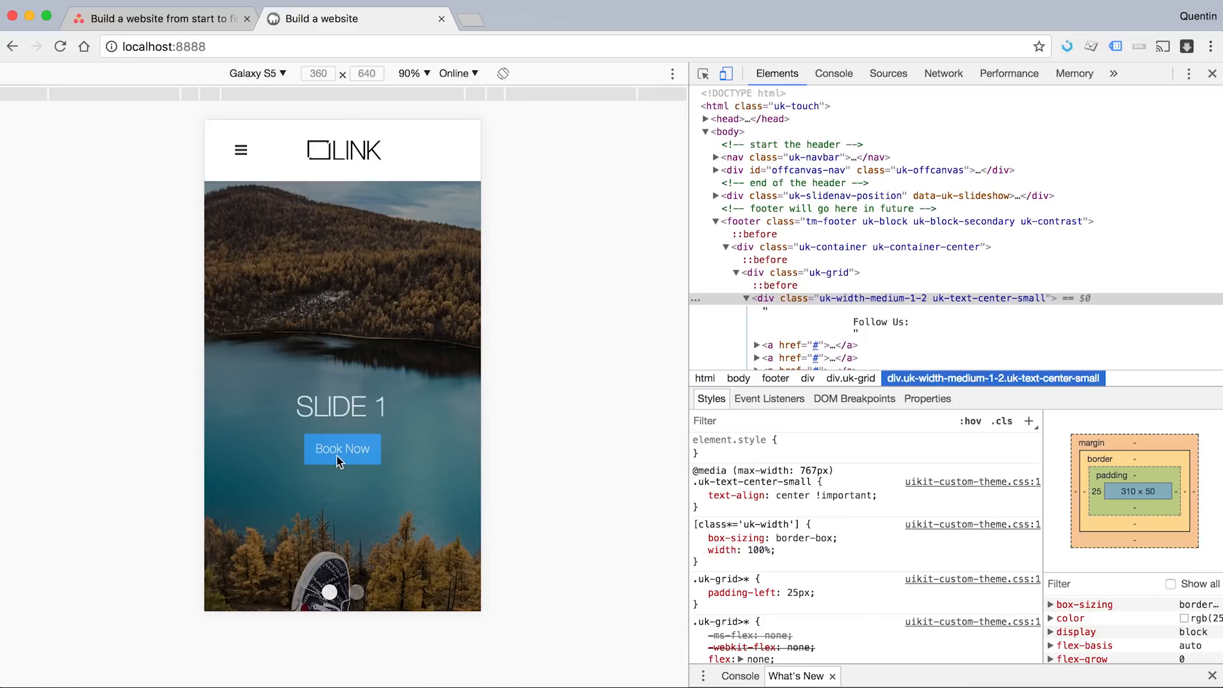
pyautogui.moveTo(359, 456)
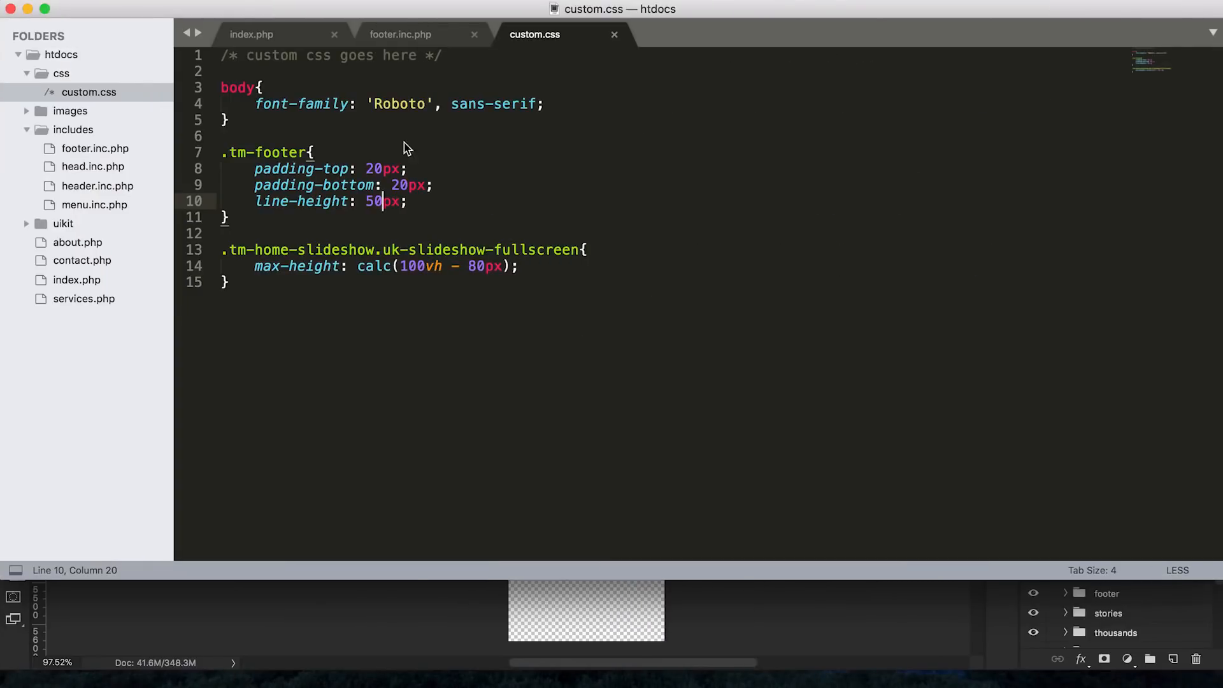
pyautogui.click(251, 34)
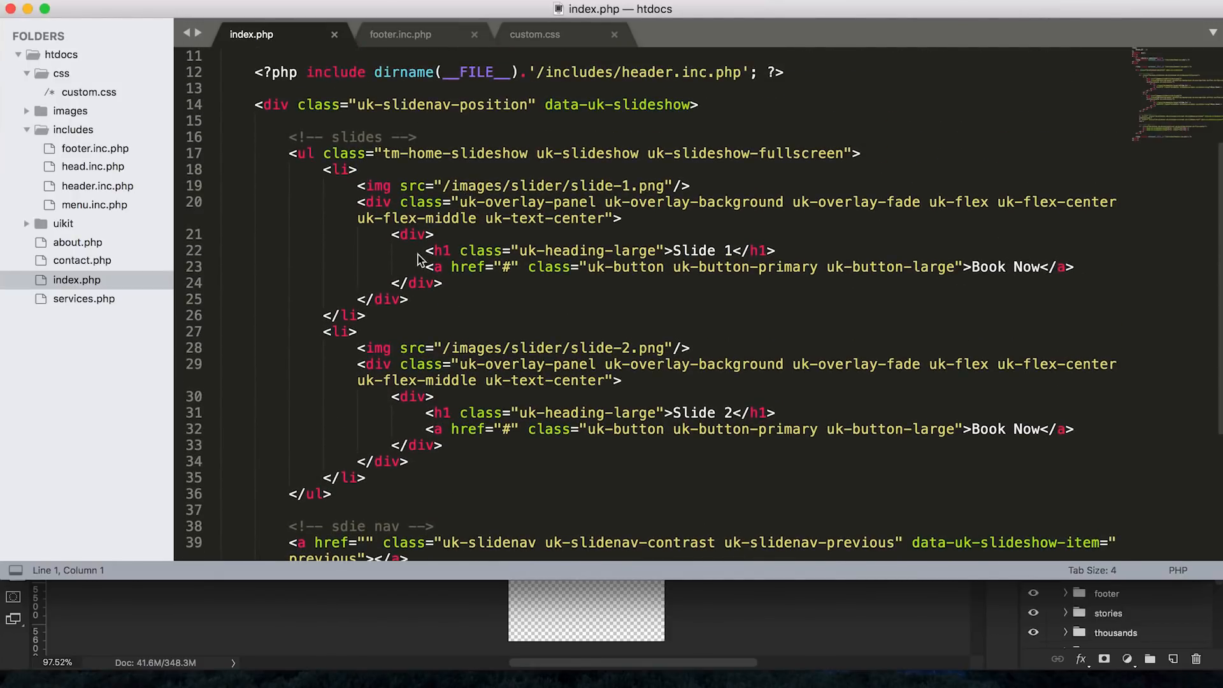
pyautogui.moveTo(1023, 452)
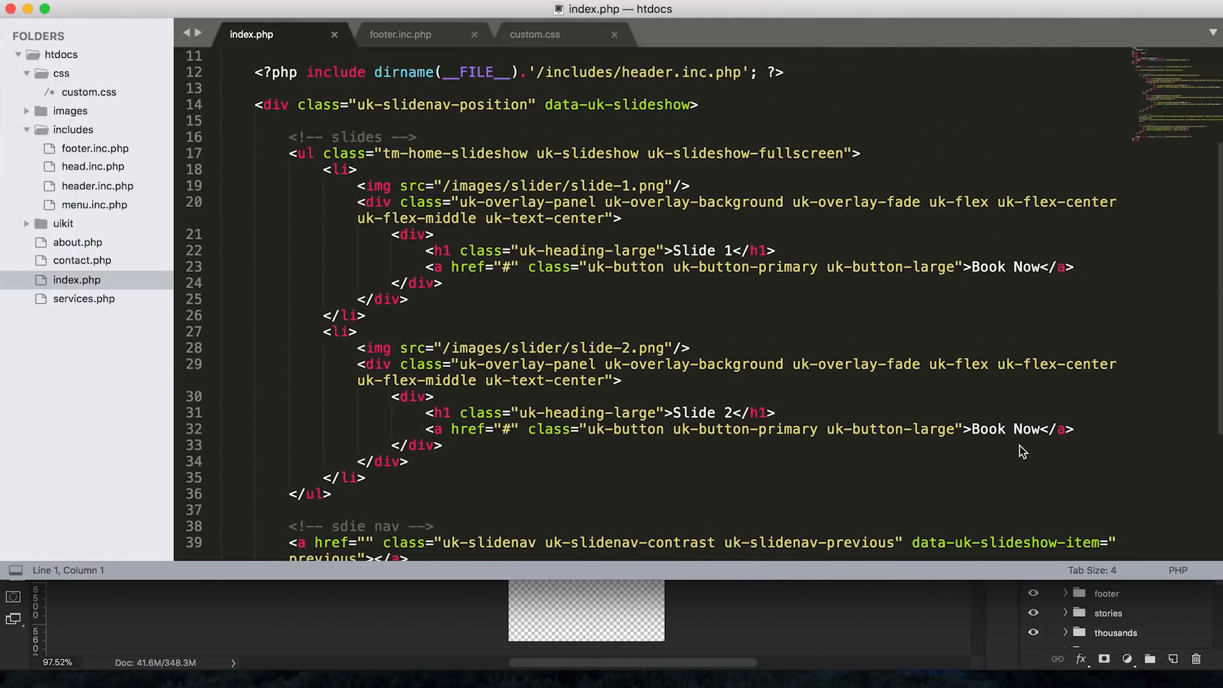
# Step: Replace tm-button-very-large with tm-button-huge on both Book Now links in index.php and save
pyautogui.click(439, 428)
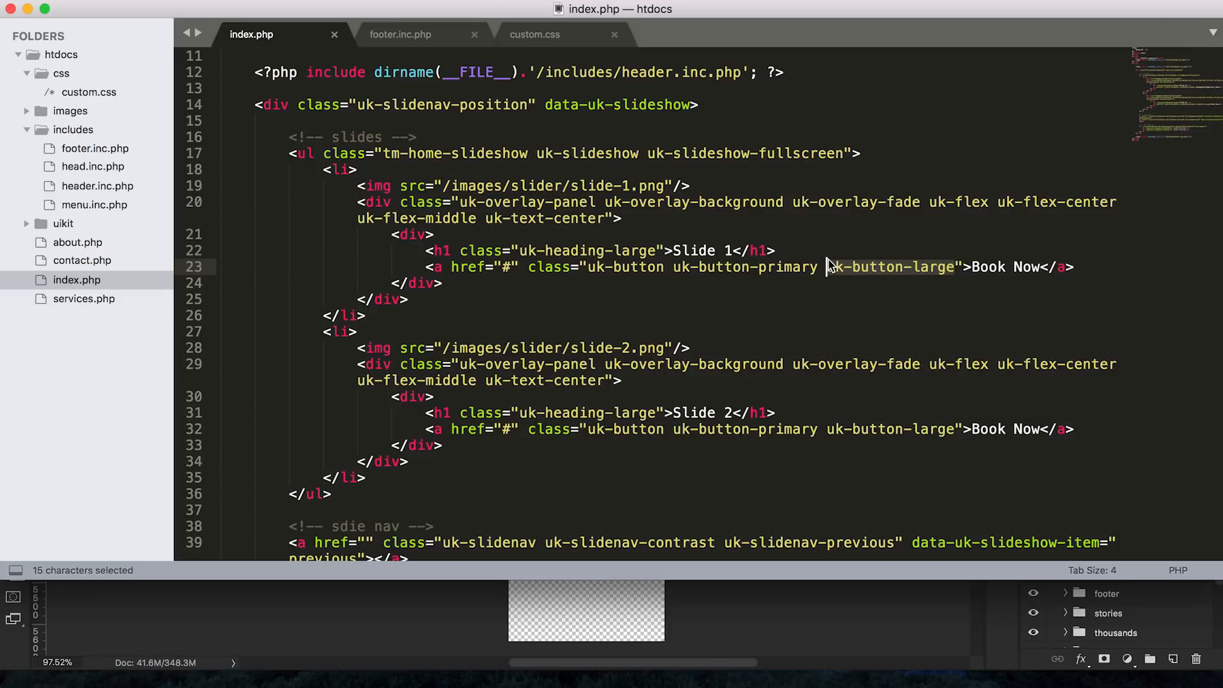
pyautogui.write('tm')
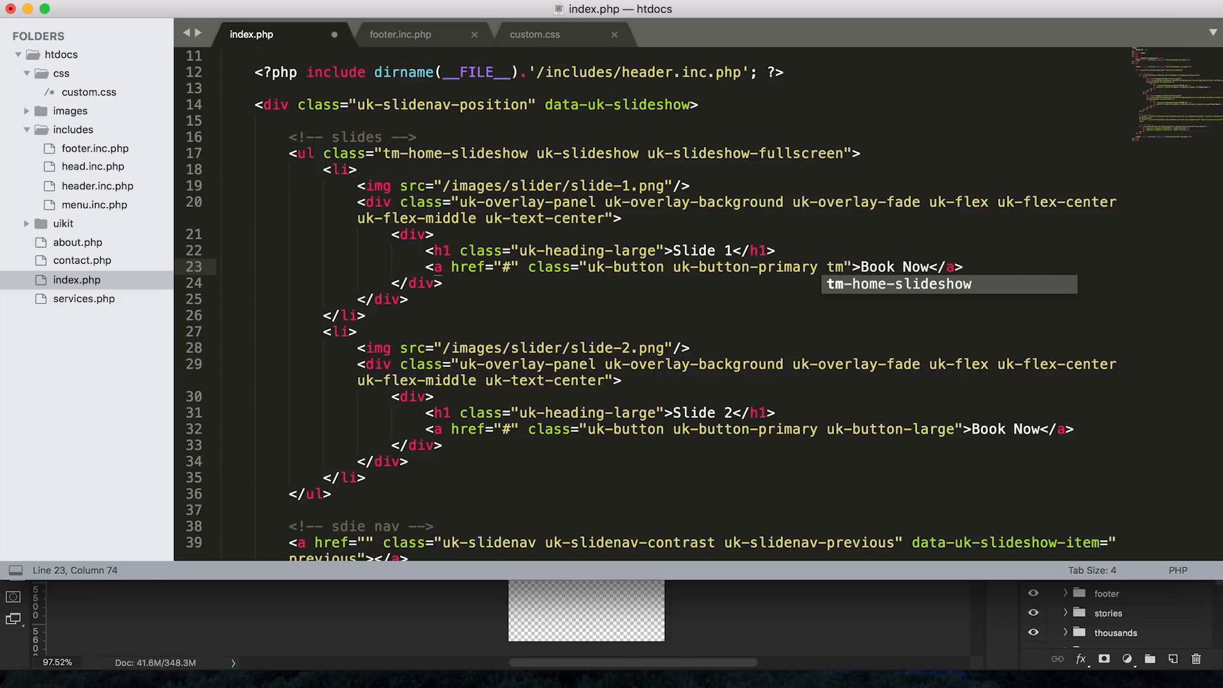
pyautogui.write('-button')
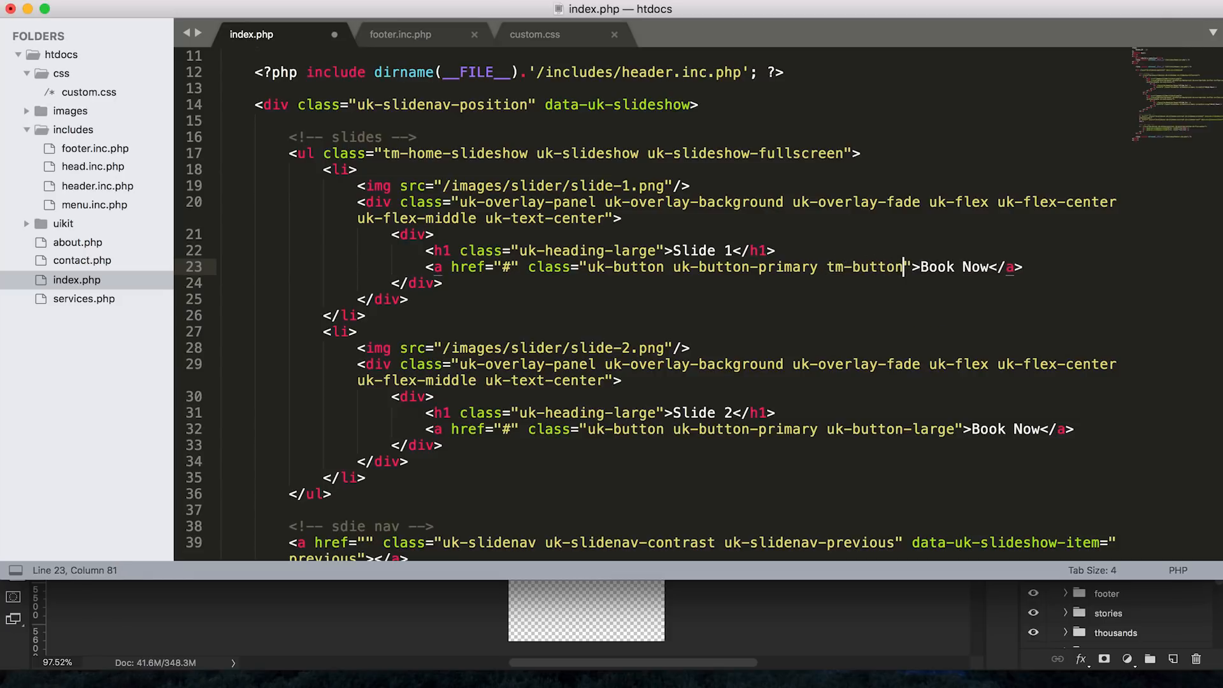
pyautogui.write('-')
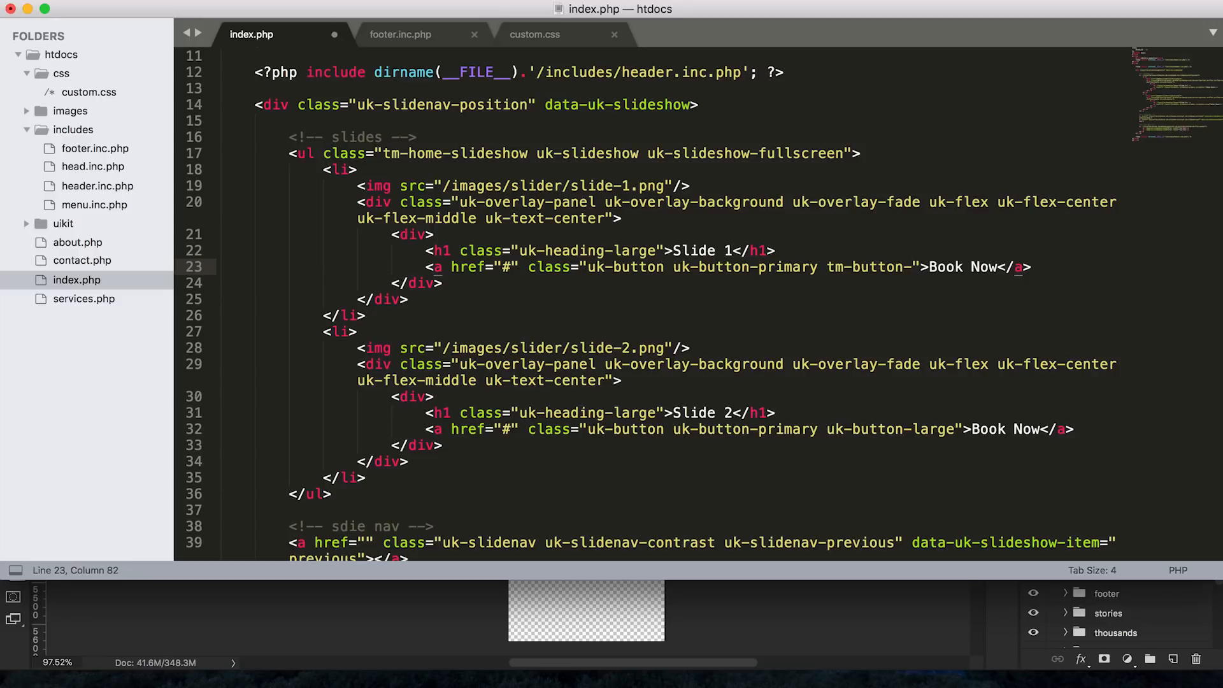
pyautogui.write('very')
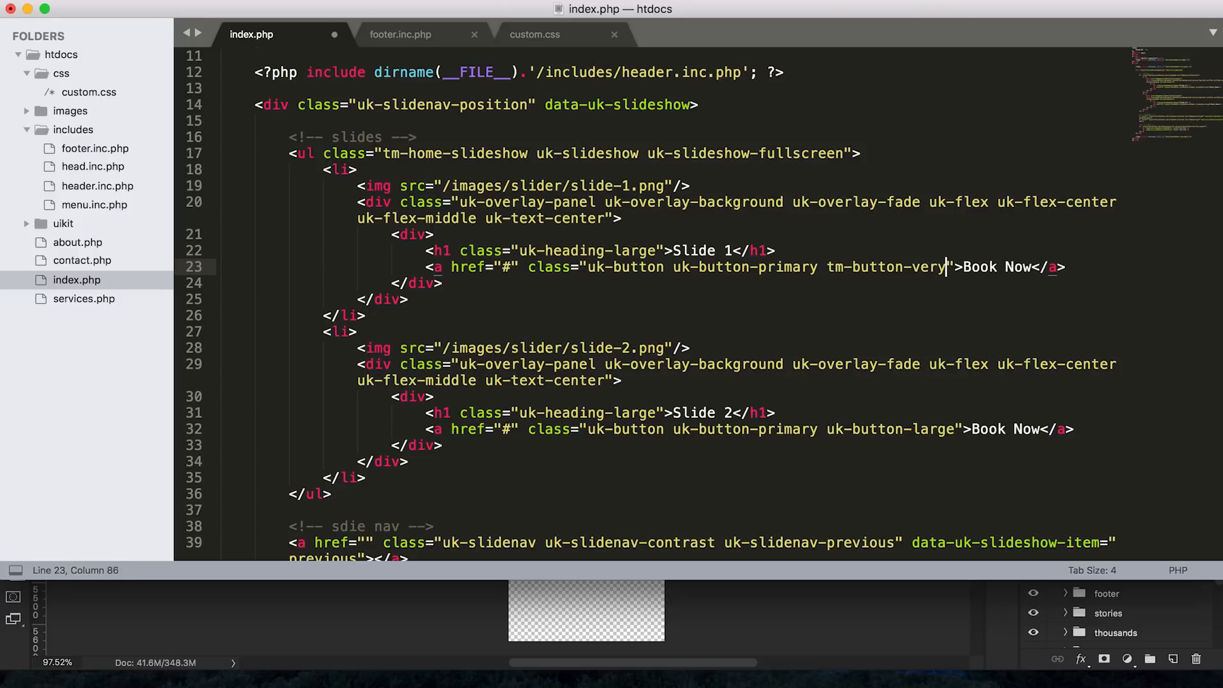
pyautogui.write('-large')
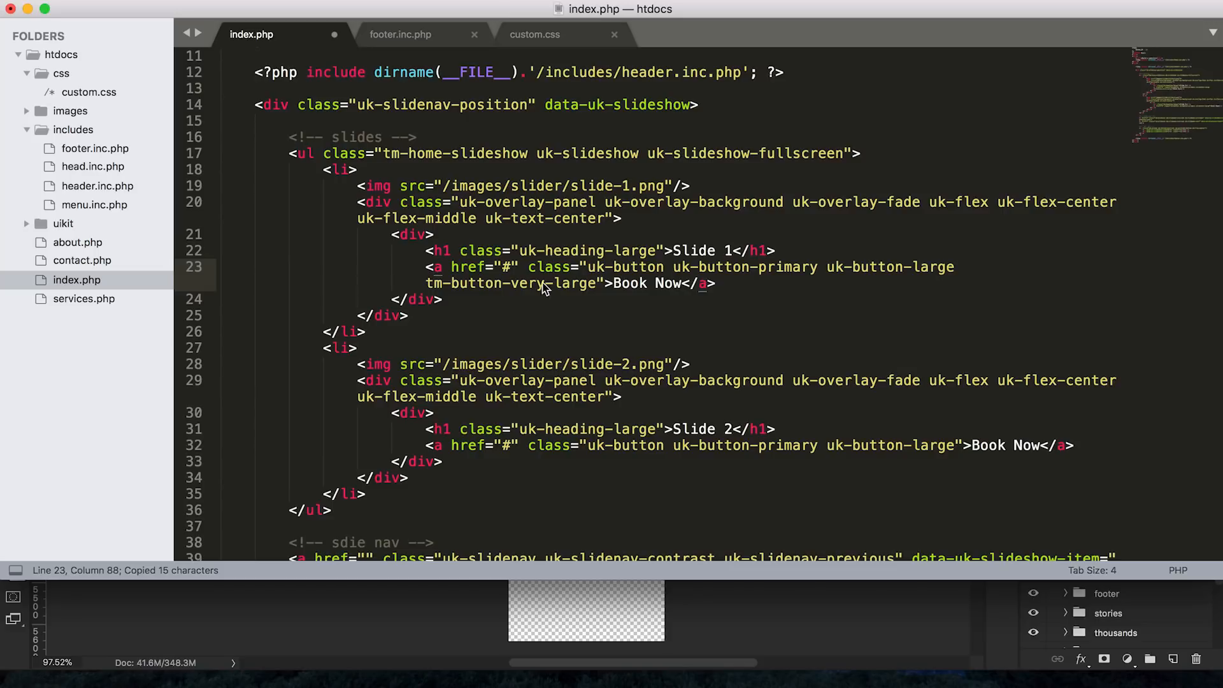
pyautogui.doubleClick(511, 283)
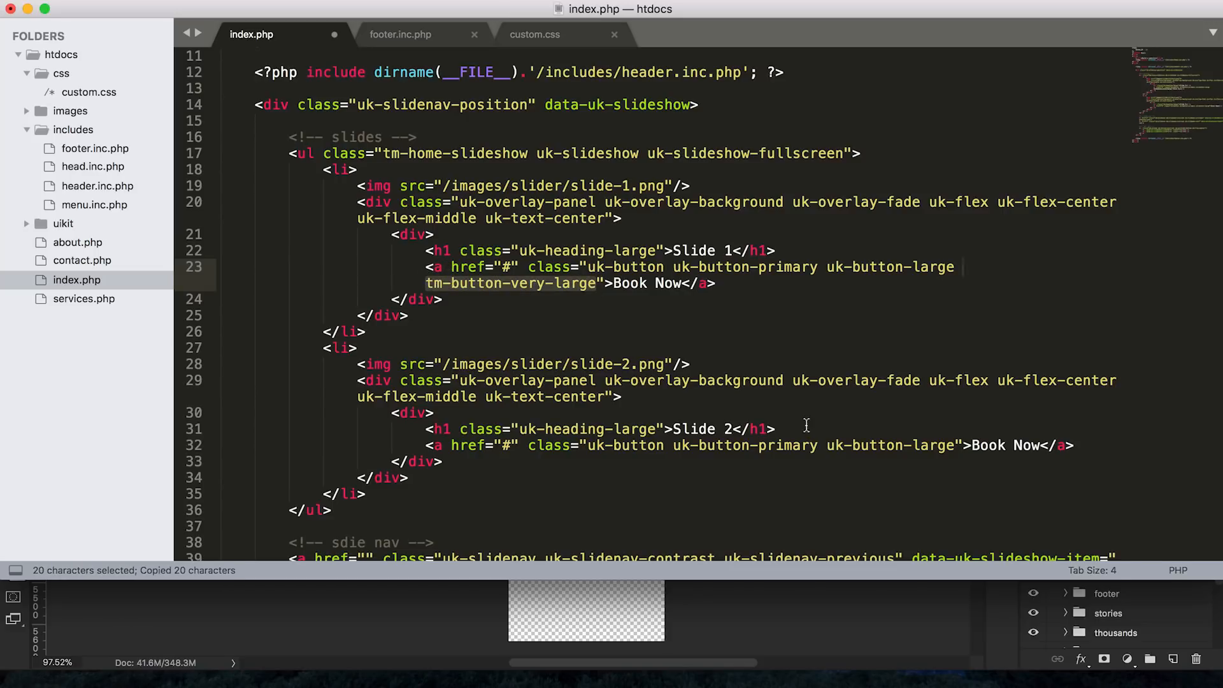
pyautogui.write('tm-button-very-large')
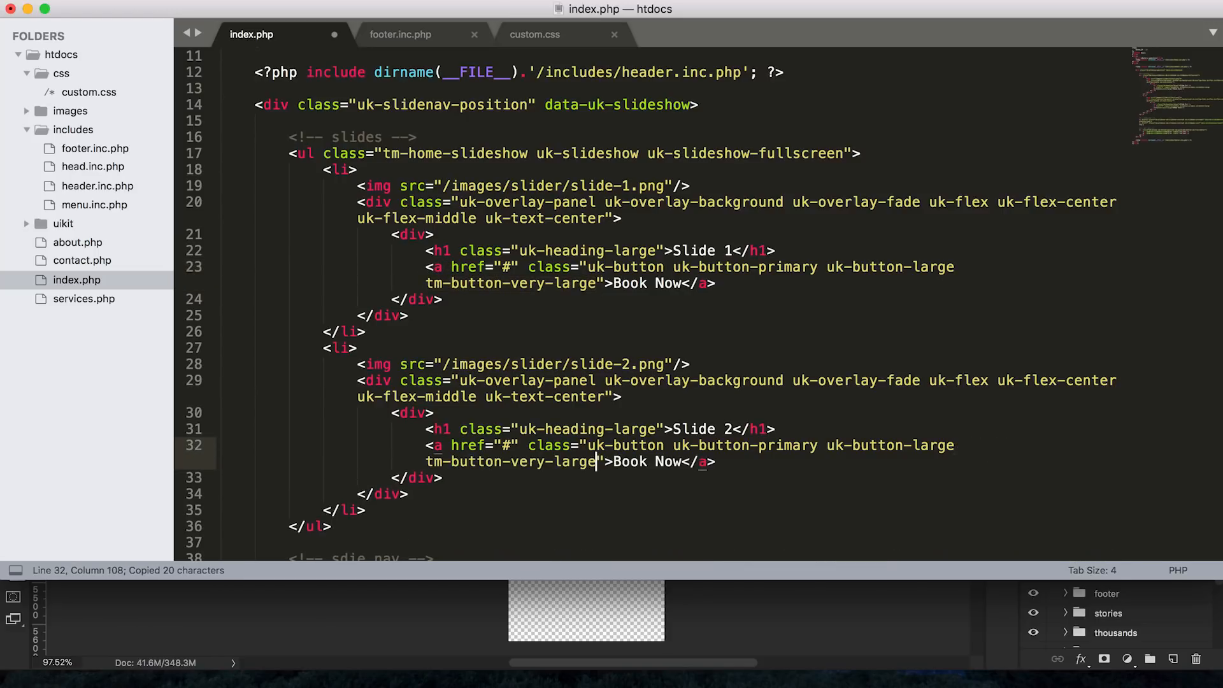
pyautogui.press('cmd+s')
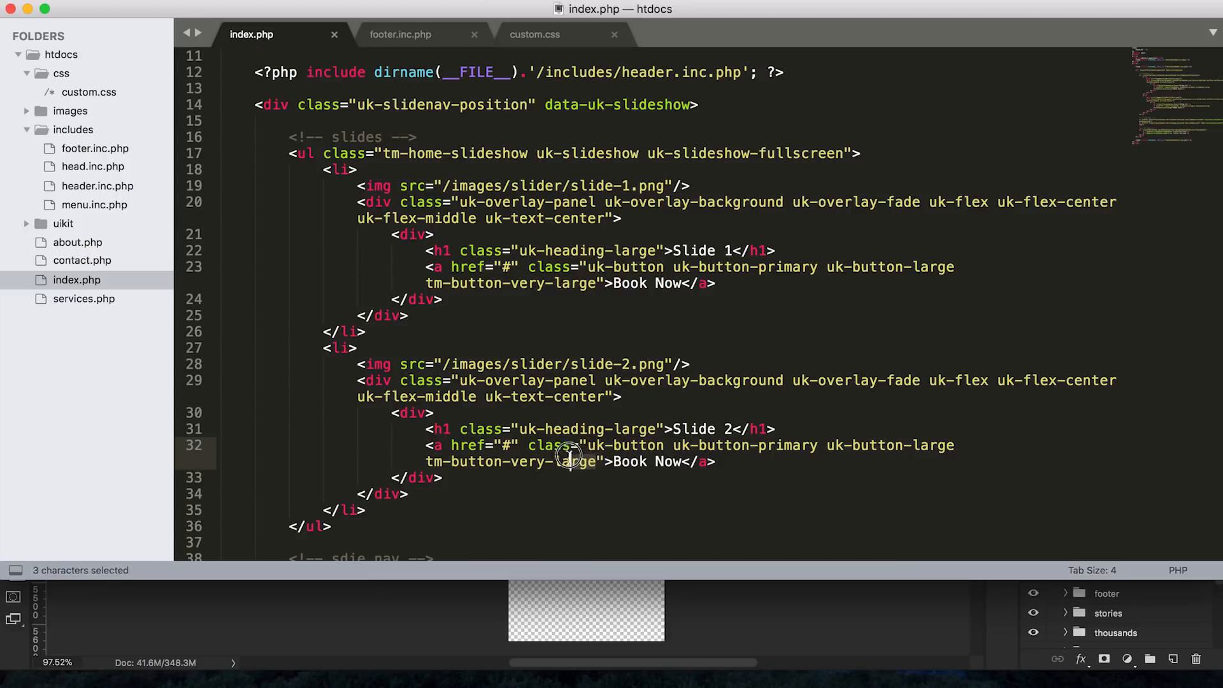
pyautogui.write('tm-button-huge')
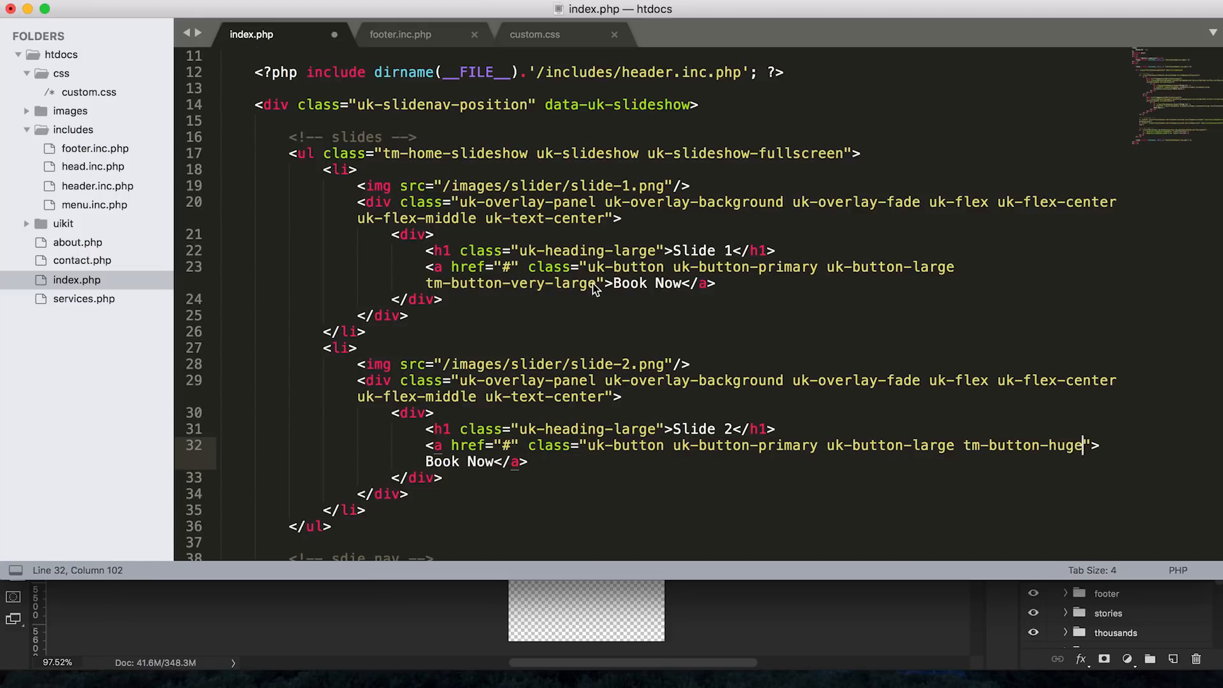
pyautogui.write('tm-button-huge')
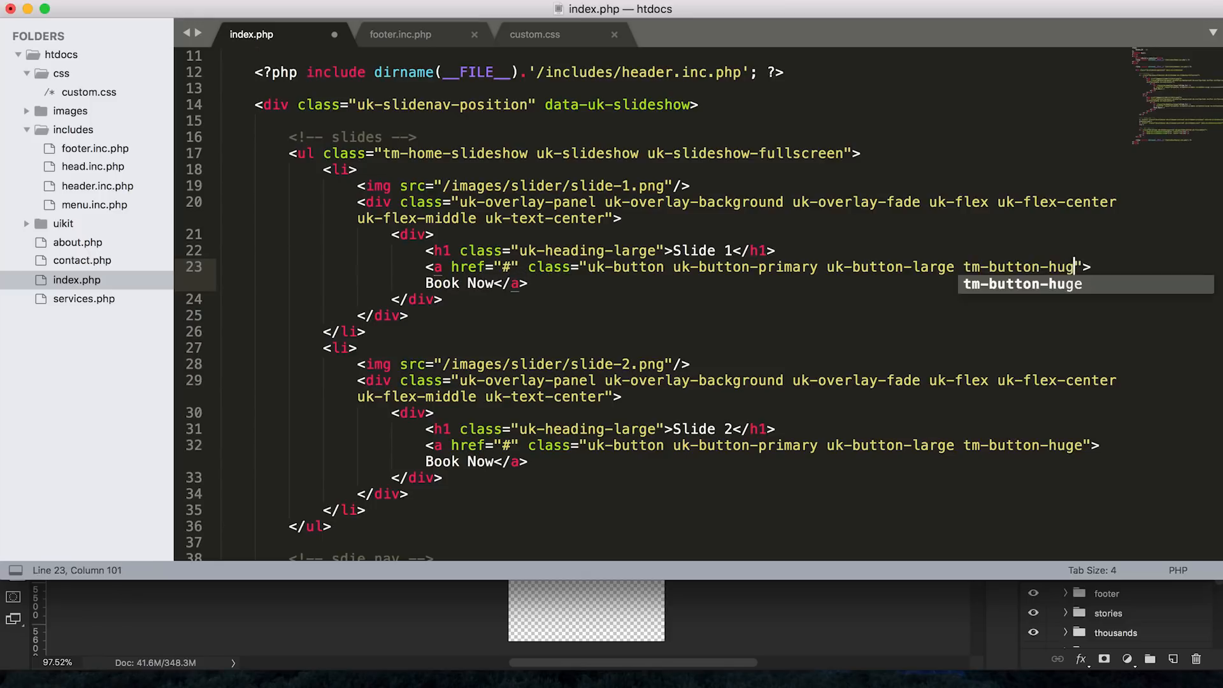
pyautogui.press('cmd+s')
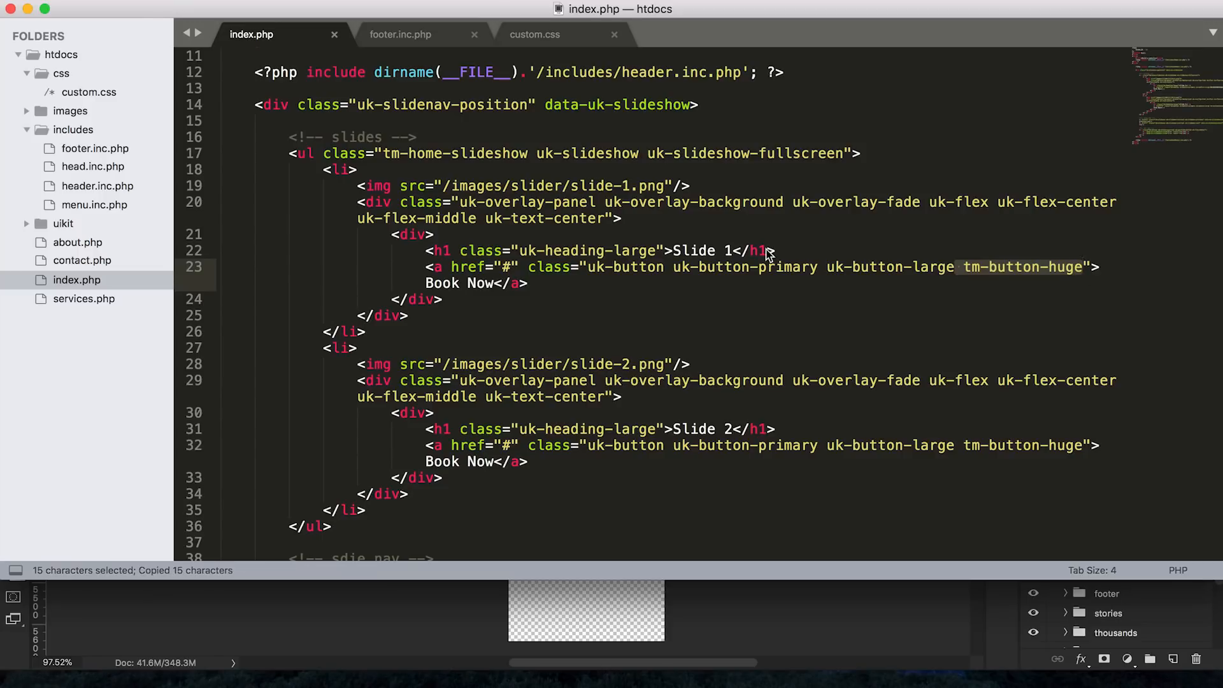
# Step: Start a .tm-button-huge rule in custom.css with 10px 15px padding
pyautogui.click(535, 34)
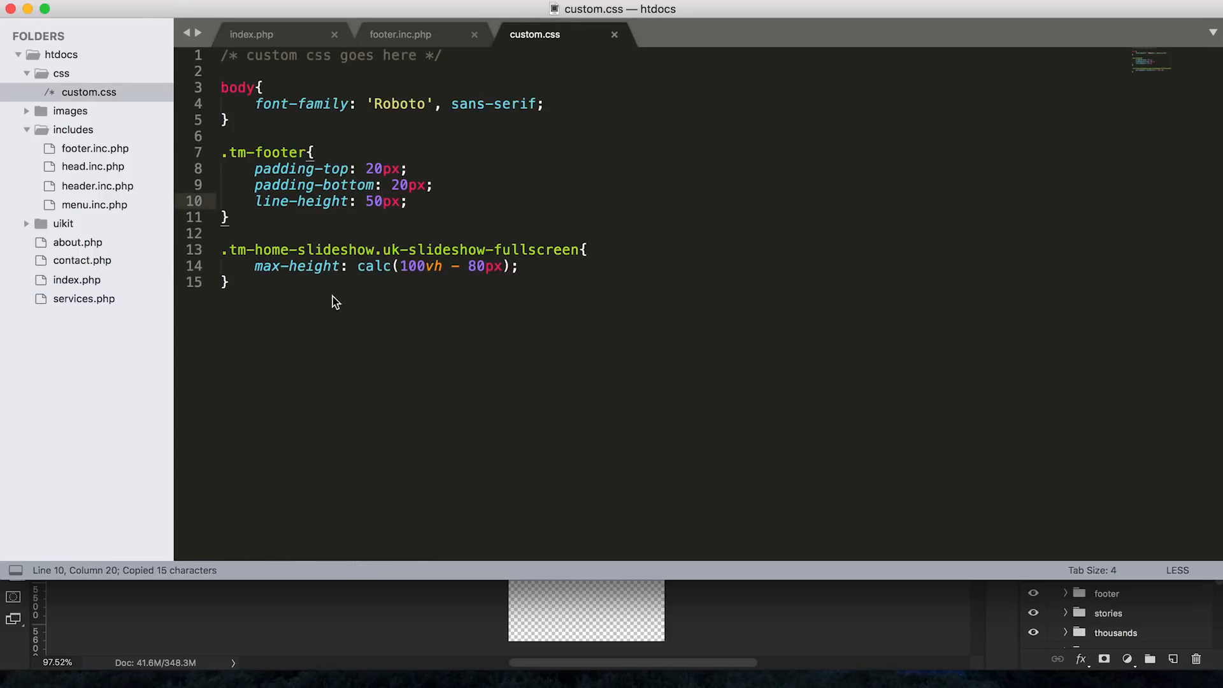
pyautogui.write('. tm-button-huge')
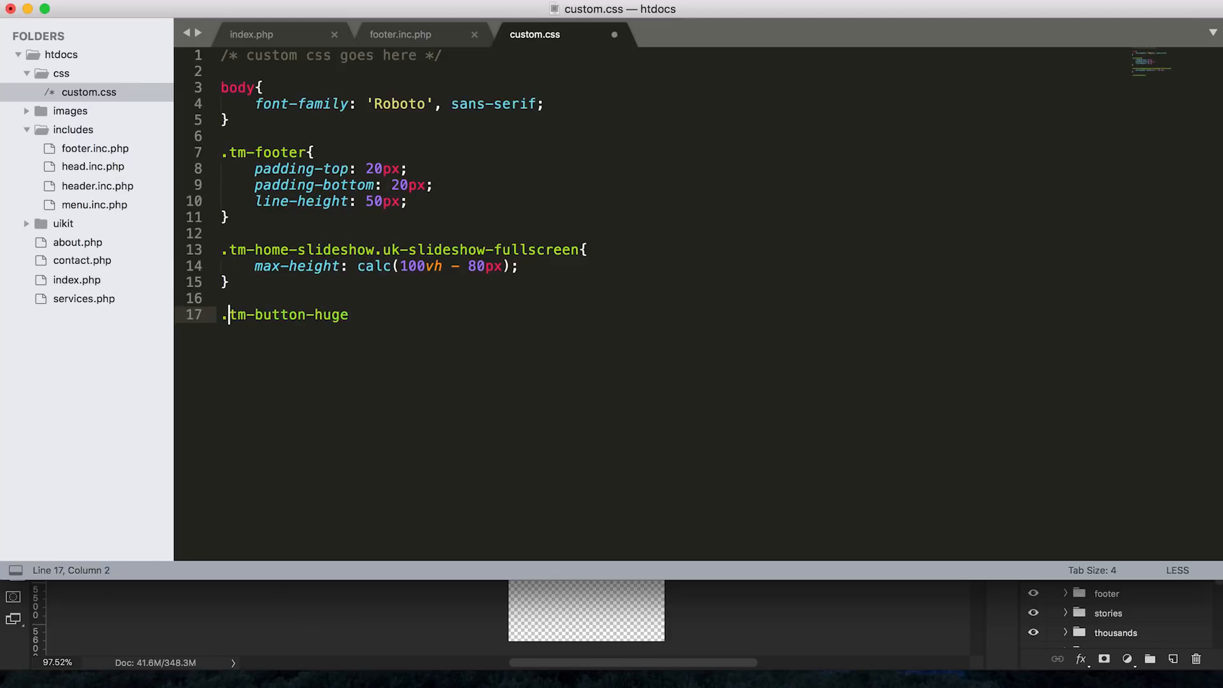
pyautogui.click(392, 314)
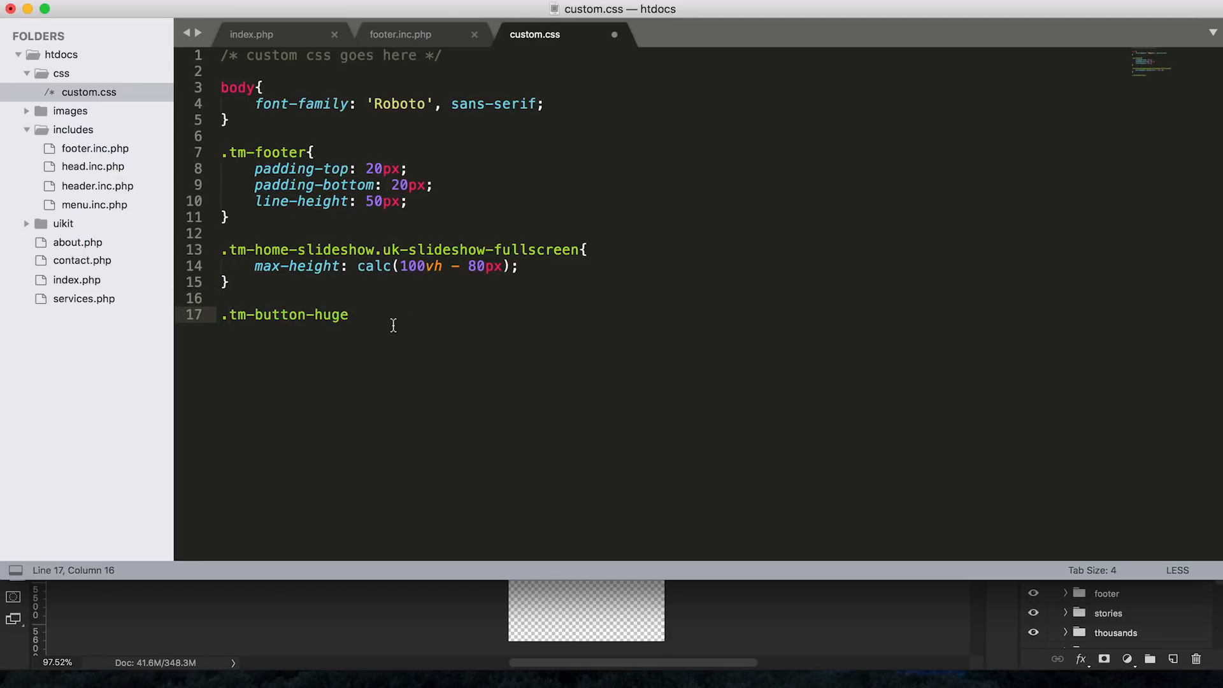
pyautogui.write('{')
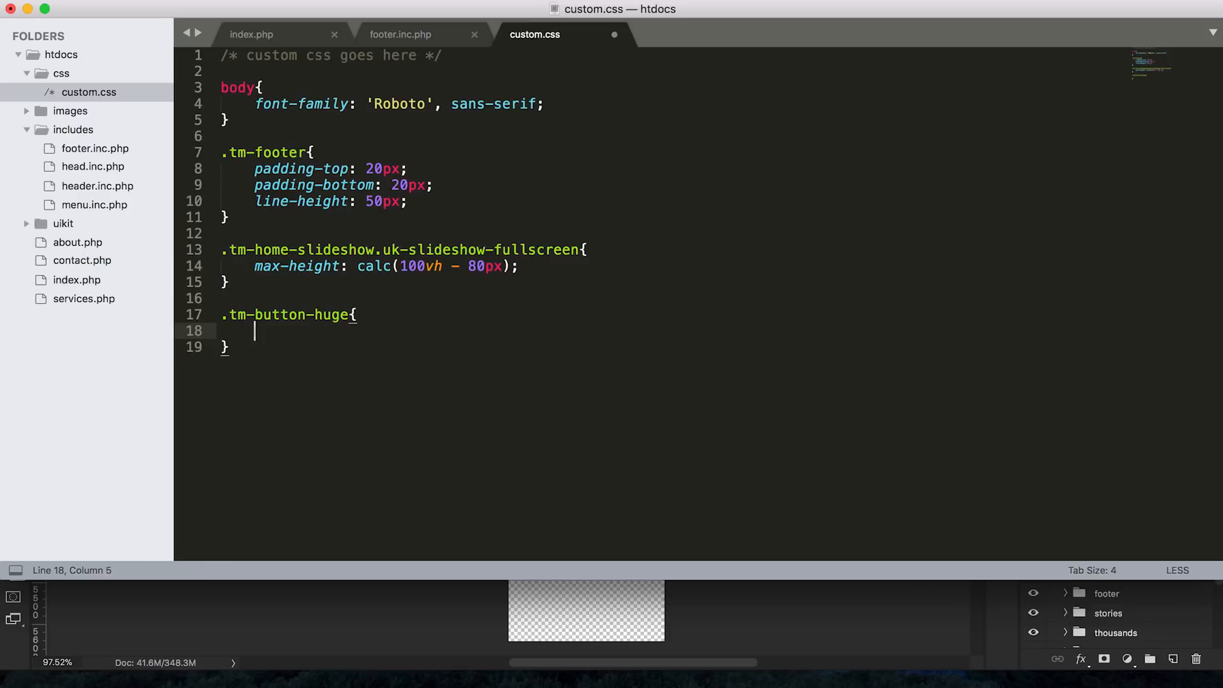
pyautogui.write('padding: 1')
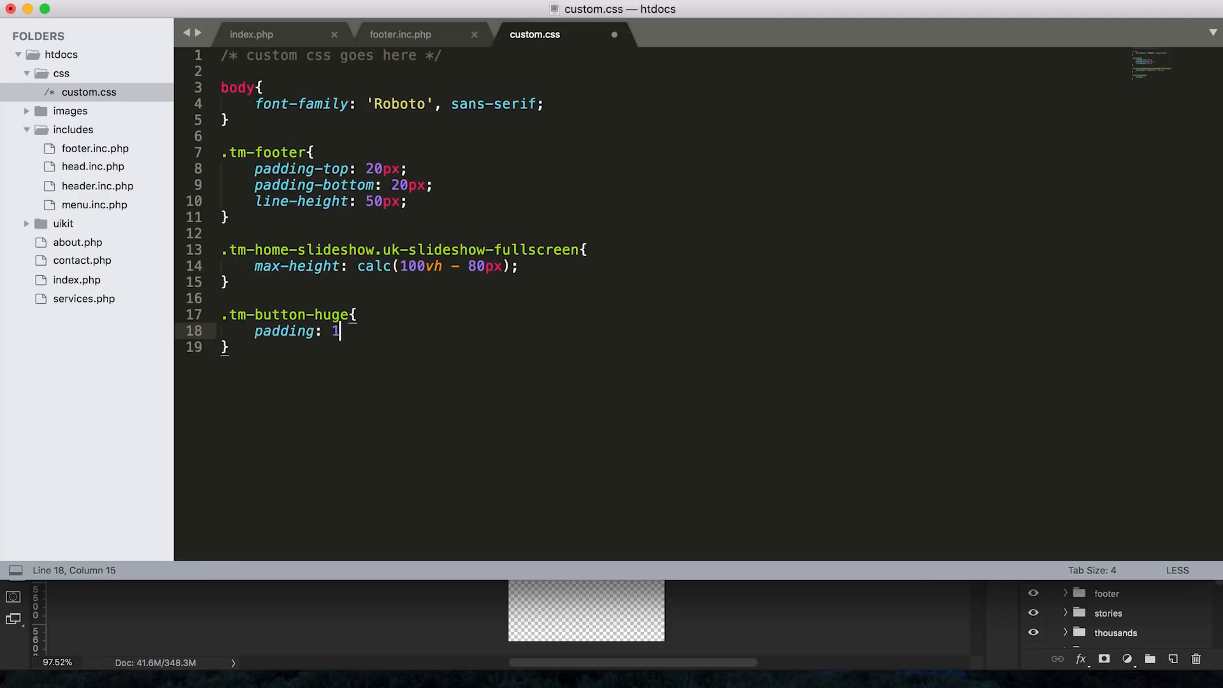
pyautogui.write('0px')
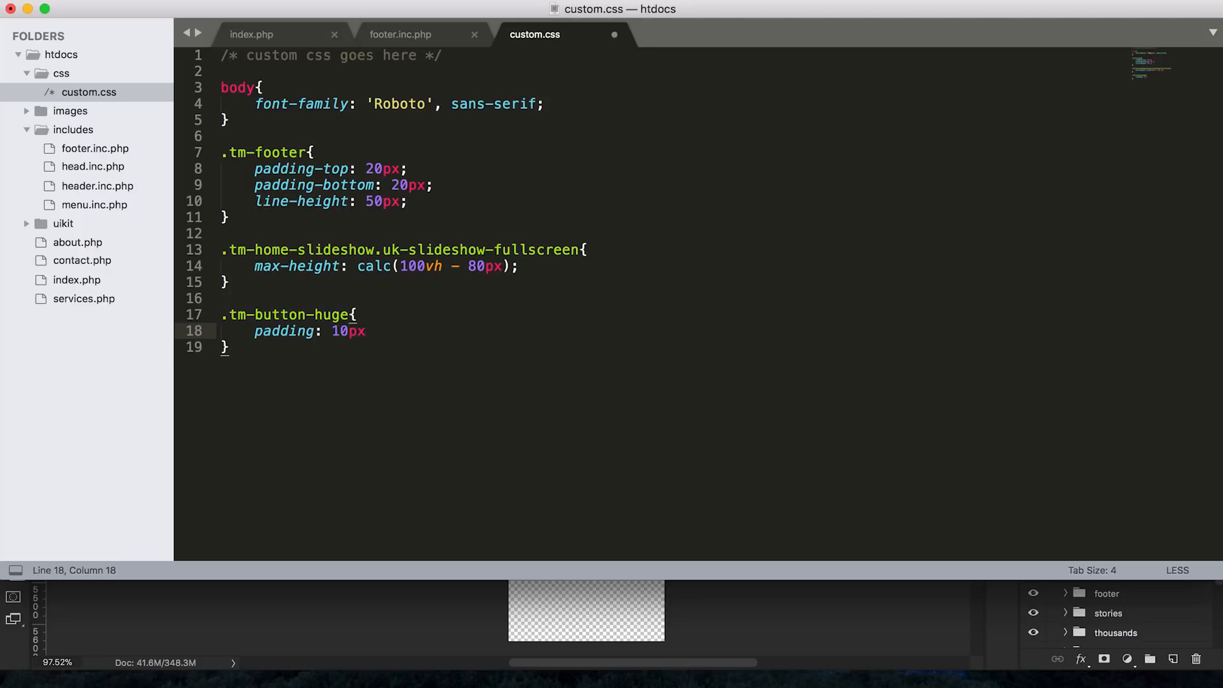
pyautogui.write('15px;')
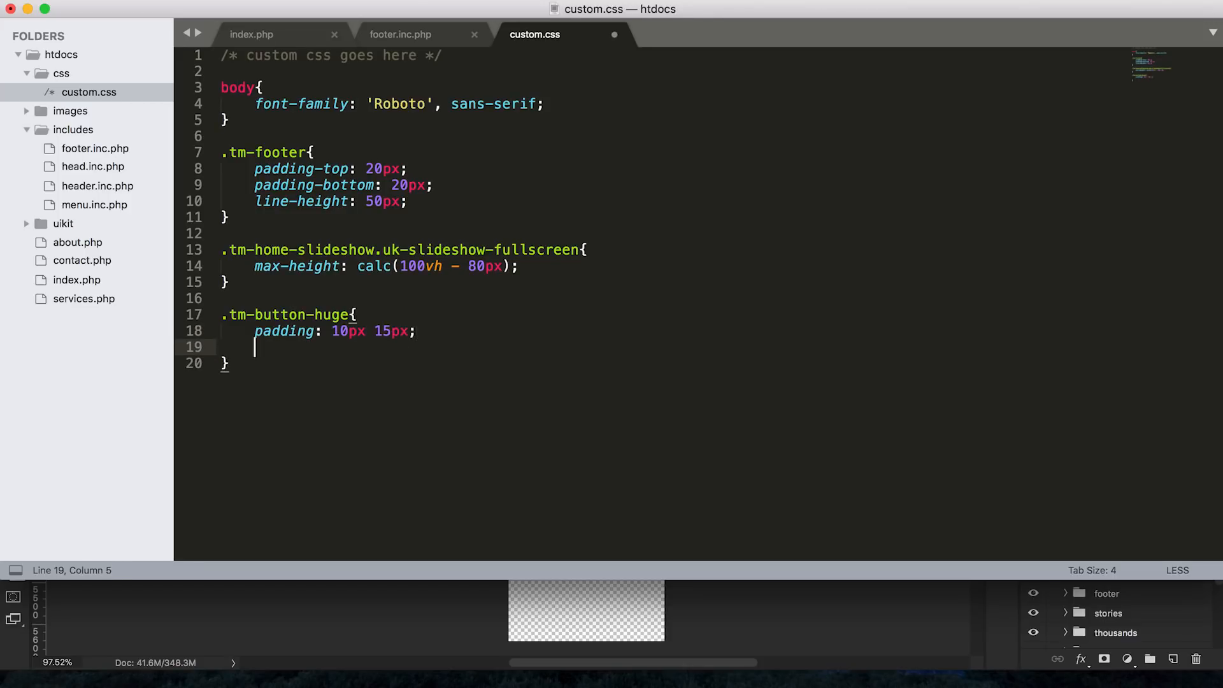
# Step: Add line-height 44px and font-size 36px to .tm-button-huge and save the stylesheet
pyautogui.write('line-height:')
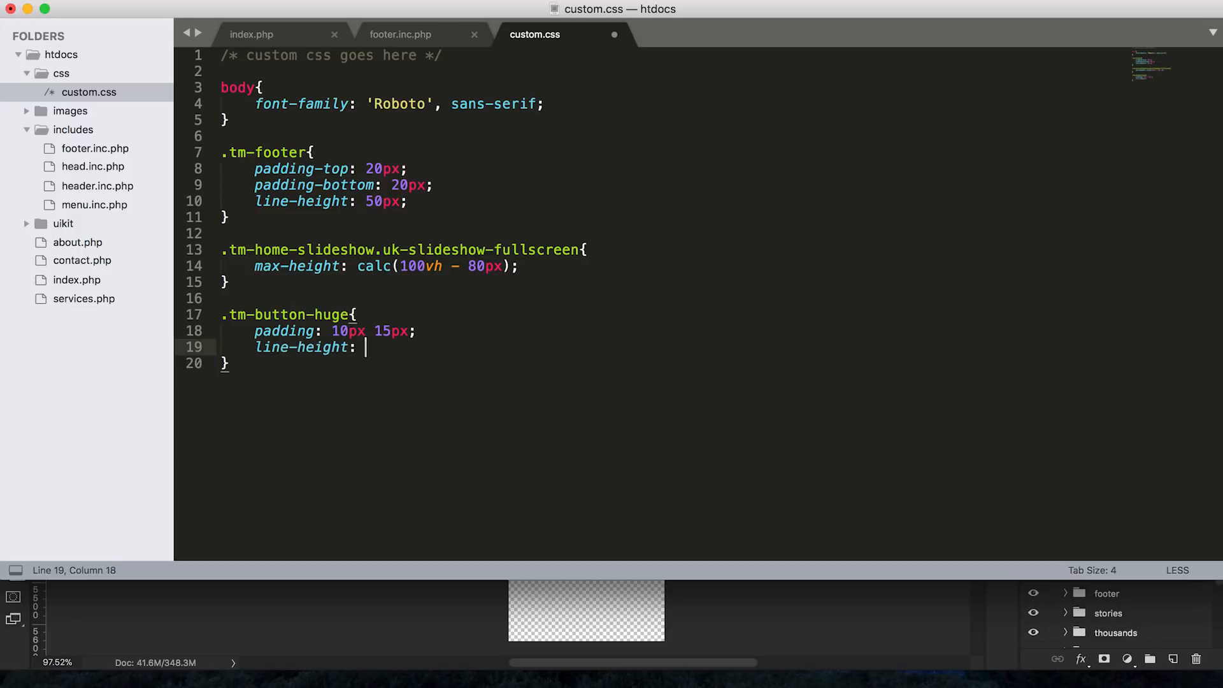
pyautogui.write('36px;')
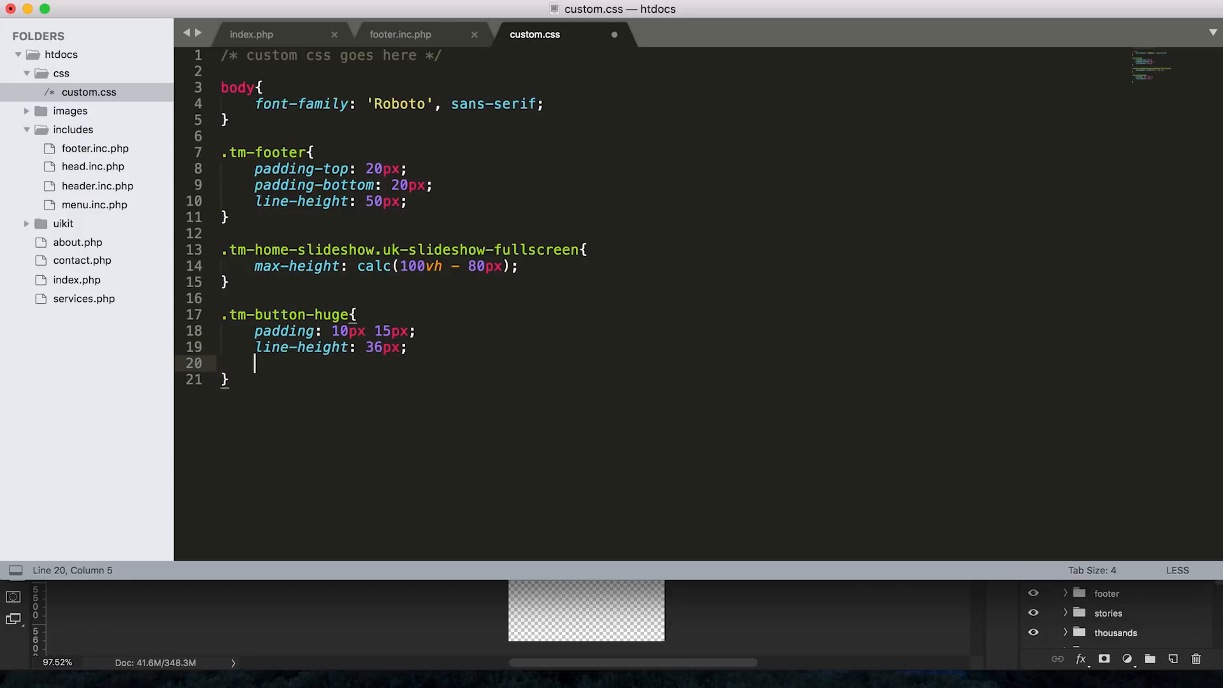
pyautogui.write('font-size: 36')
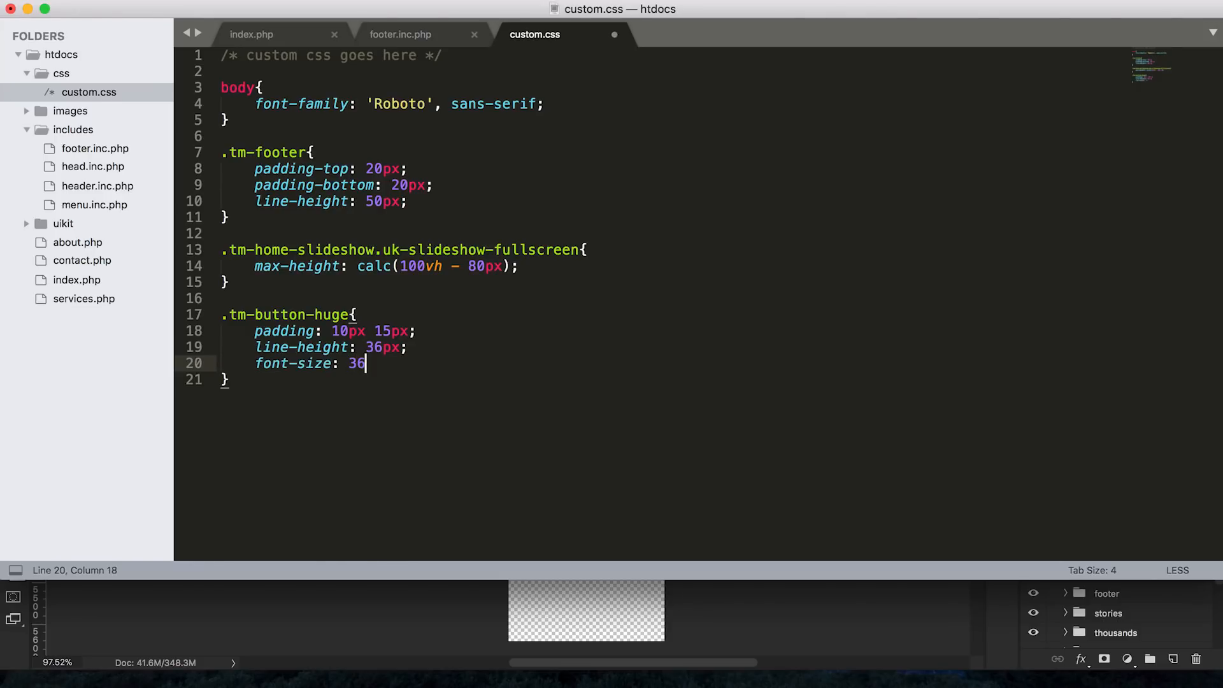
pyautogui.write('px;')
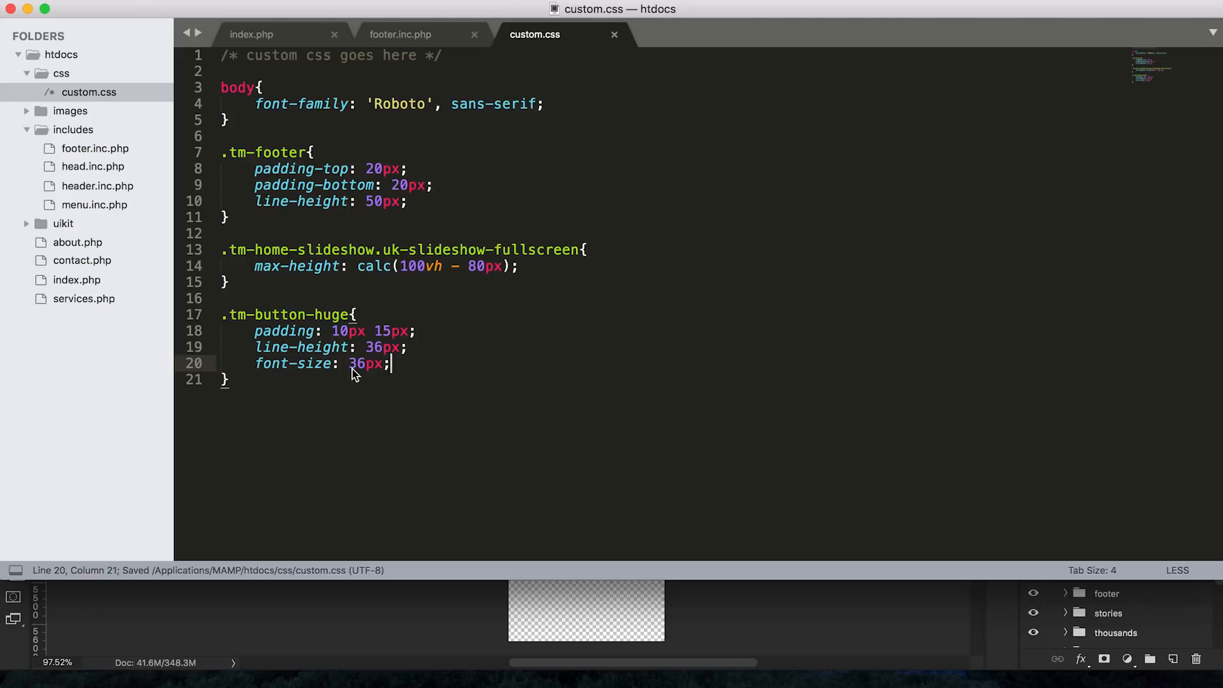
pyautogui.moveTo(255, 362); pyautogui.dragTo(389, 362)
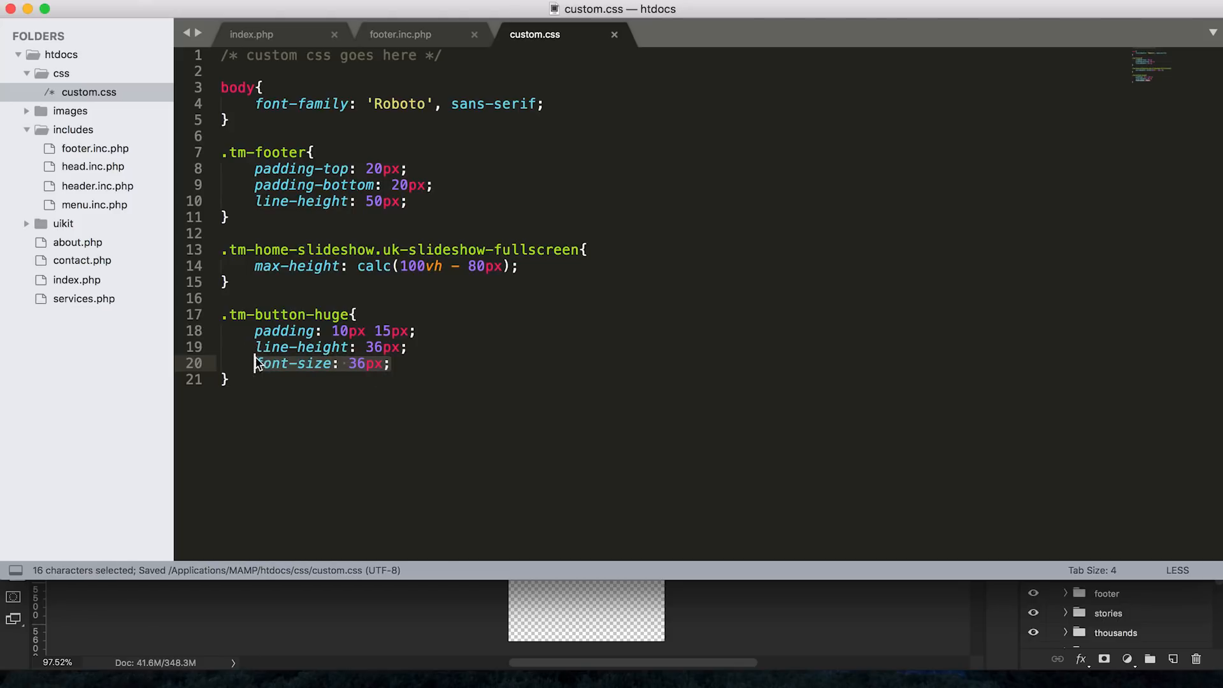
pyautogui.click(374, 347)
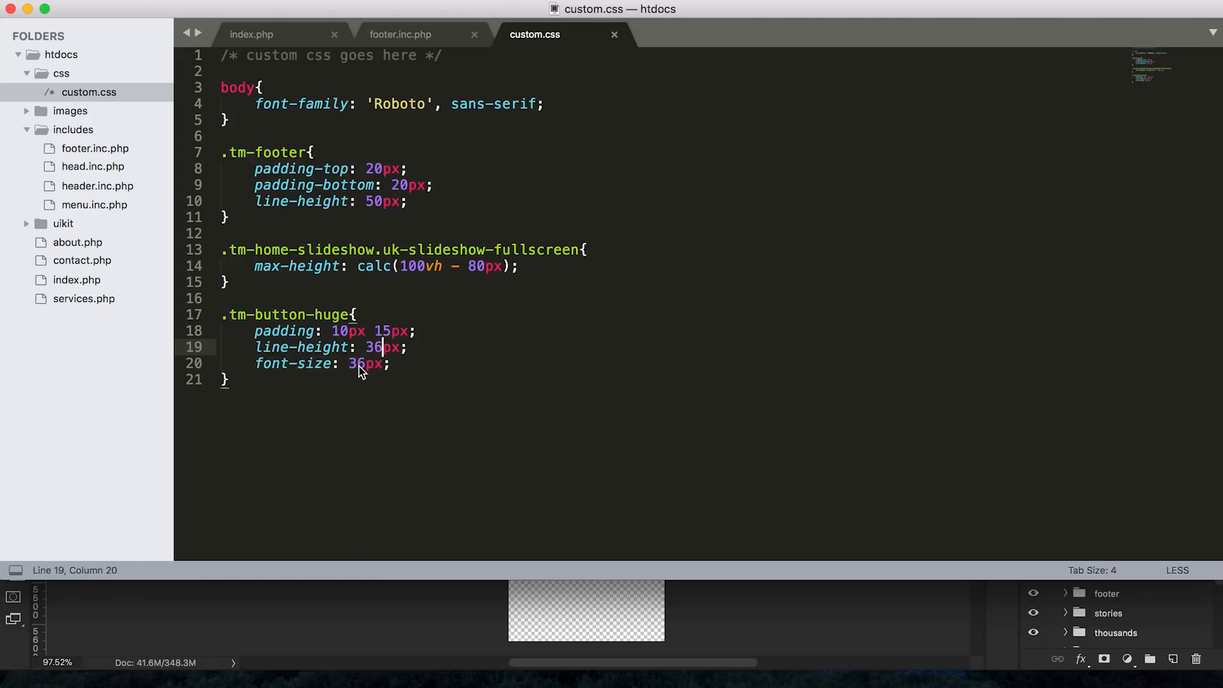
pyautogui.click(288, 364)
pyautogui.write('44')
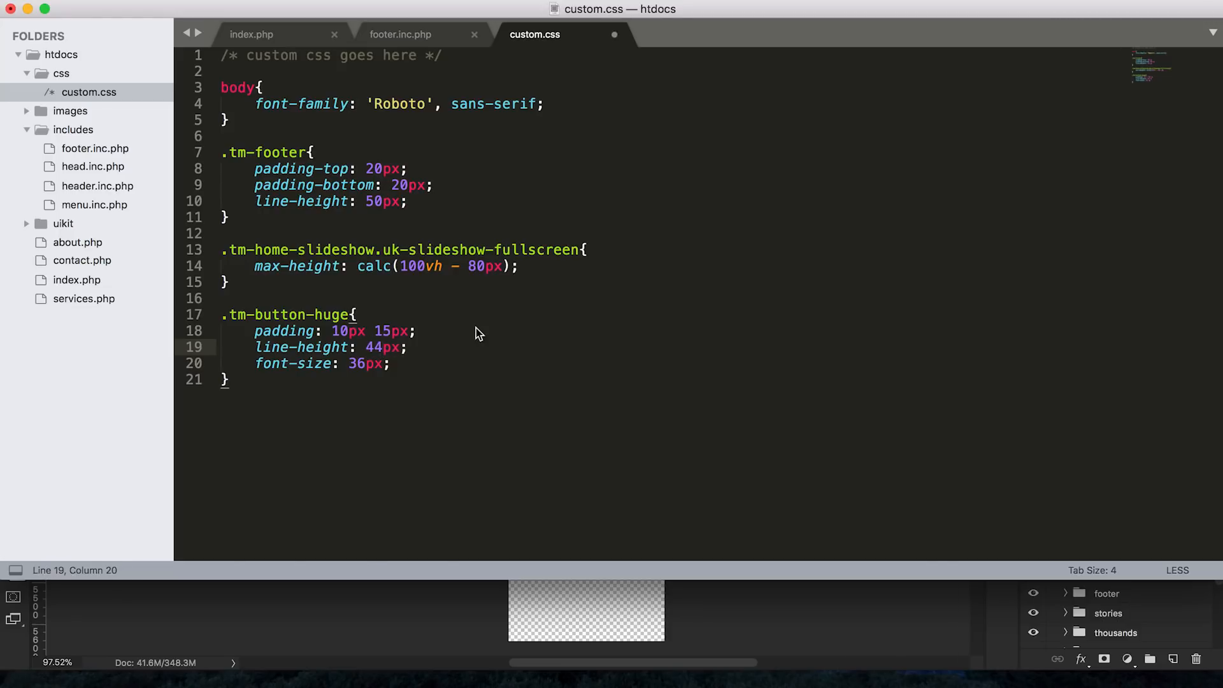
pyautogui.press('cmd+s')
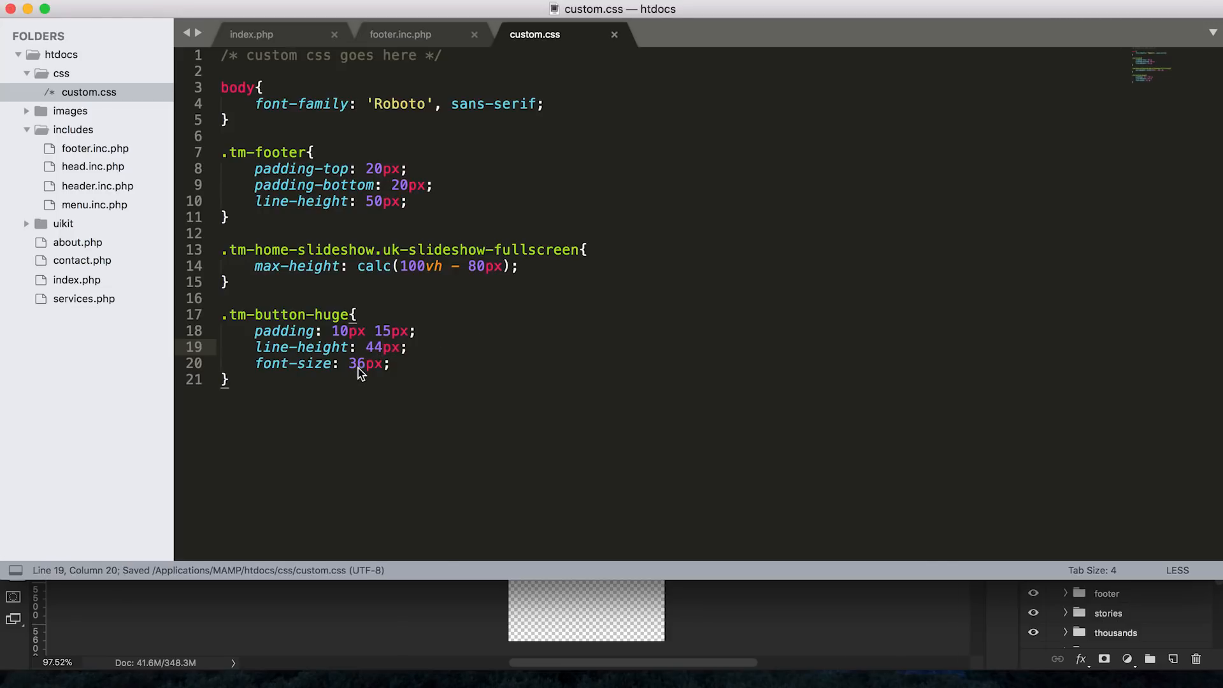
pyautogui.doubleClick(295, 364)
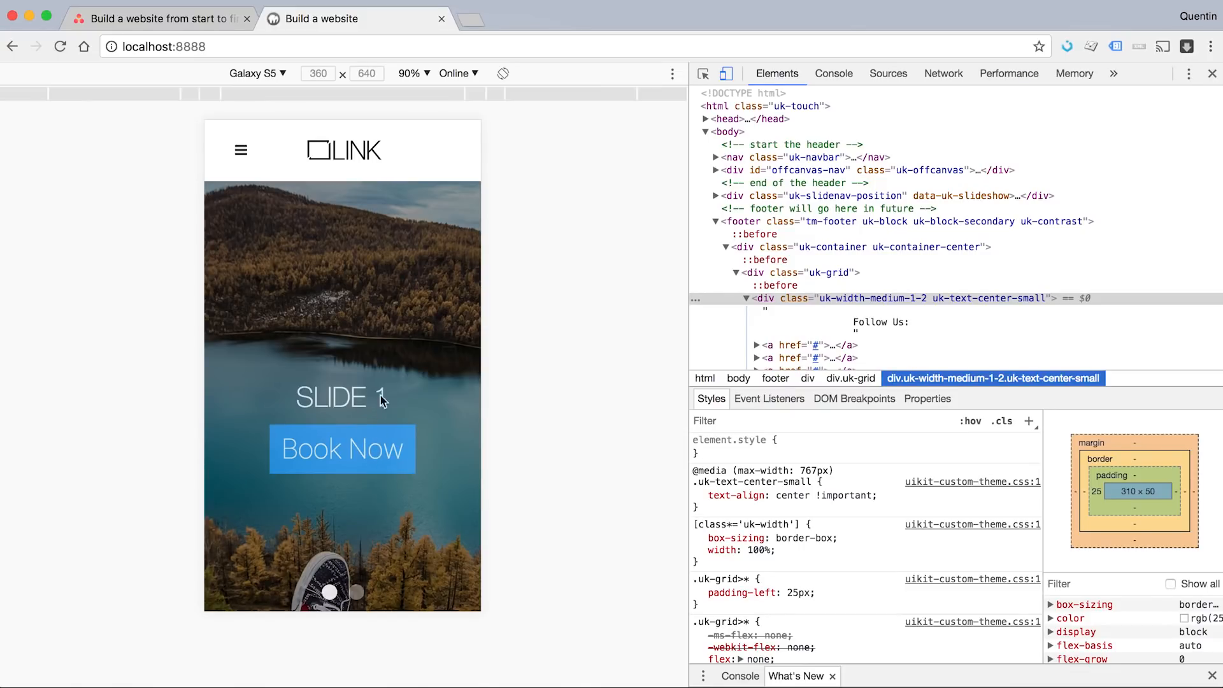
pyautogui.moveTo(334, 465)
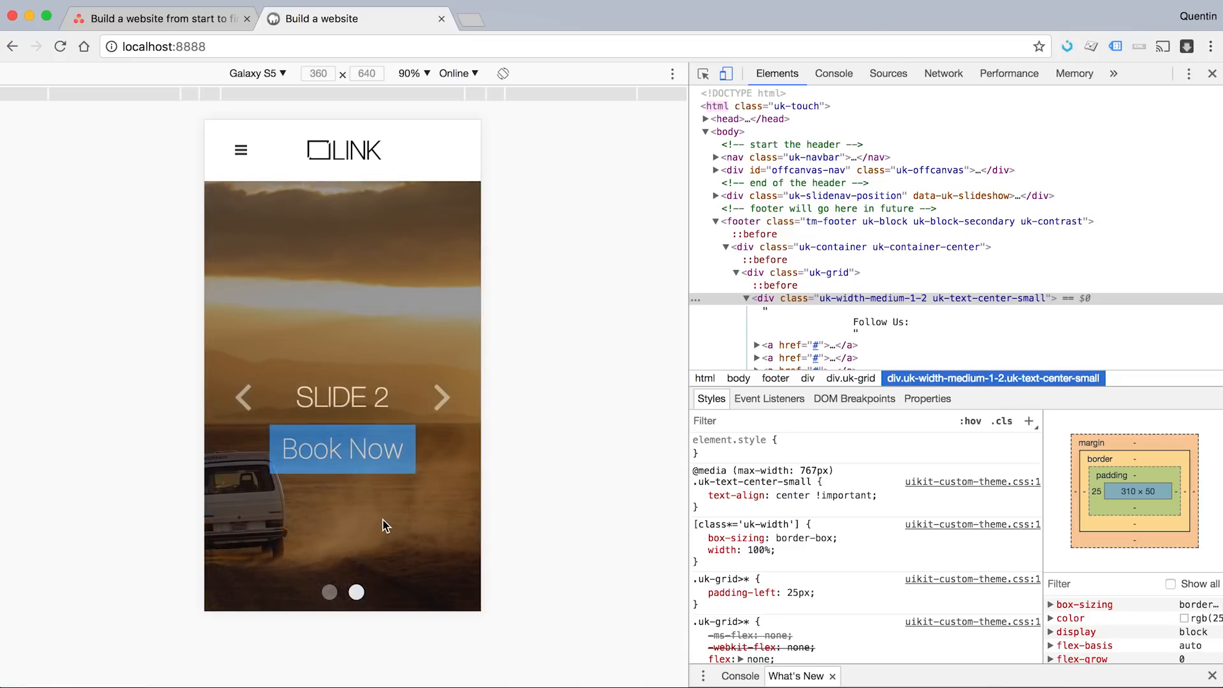
# Step: Inspect the Book Now button, then switch the device preview zoom from 150% to 100%
pyautogui.rightClick(342, 449)
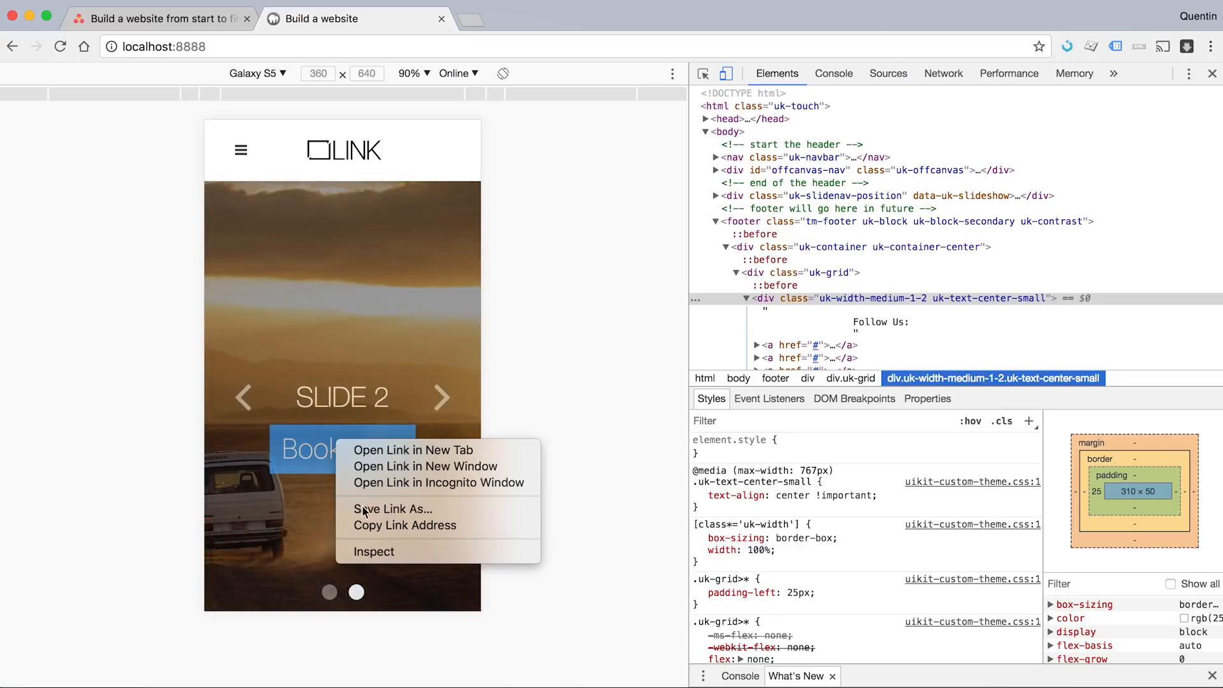
pyautogui.click(374, 551)
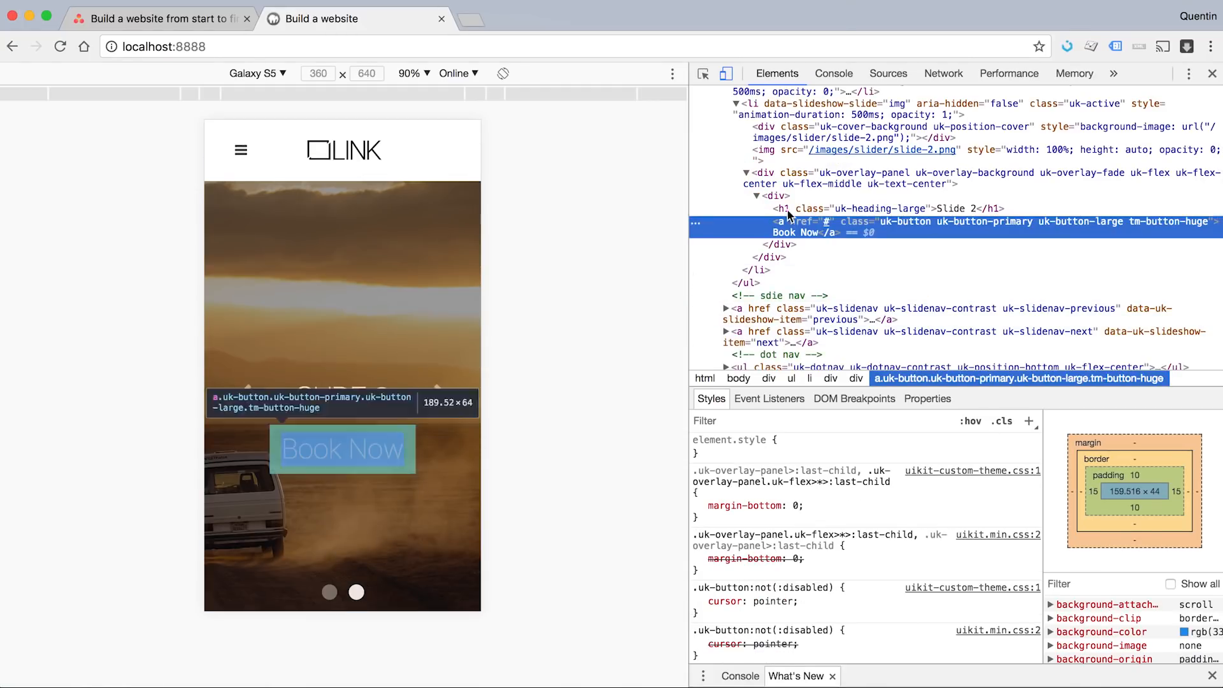
pyautogui.moveTo(944, 225)
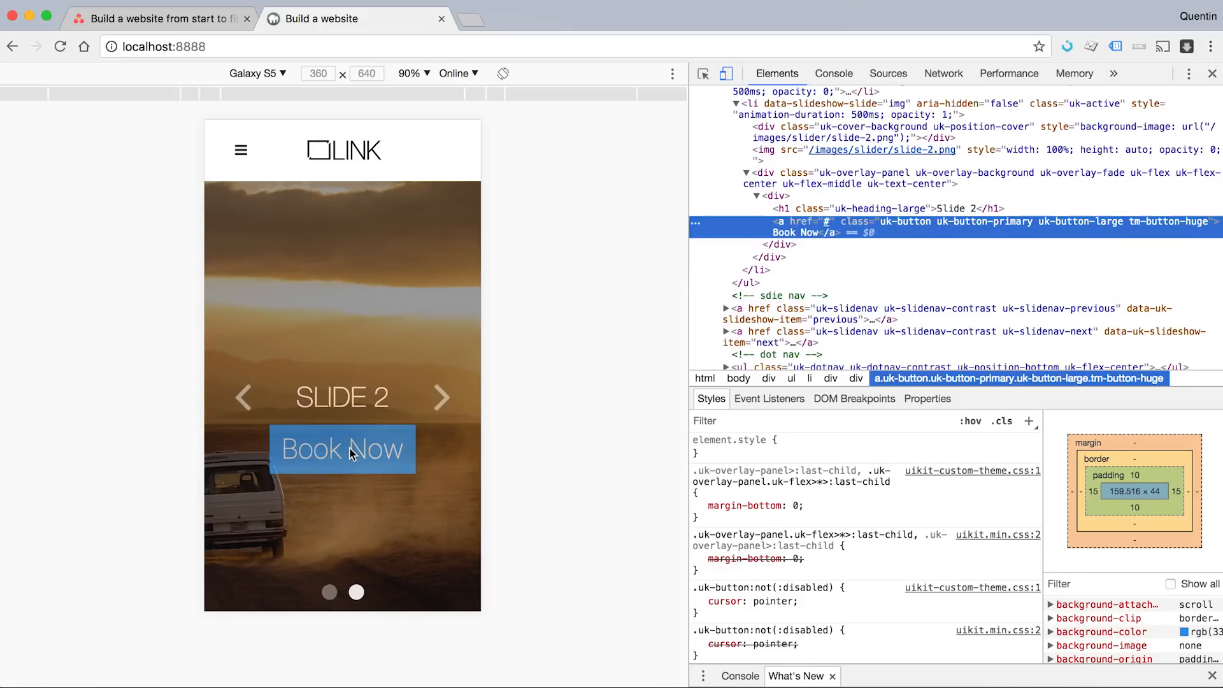
pyautogui.moveTo(333, 481)
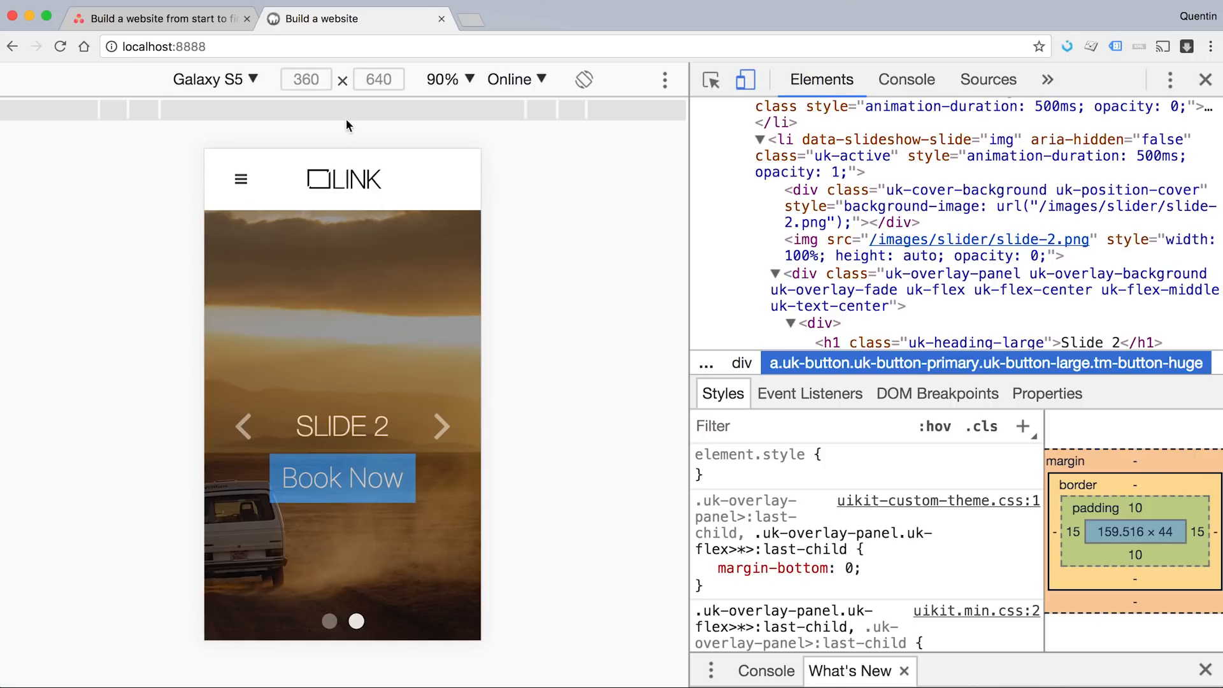
pyautogui.click(443, 79)
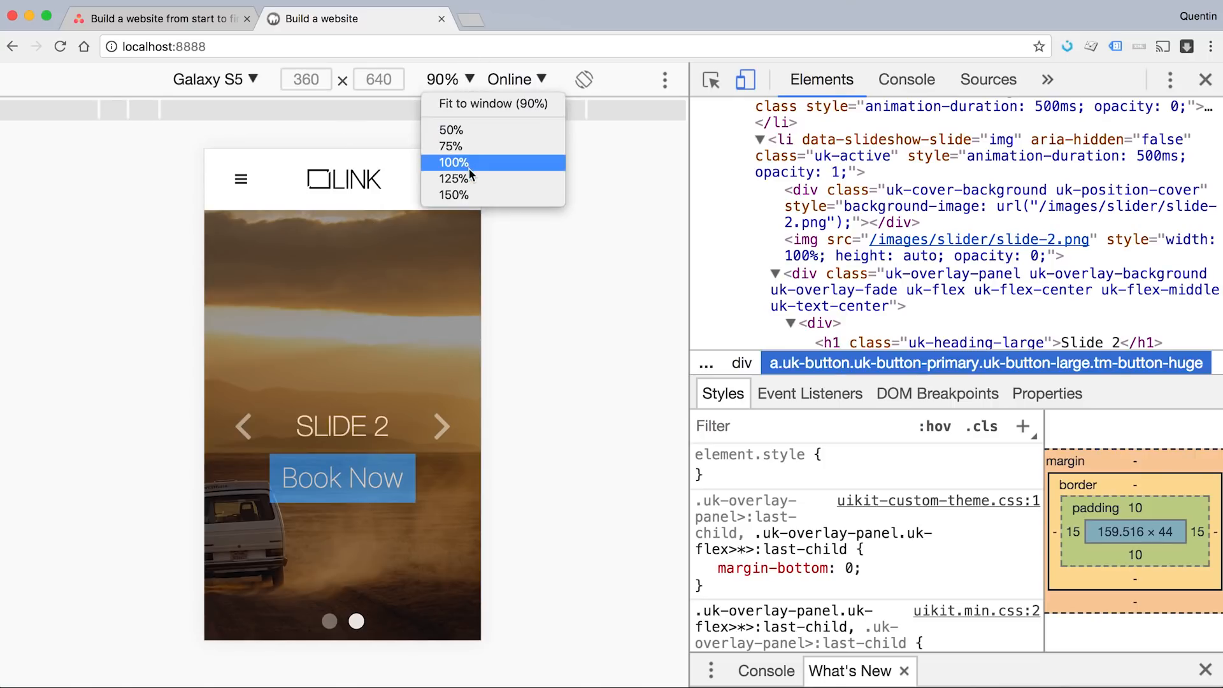
pyautogui.click(454, 195)
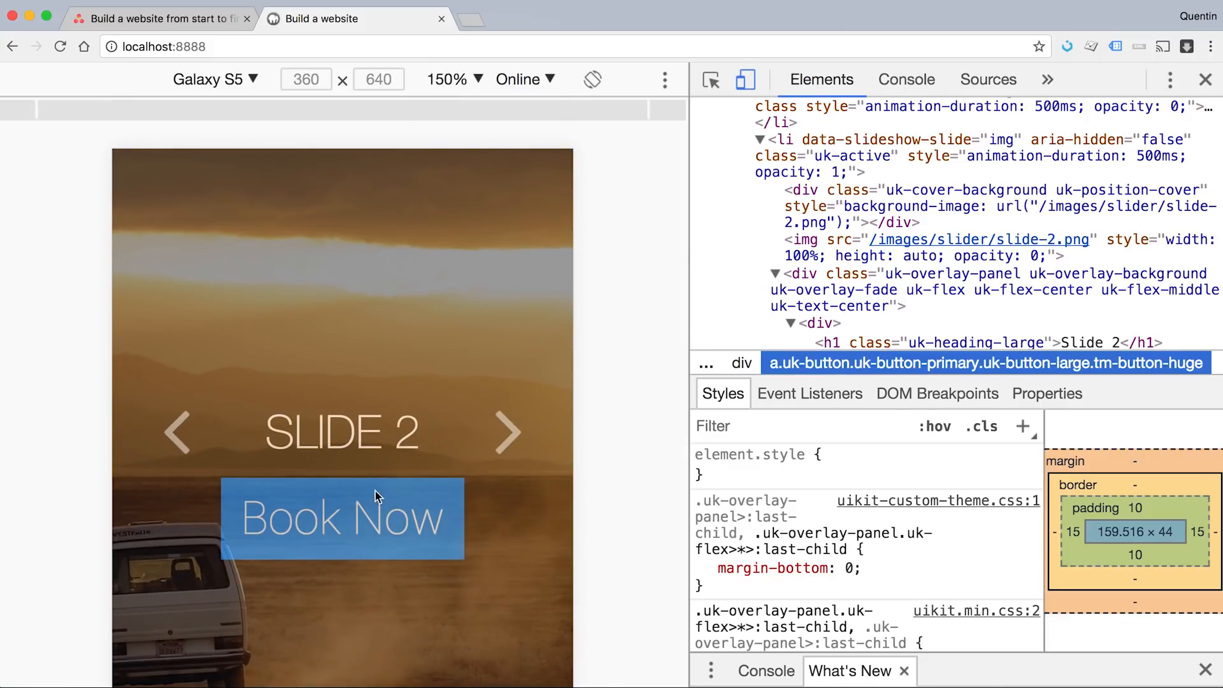
pyautogui.moveTo(421, 193)
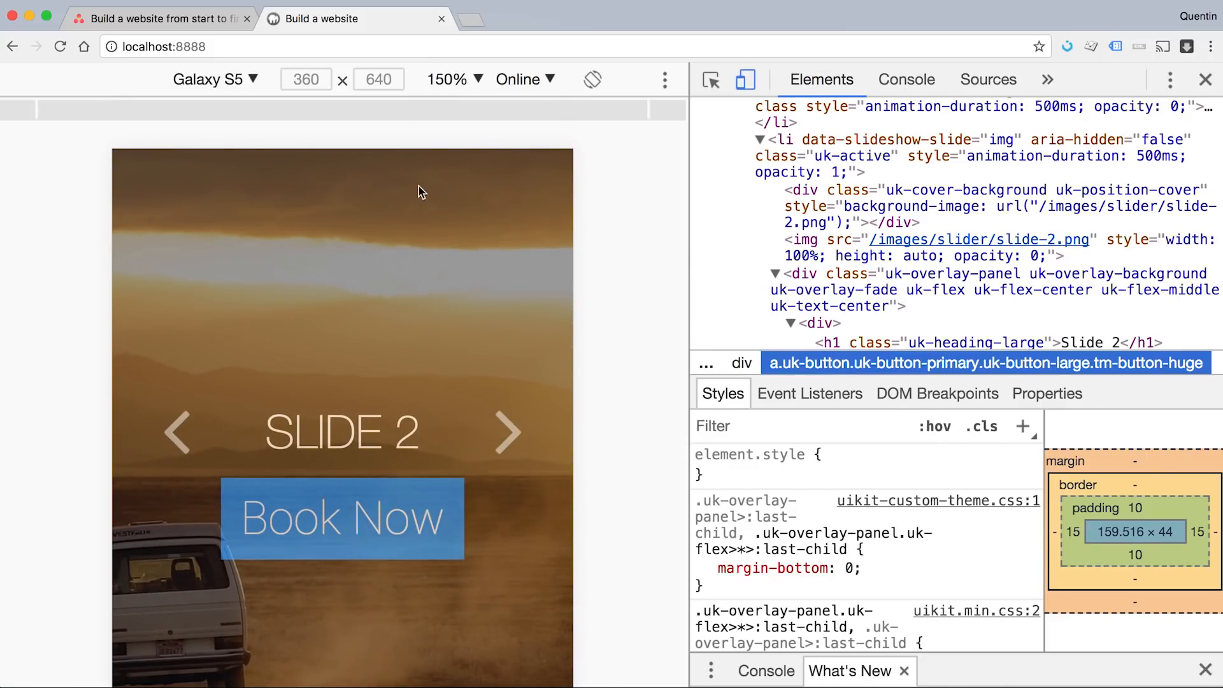
pyautogui.click(452, 79)
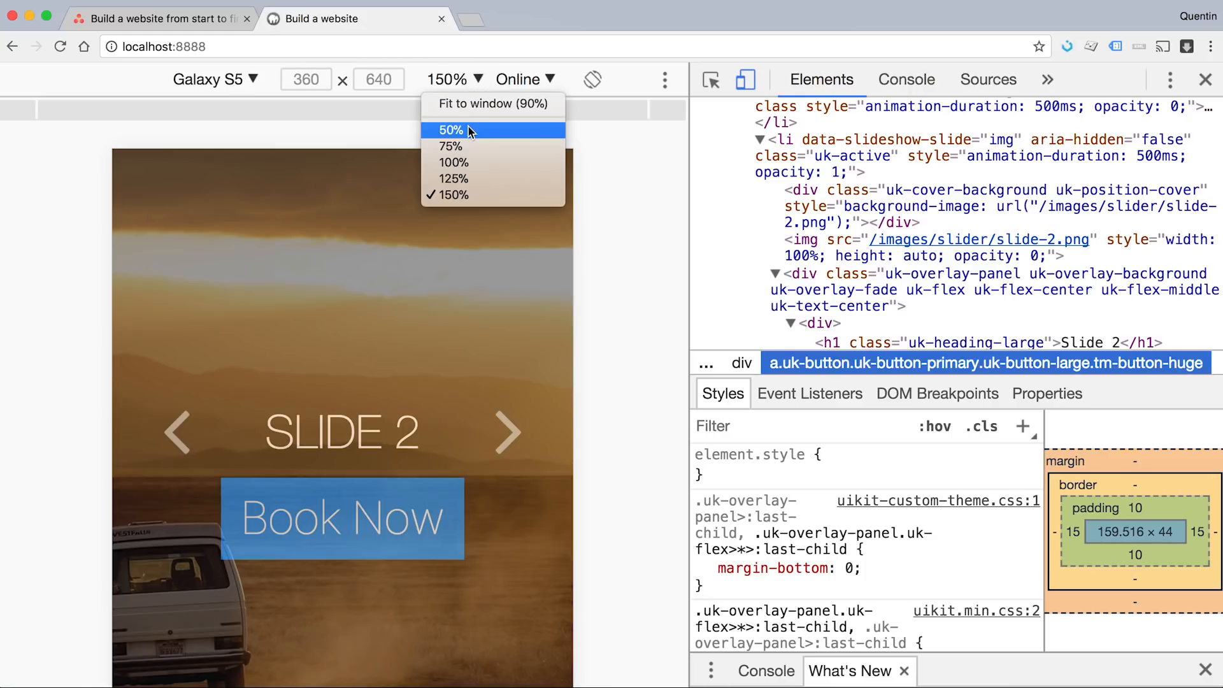
pyautogui.click(452, 163)
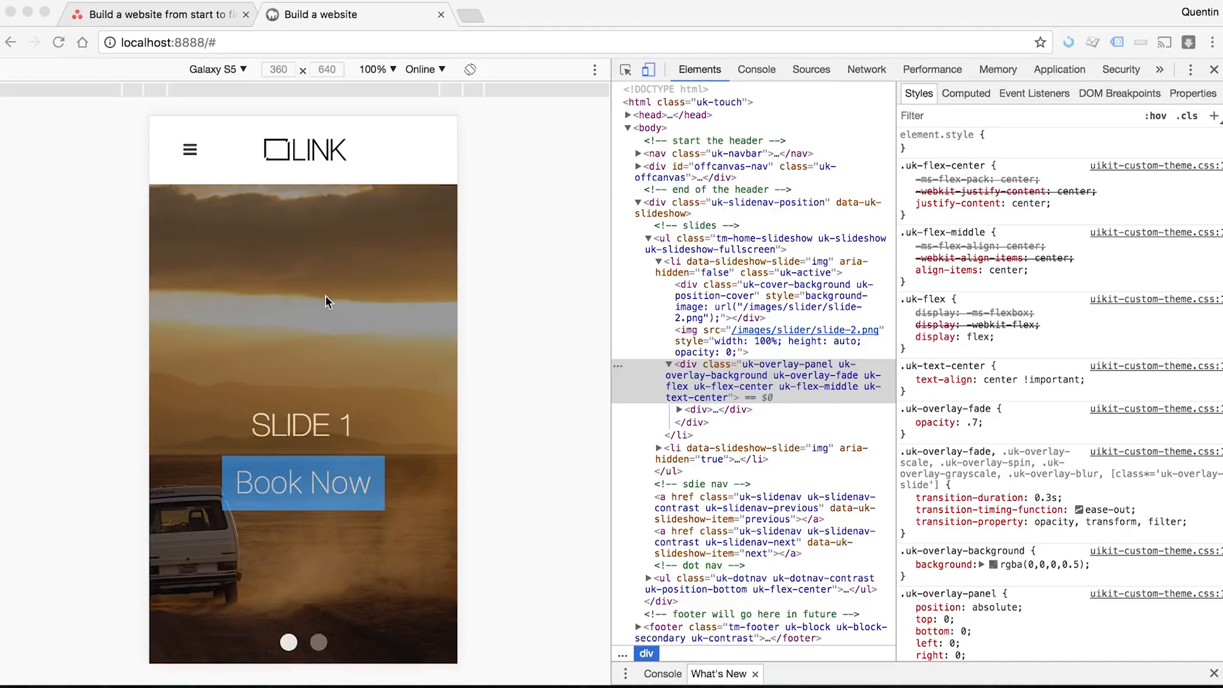
pyautogui.moveTo(305, 472)
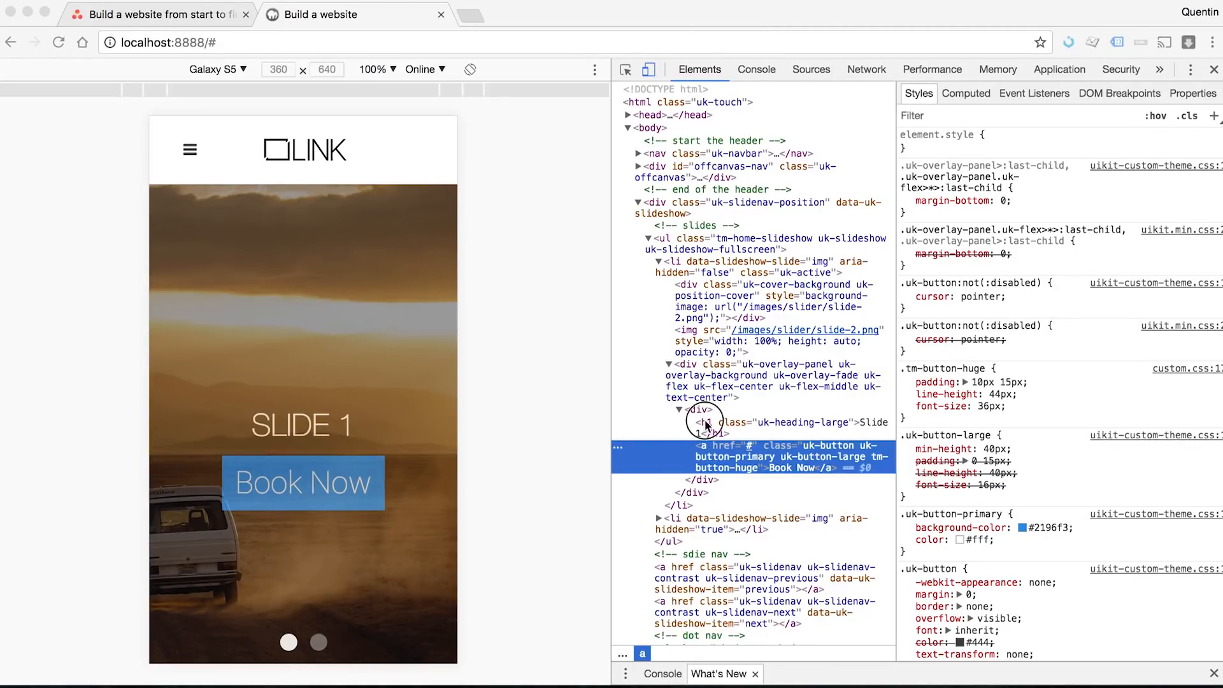
# Step: Set .uk-overlay-fade opacity from .7 to 1, check both slides, and copy the rule
pyautogui.click(695, 409)
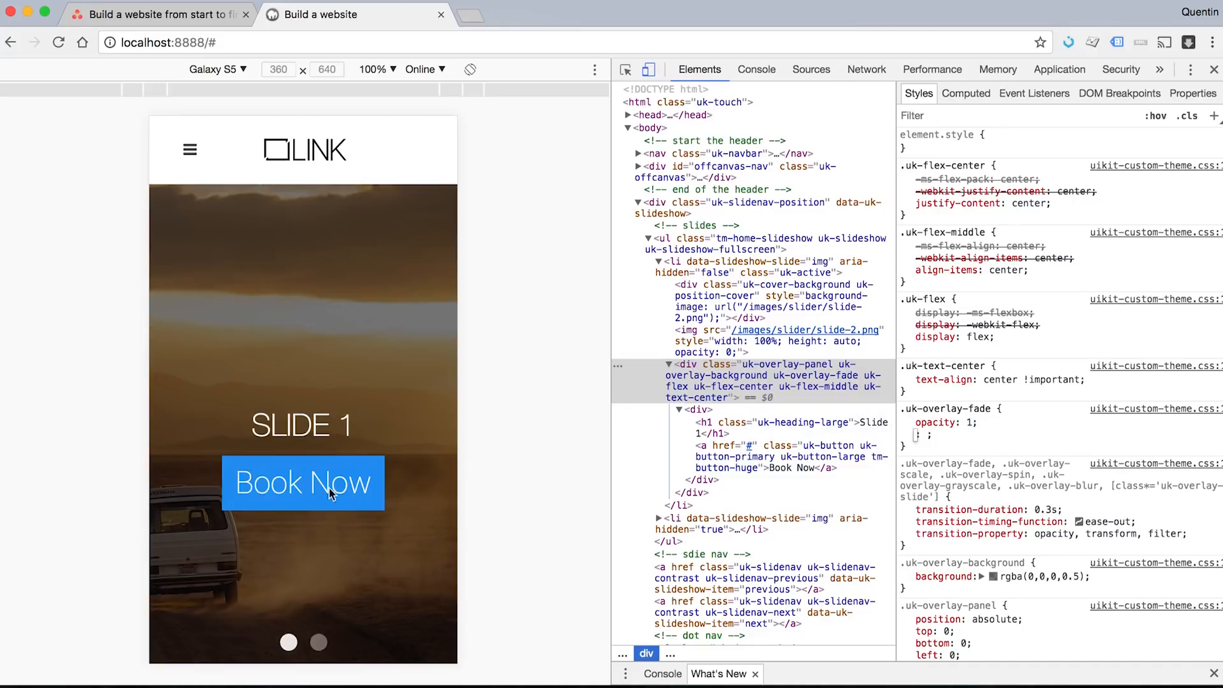
pyautogui.moveTo(317, 652)
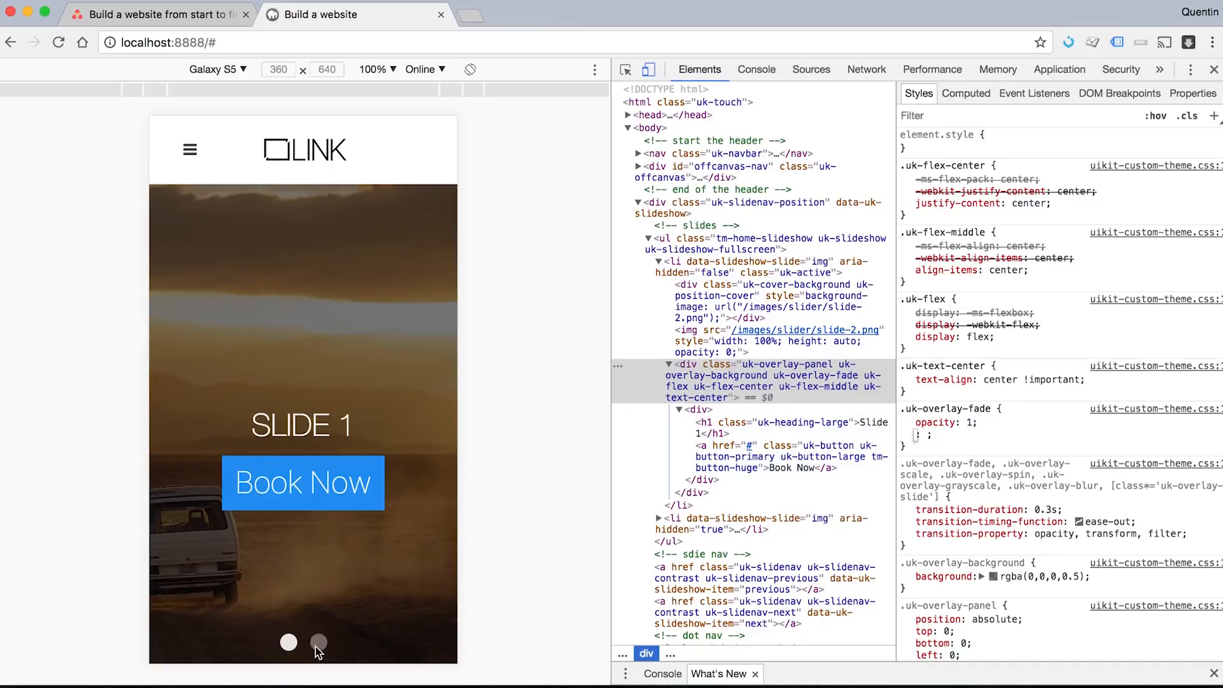
pyautogui.click(318, 642)
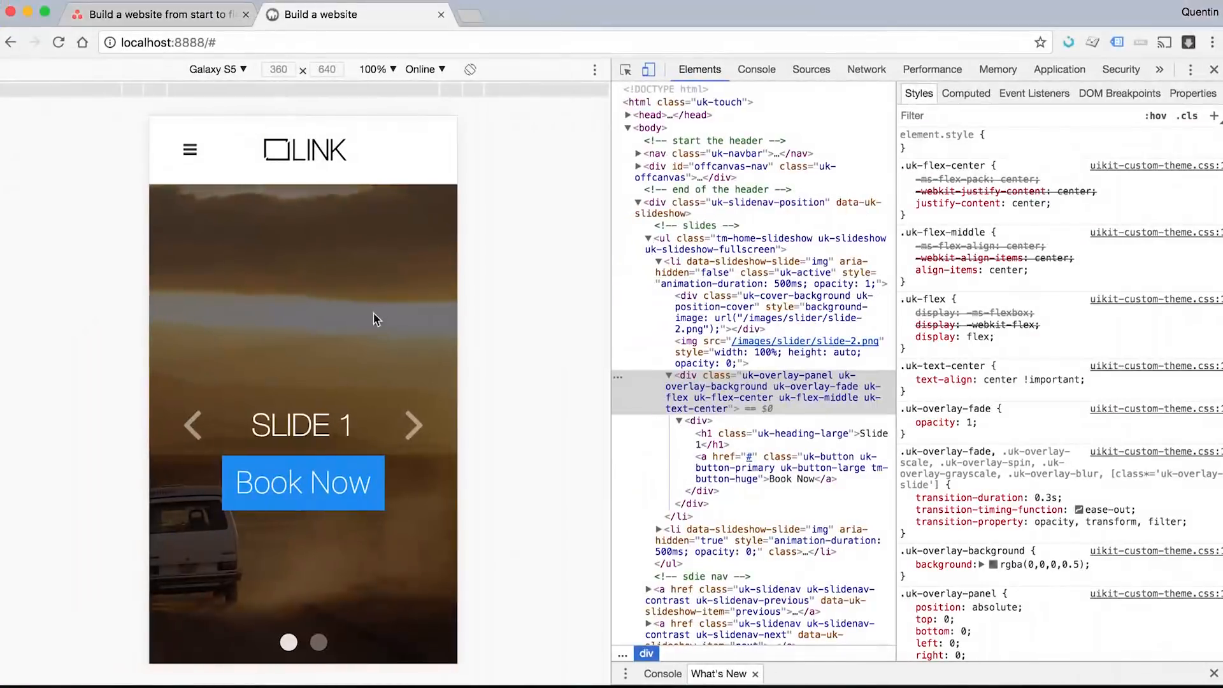
pyautogui.click(414, 425)
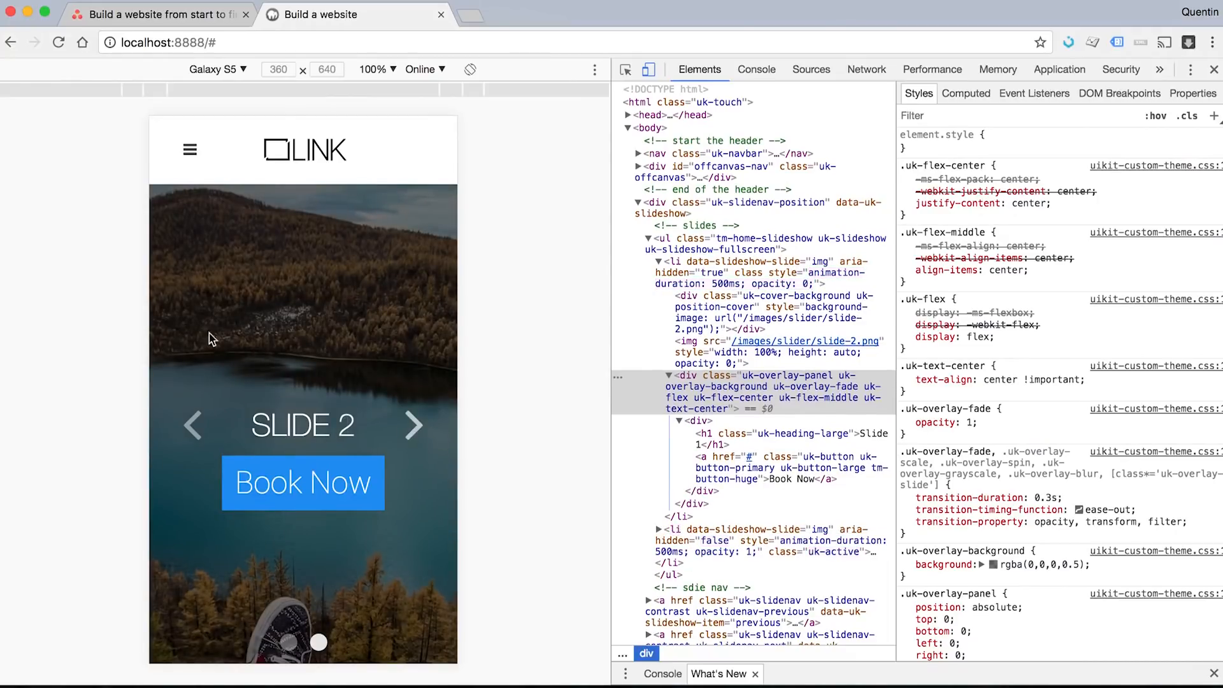
pyautogui.moveTo(349, 348)
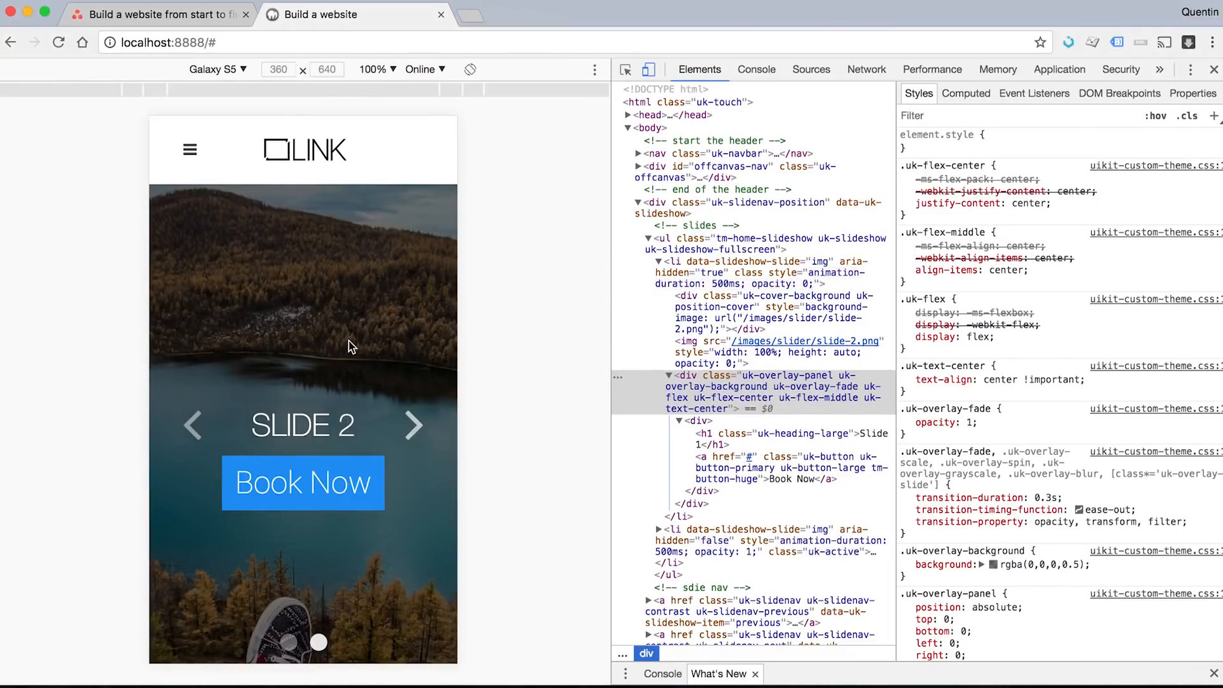
pyautogui.moveTo(340, 243)
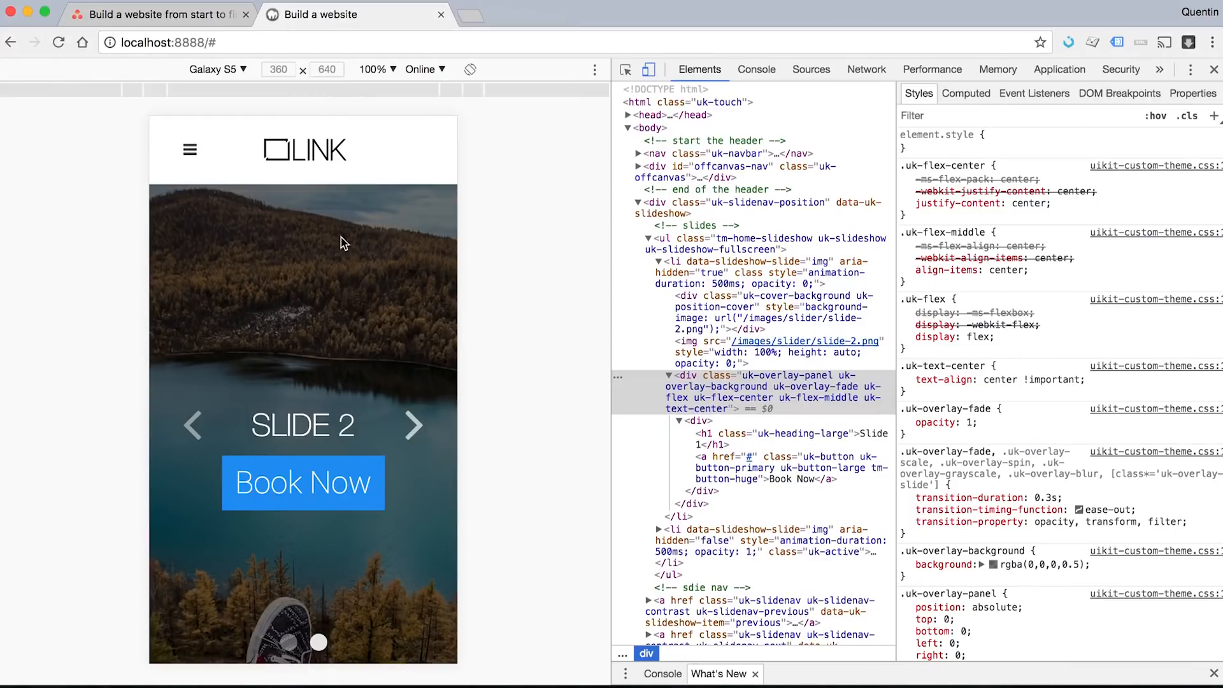
pyautogui.moveTo(481, 491)
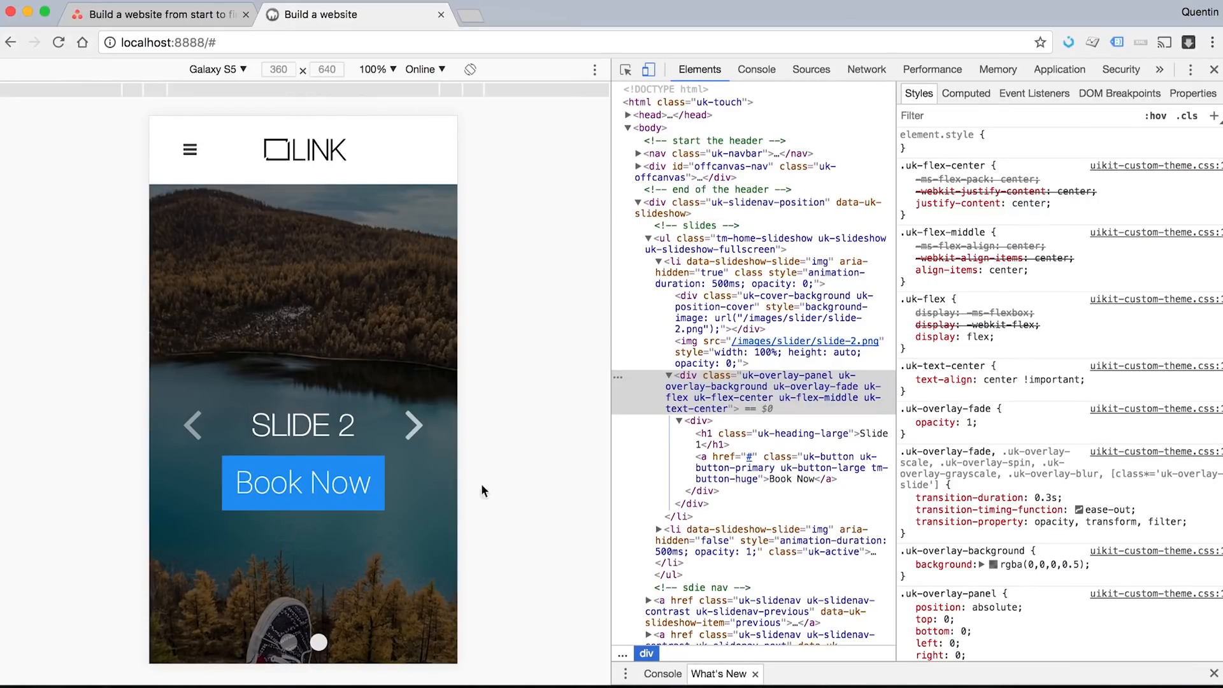
pyautogui.moveTo(406, 321)
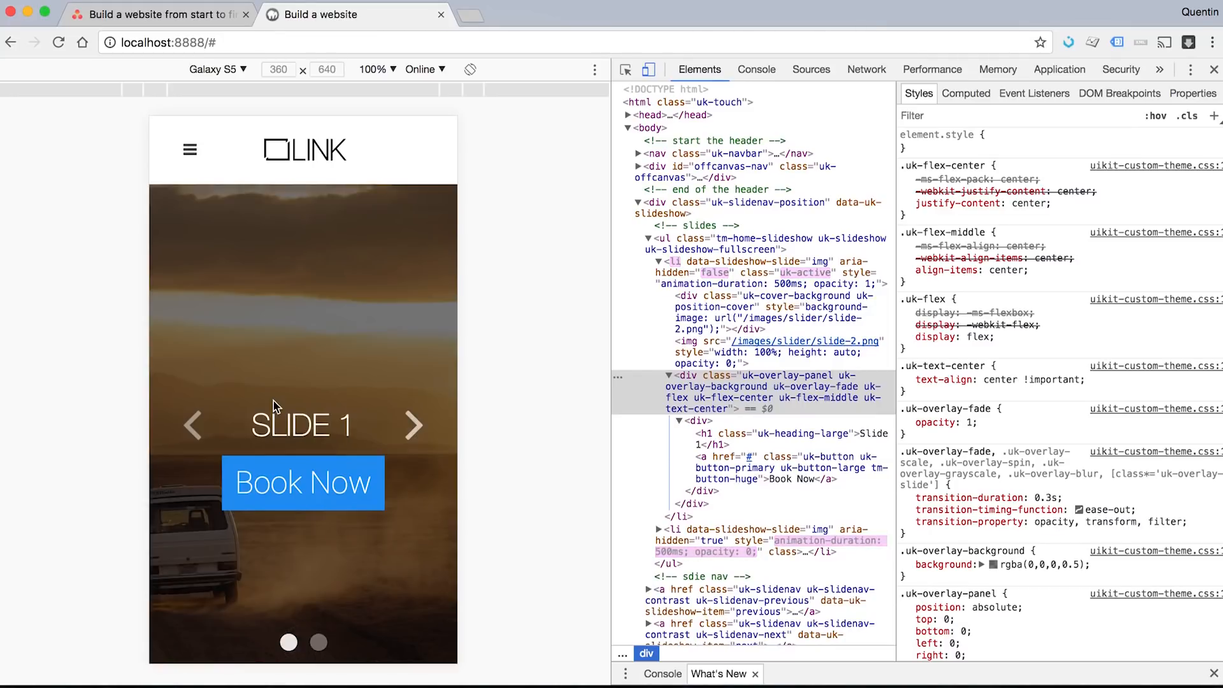
pyautogui.moveTo(347, 299)
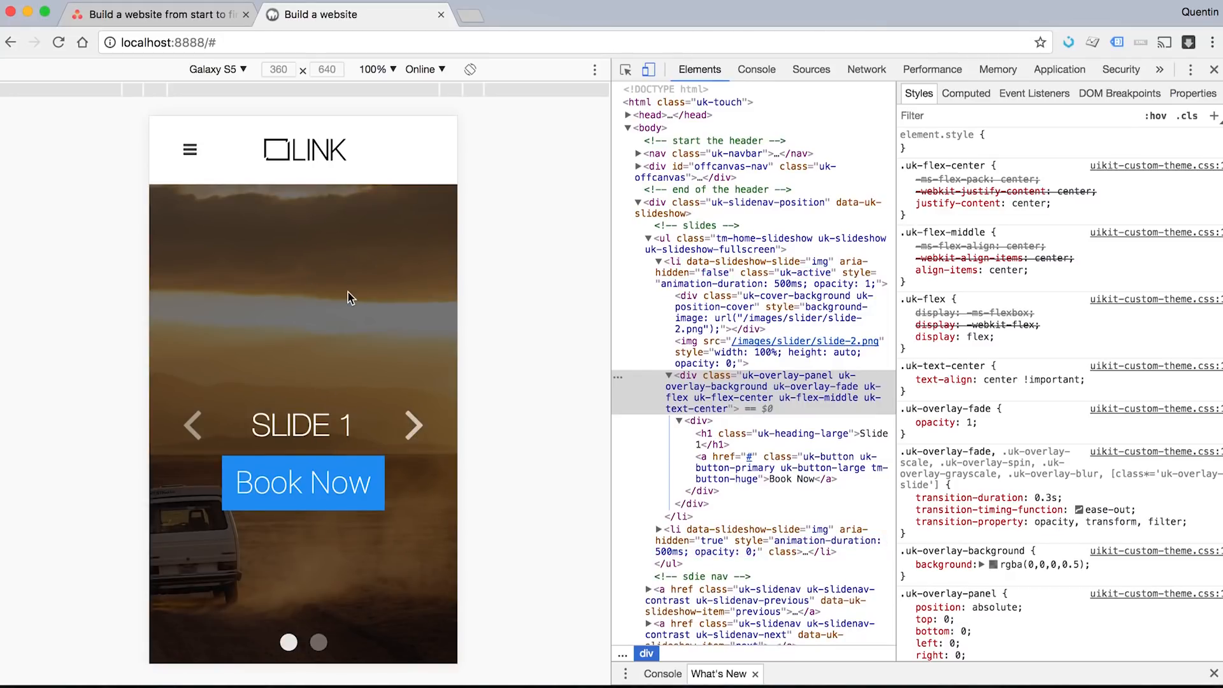
pyautogui.moveTo(367, 326)
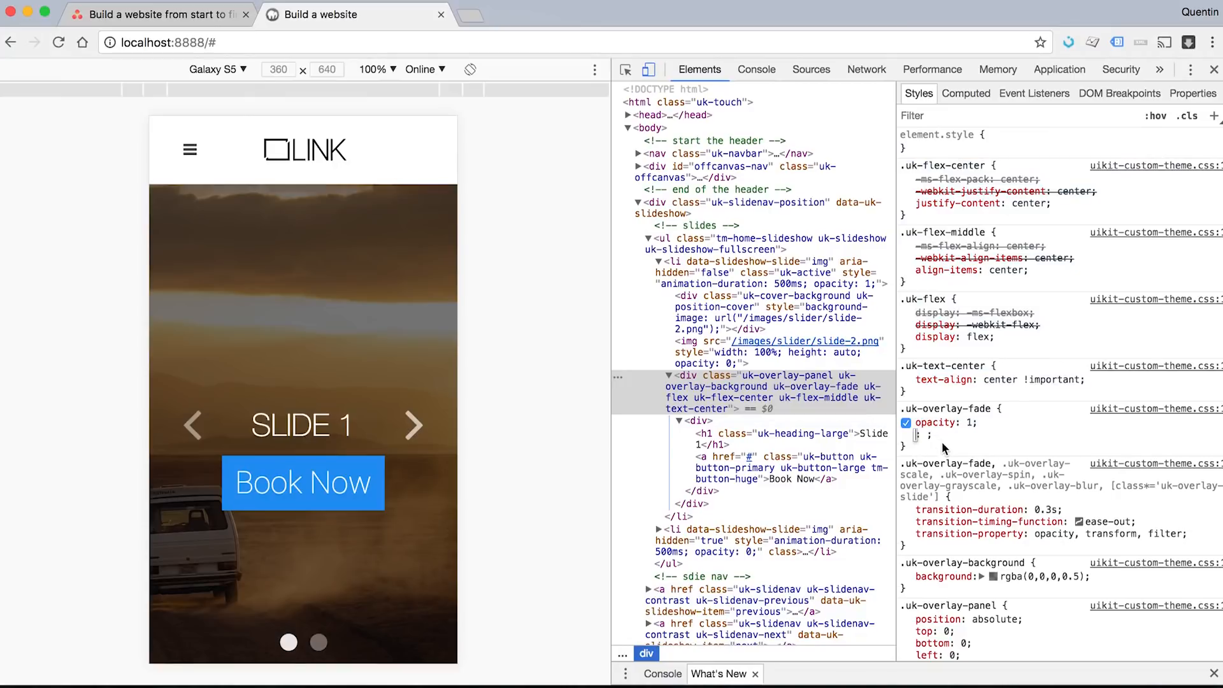
pyautogui.click(950, 409)
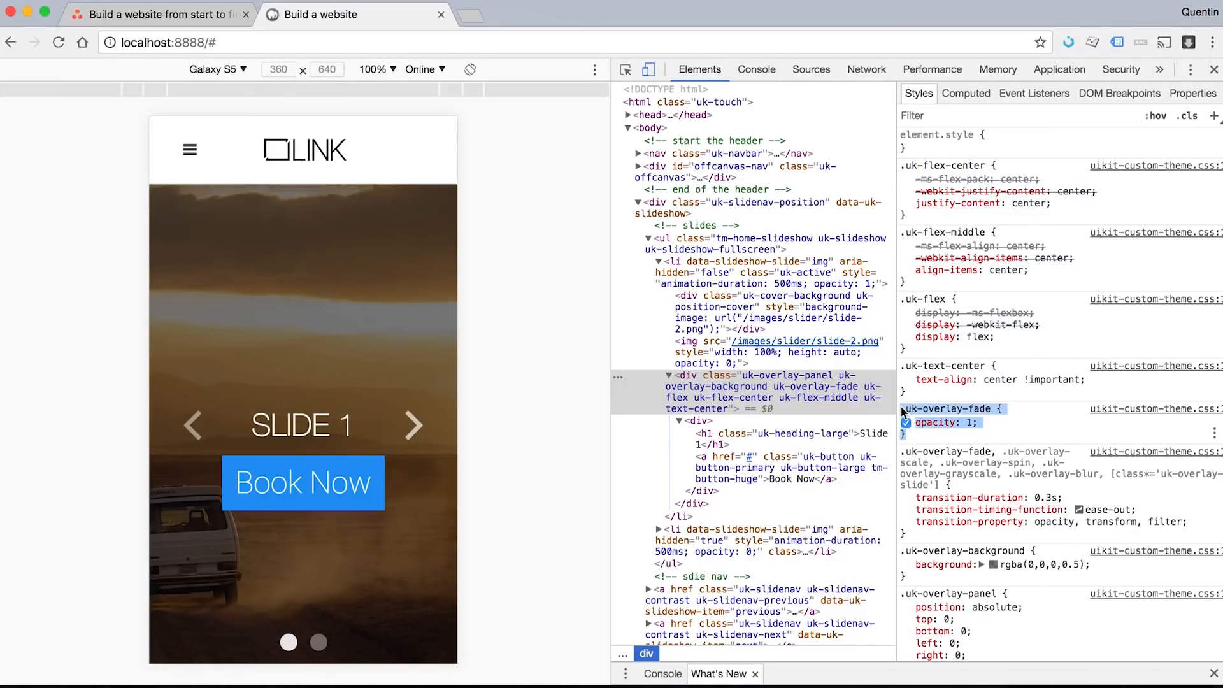
pyautogui.rightClick(971, 413)
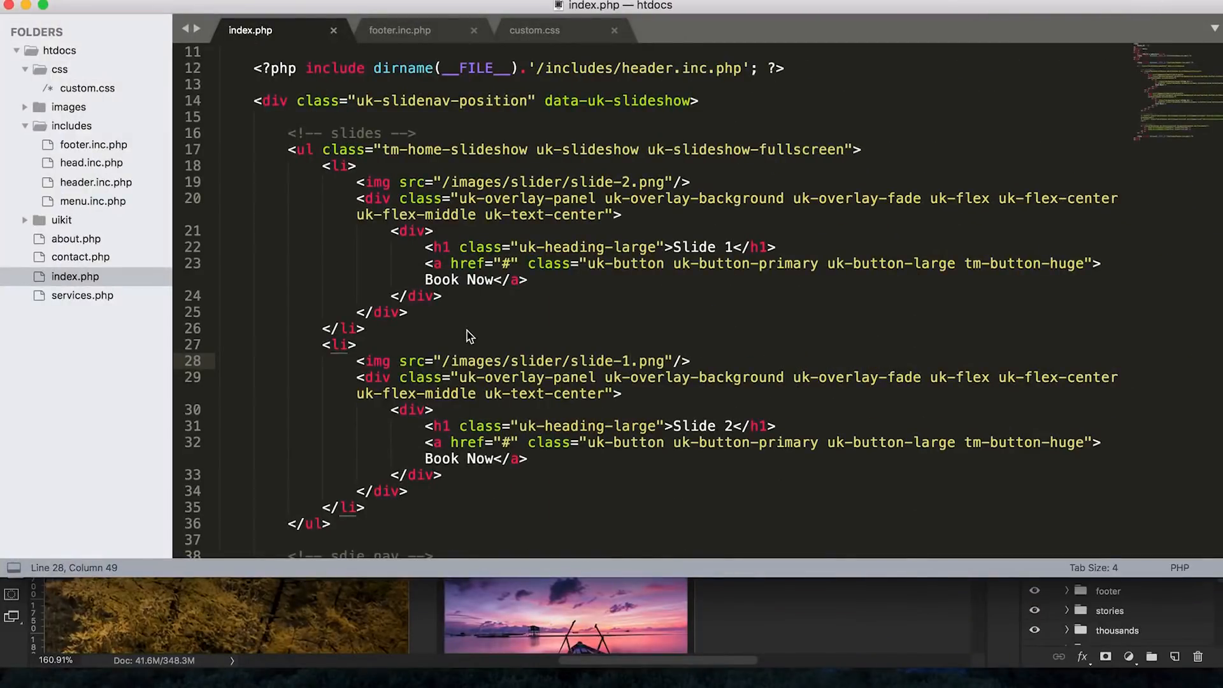
# Step: Paste a .uk-overlay-fade { opacity: 1; } rule into custom.css
pyautogui.click(536, 29)
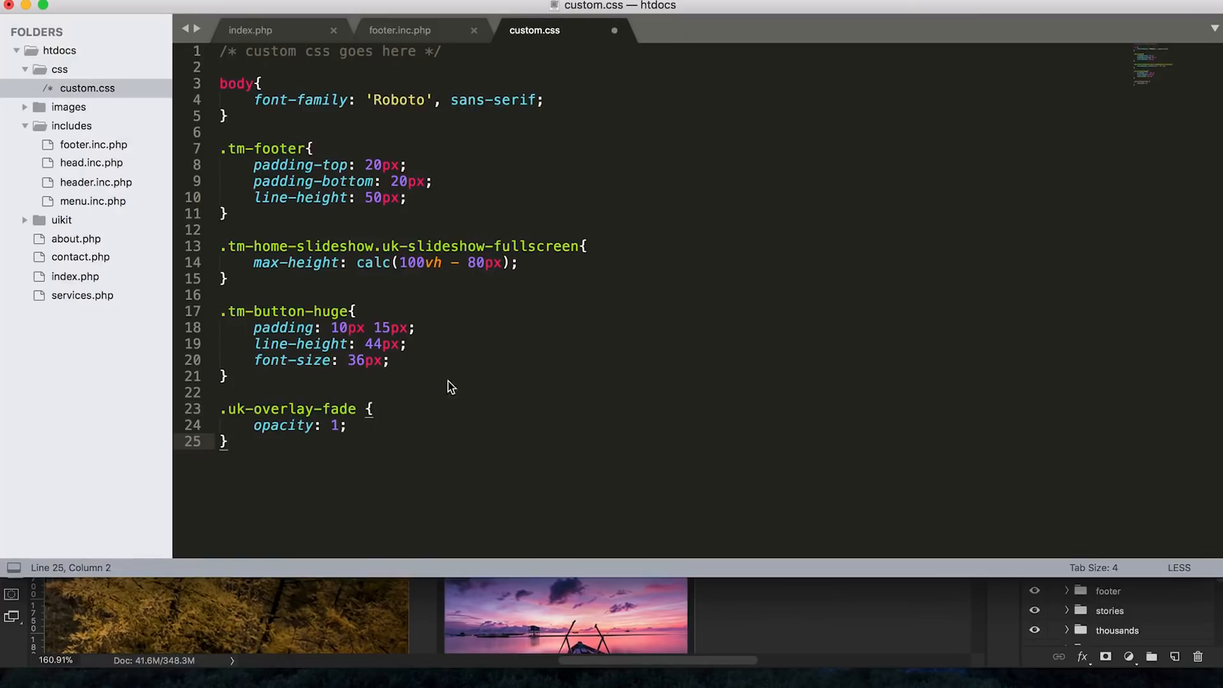
pyautogui.click(222, 392)
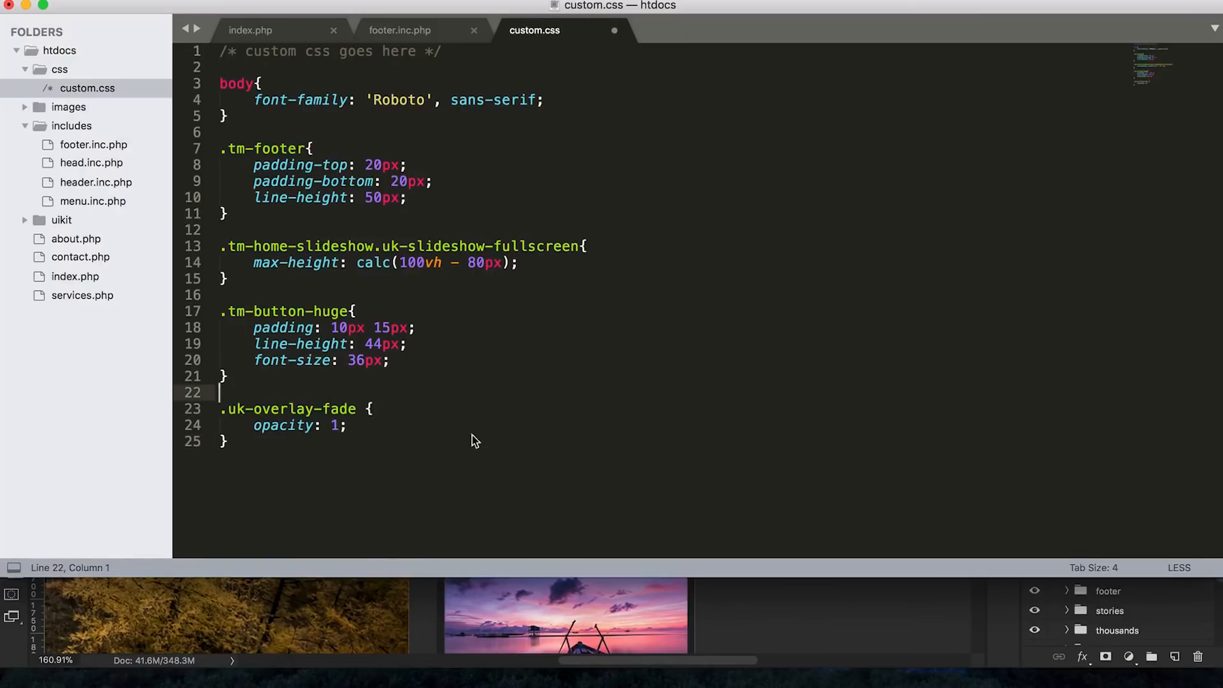
pyautogui.moveTo(414, 414)
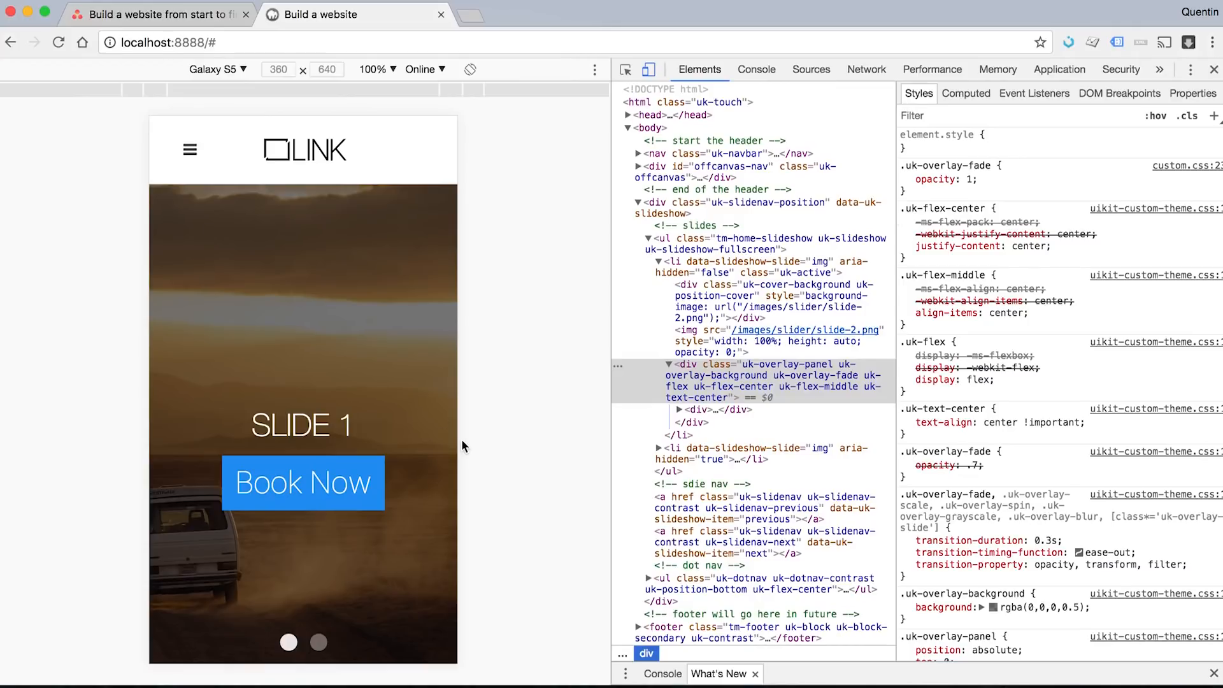
pyautogui.moveTo(415, 393)
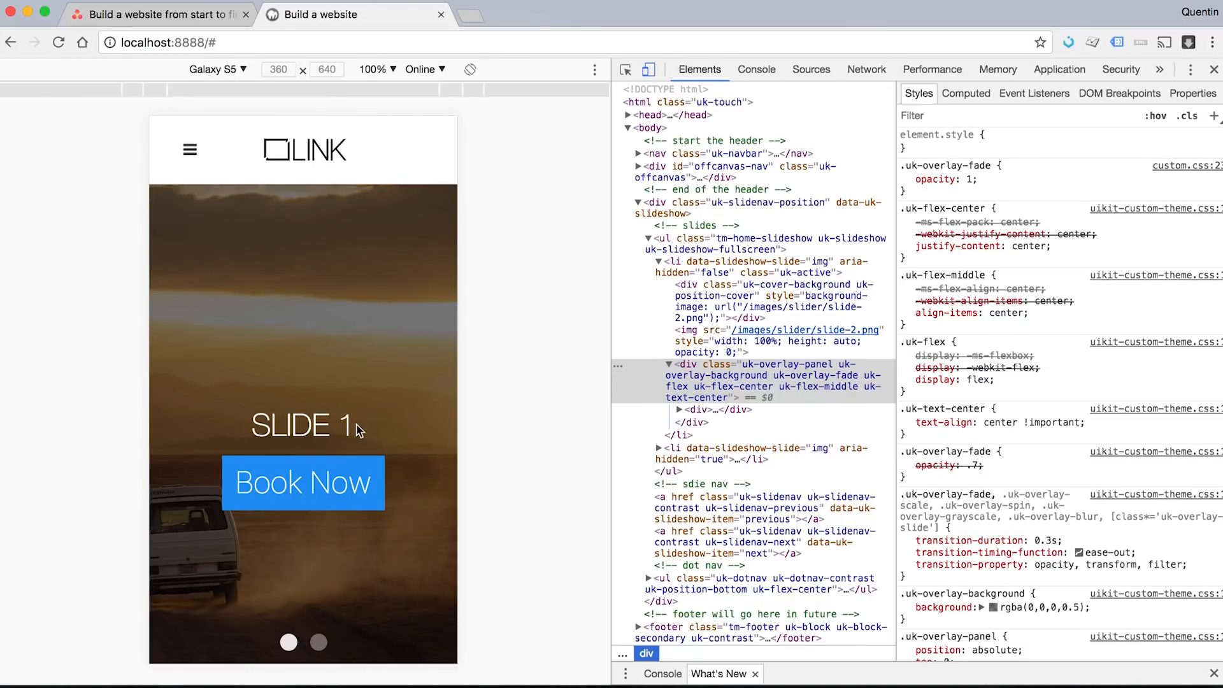
pyautogui.moveTo(367, 430)
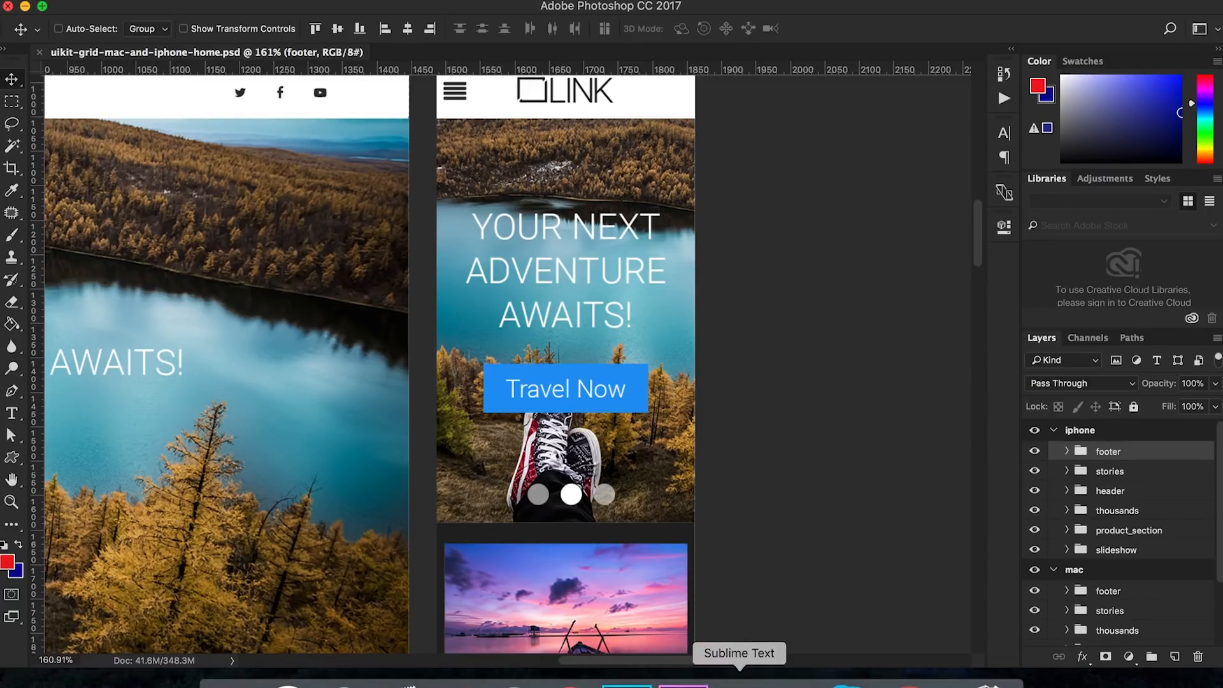
# Step: Change the first slide heading to 'Your next adventure awaits!'
pyautogui.click(739, 653)
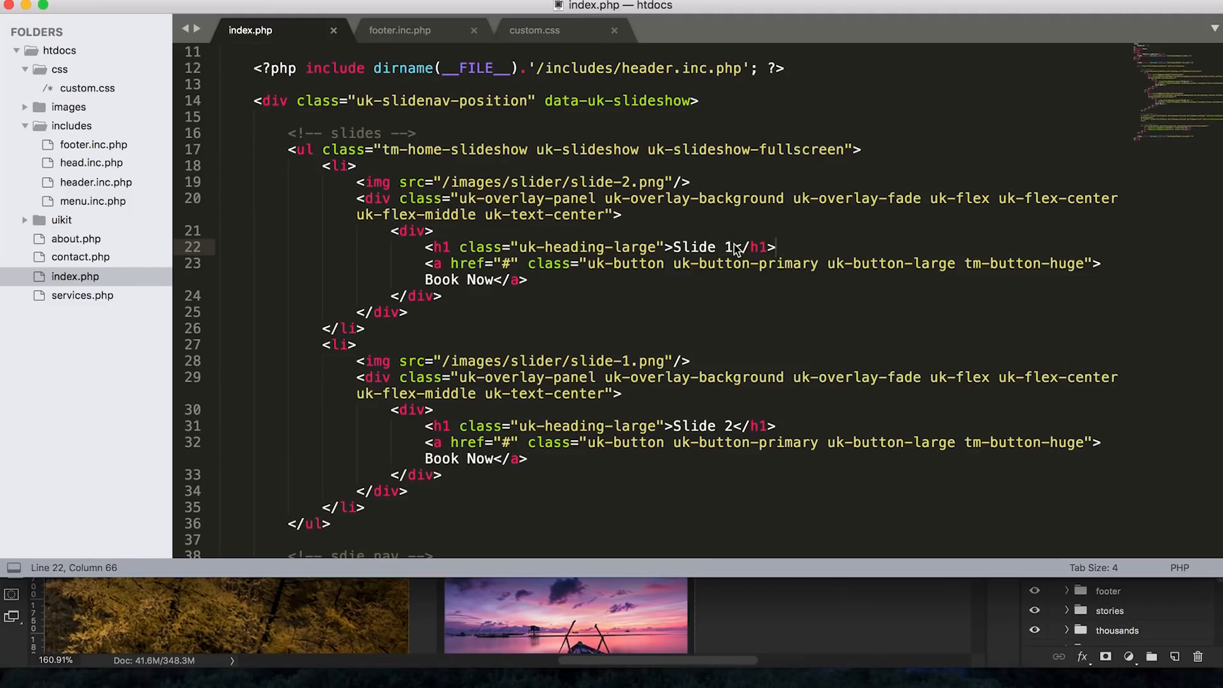
pyautogui.press('Backspace')
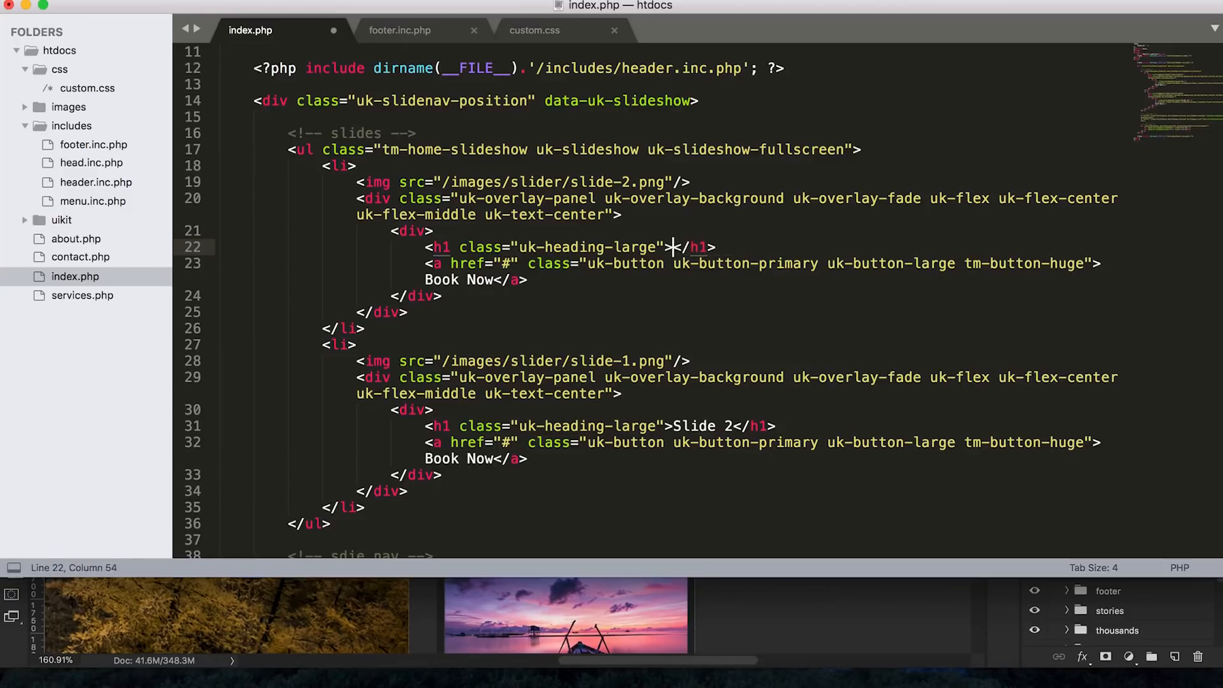
pyautogui.write('Your next adventure')
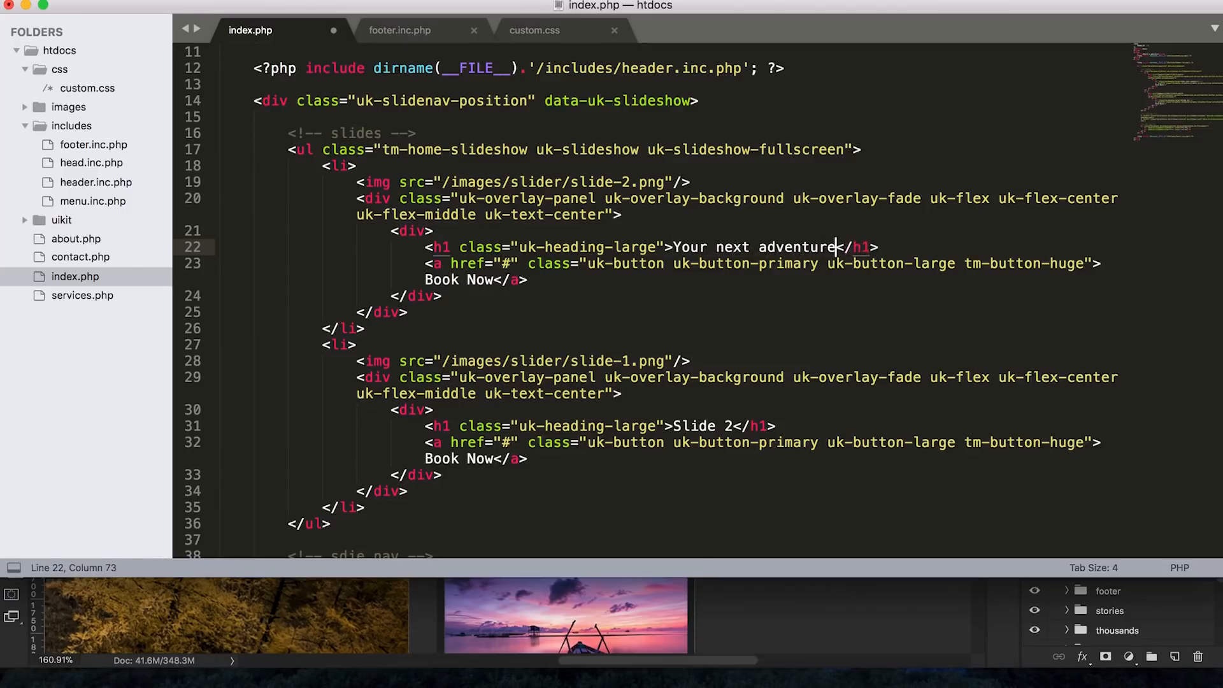
pyautogui.write('awaits')
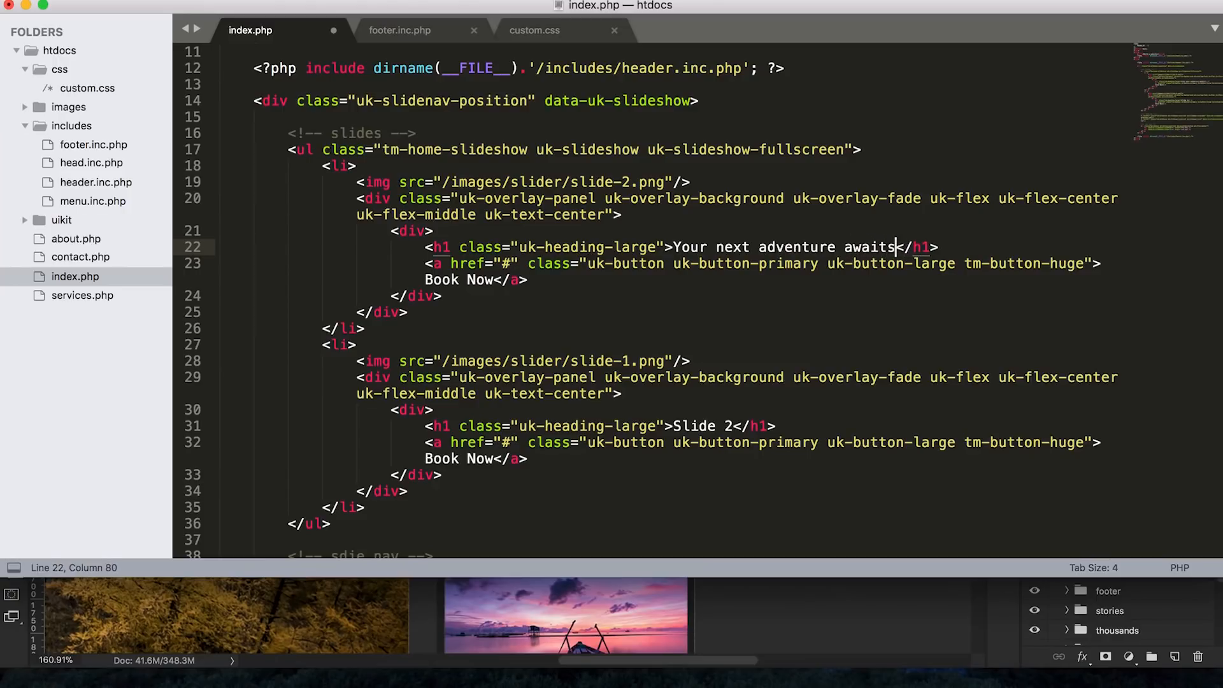
pyautogui.write('!')
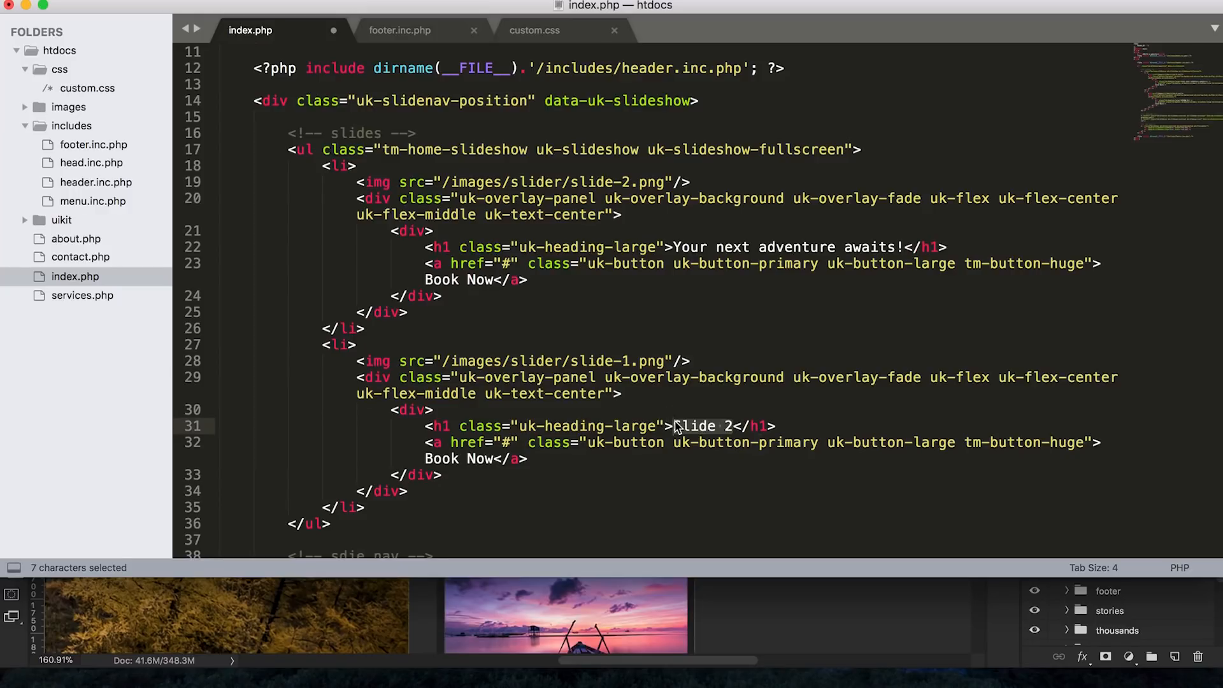
# Step: Type 'Have an awesome desert holiday in Namibia' into the second slide's empty heading
pyautogui.press('Delete')
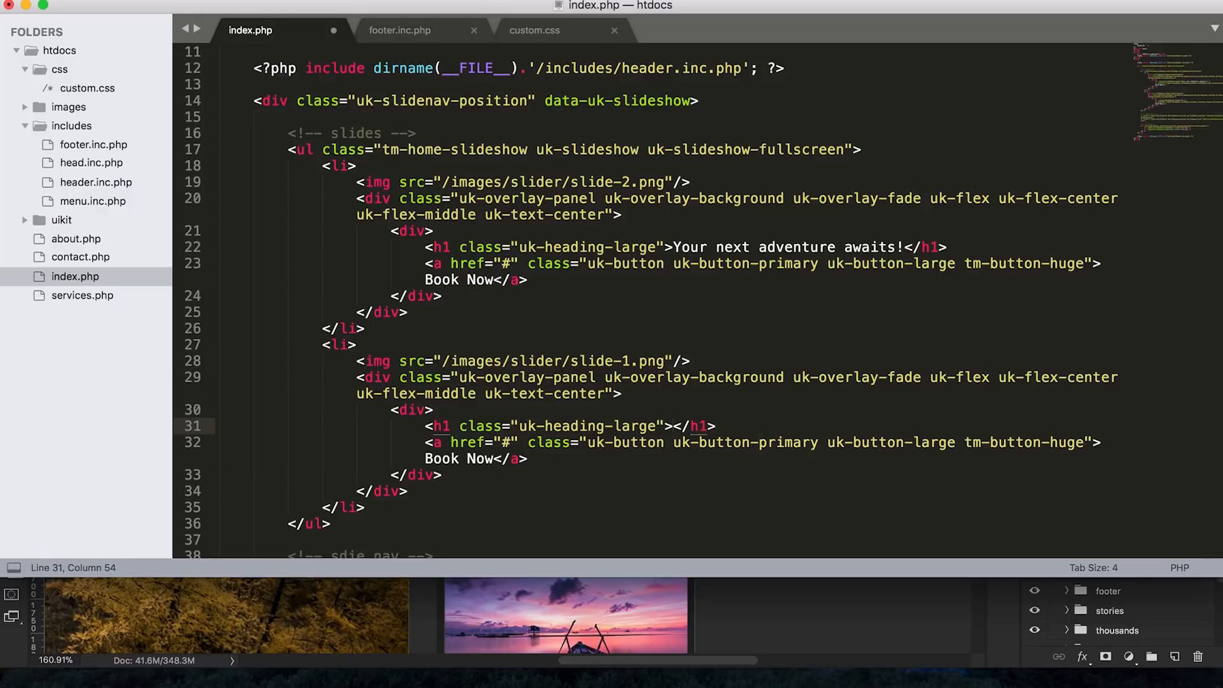
pyautogui.write('Have an a')
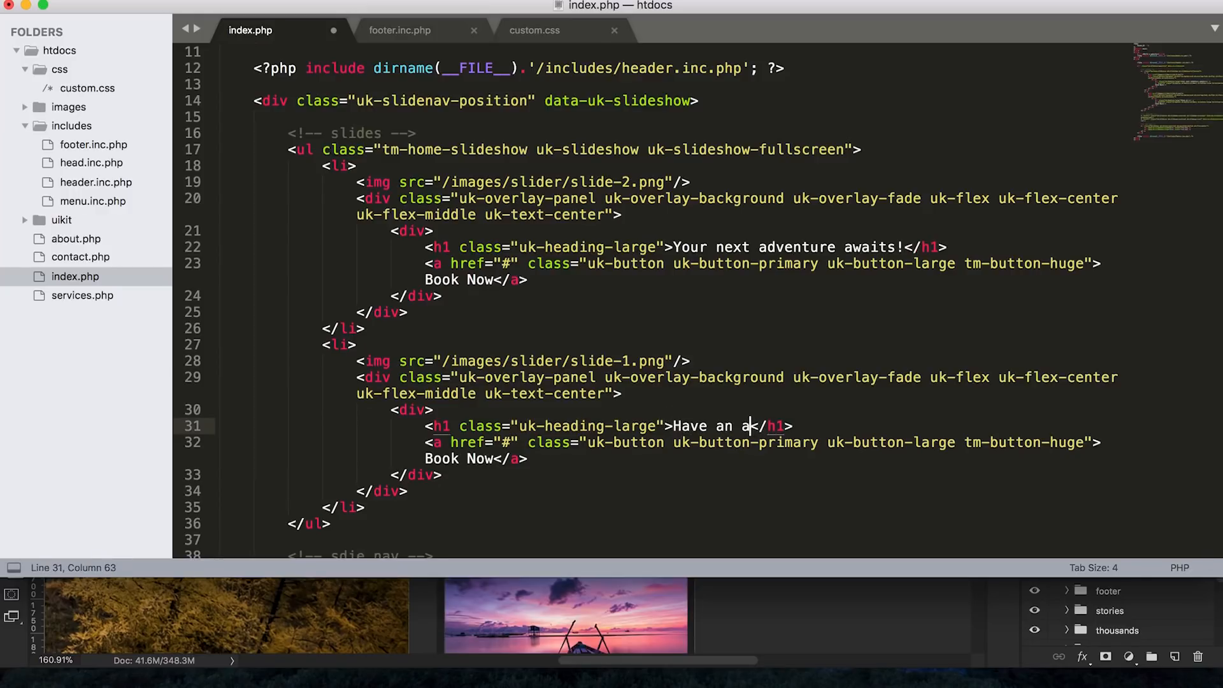
pyautogui.write('wesome d')
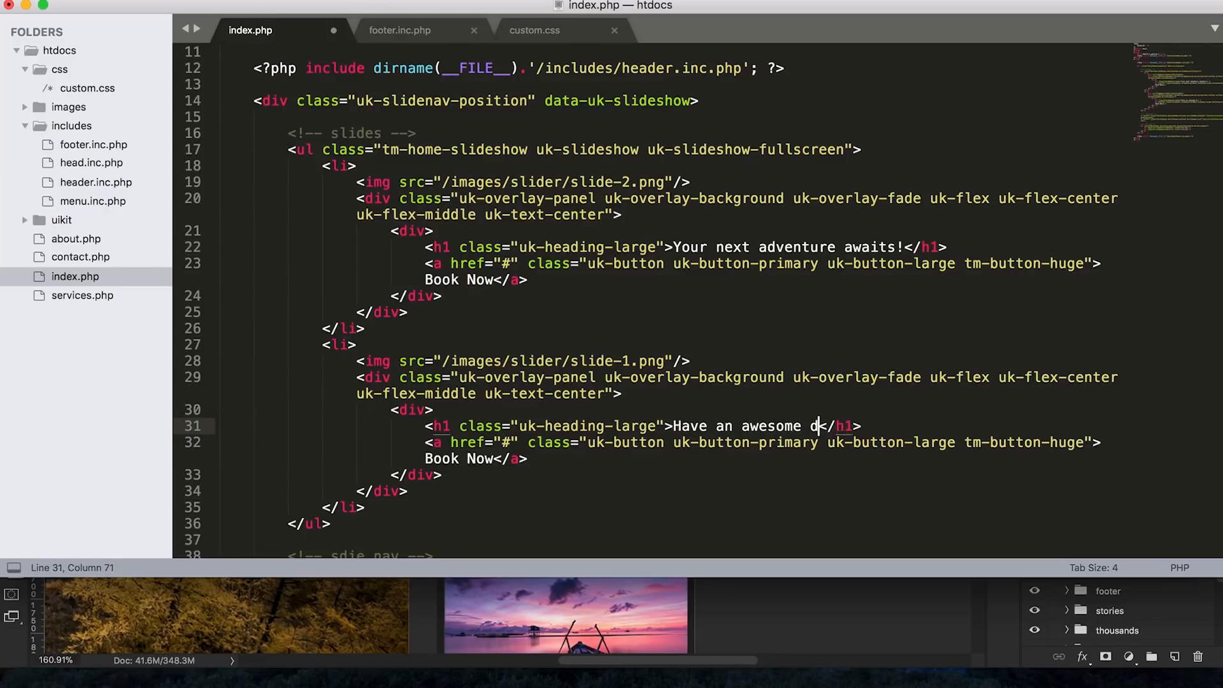
pyautogui.write('esert ho')
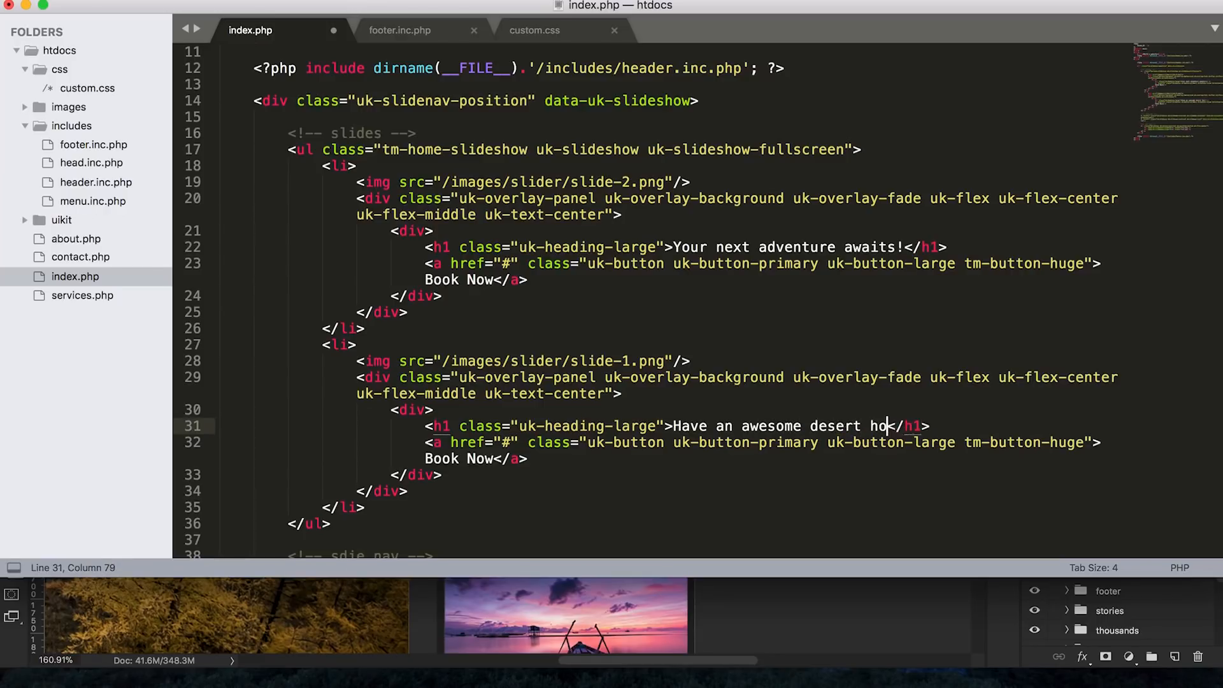
pyautogui.write('liday in Nam')
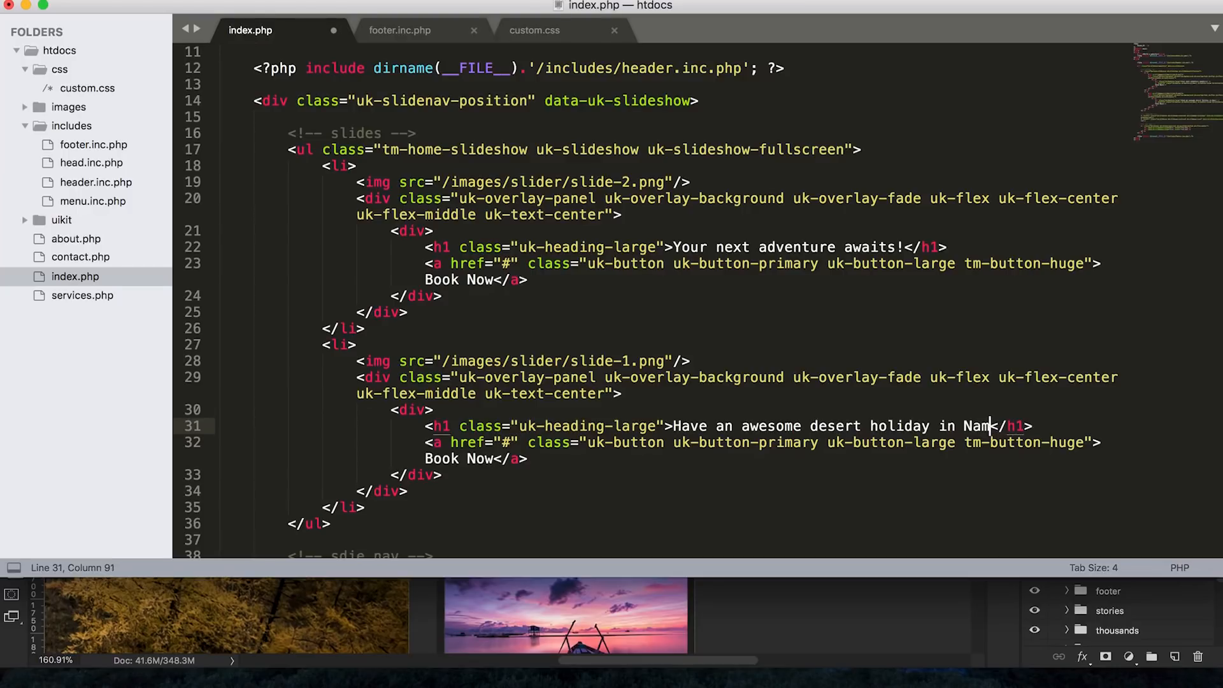
pyautogui.write('ibia')
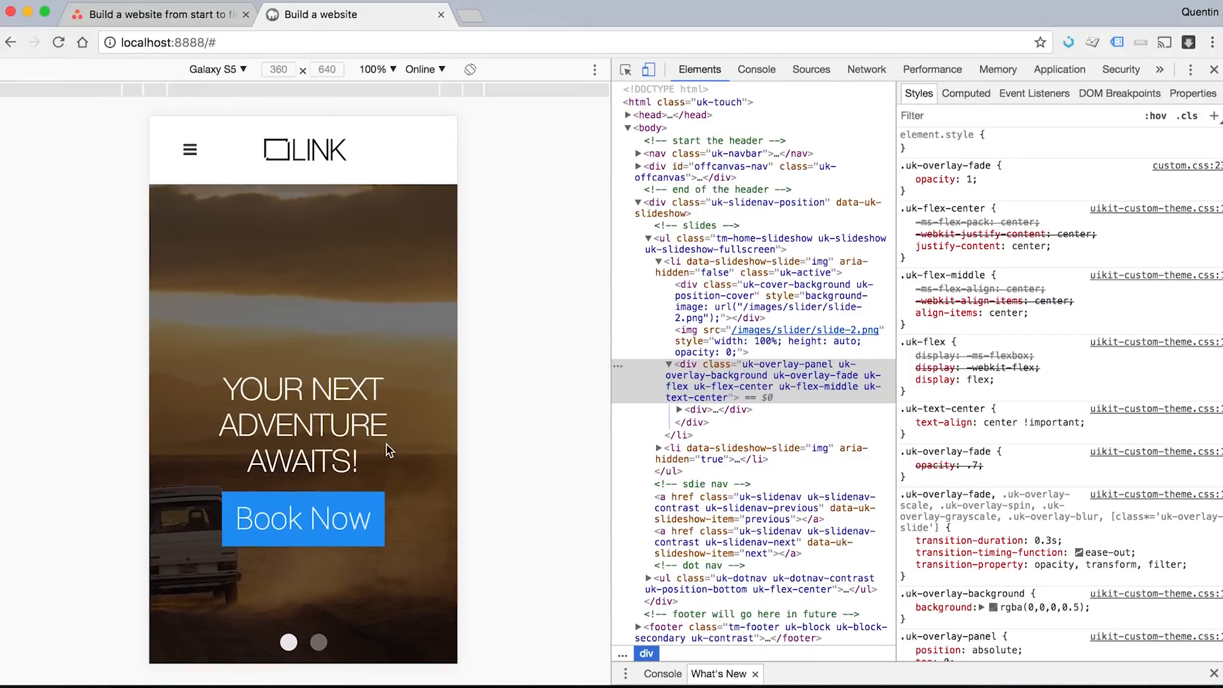
# Step: Show the second slide in the Galaxy S5 phone preview to view the Namibia heading
pyautogui.scroll(-3)
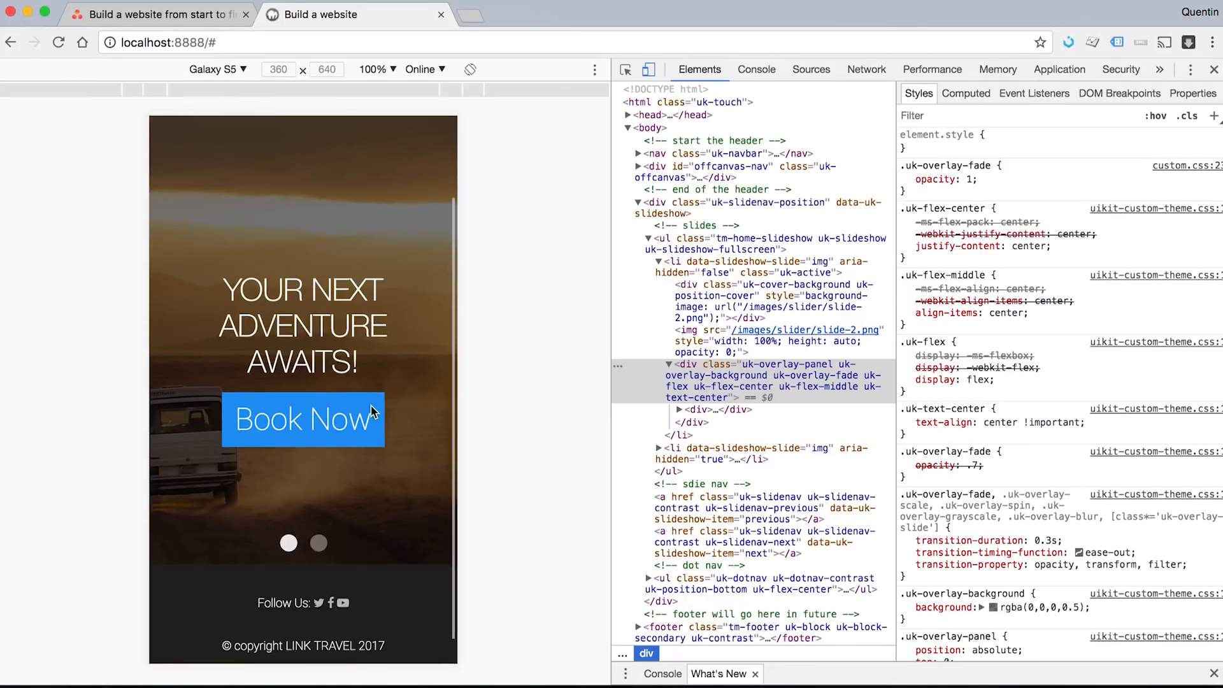
pyautogui.moveTo(364, 465)
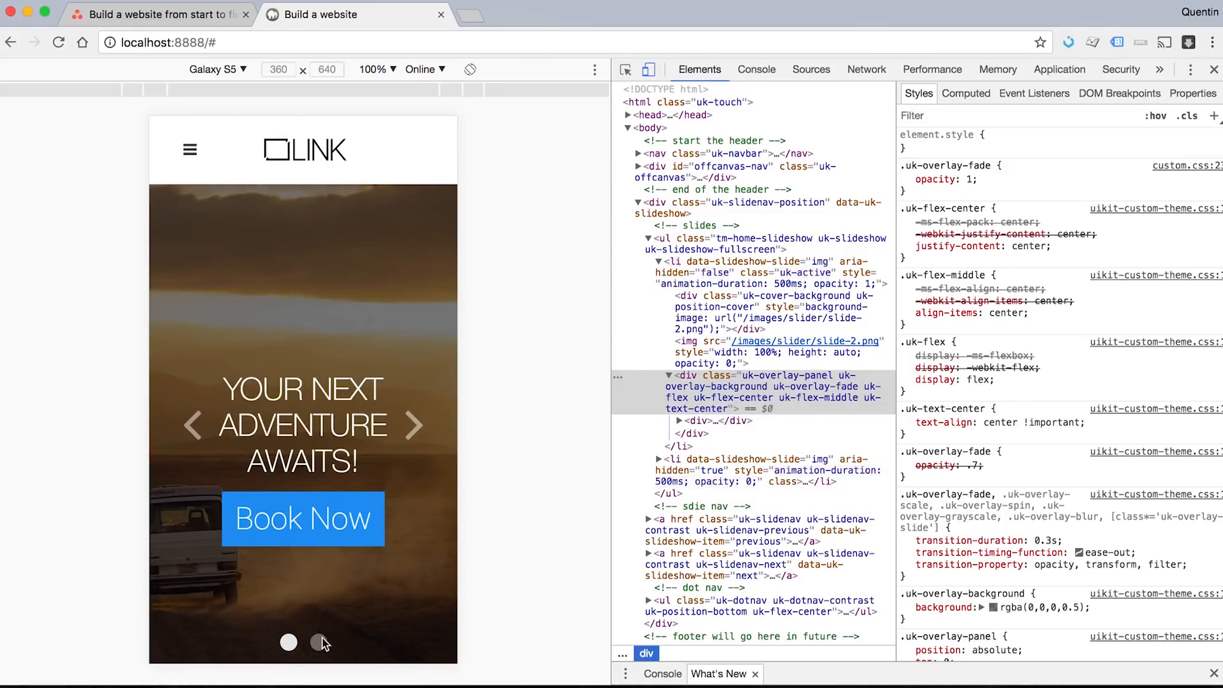
pyautogui.click(318, 642)
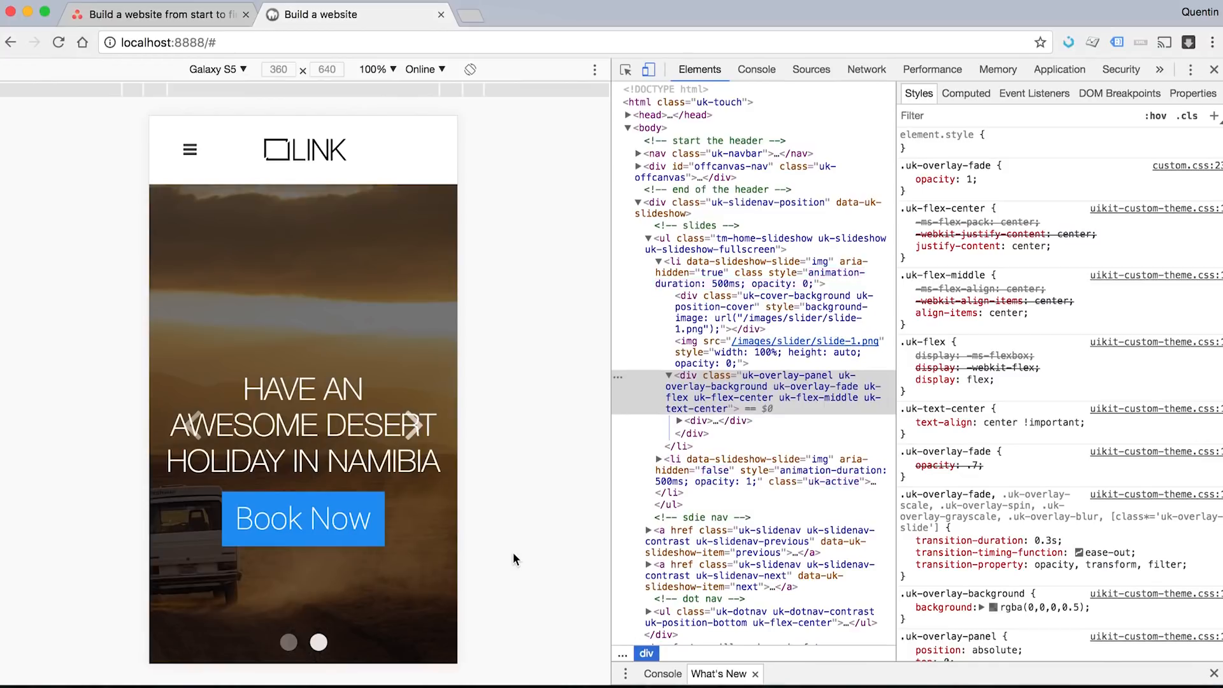
pyautogui.moveTo(557, 653)
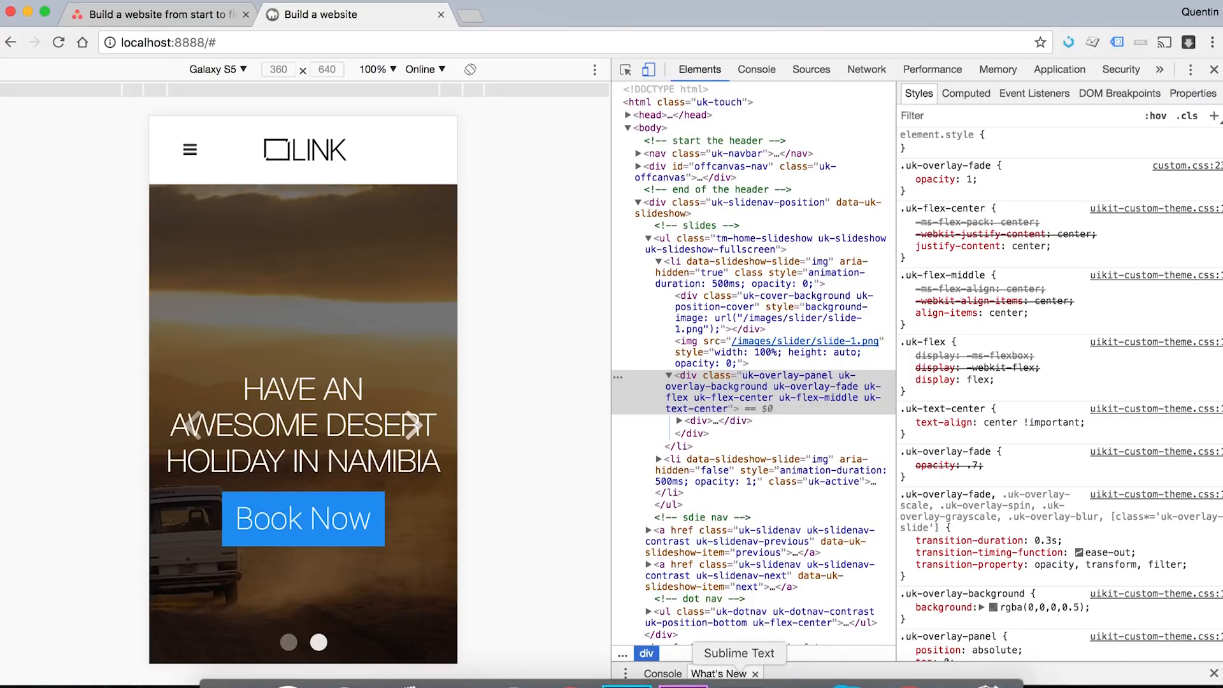
pyautogui.click(739, 653)
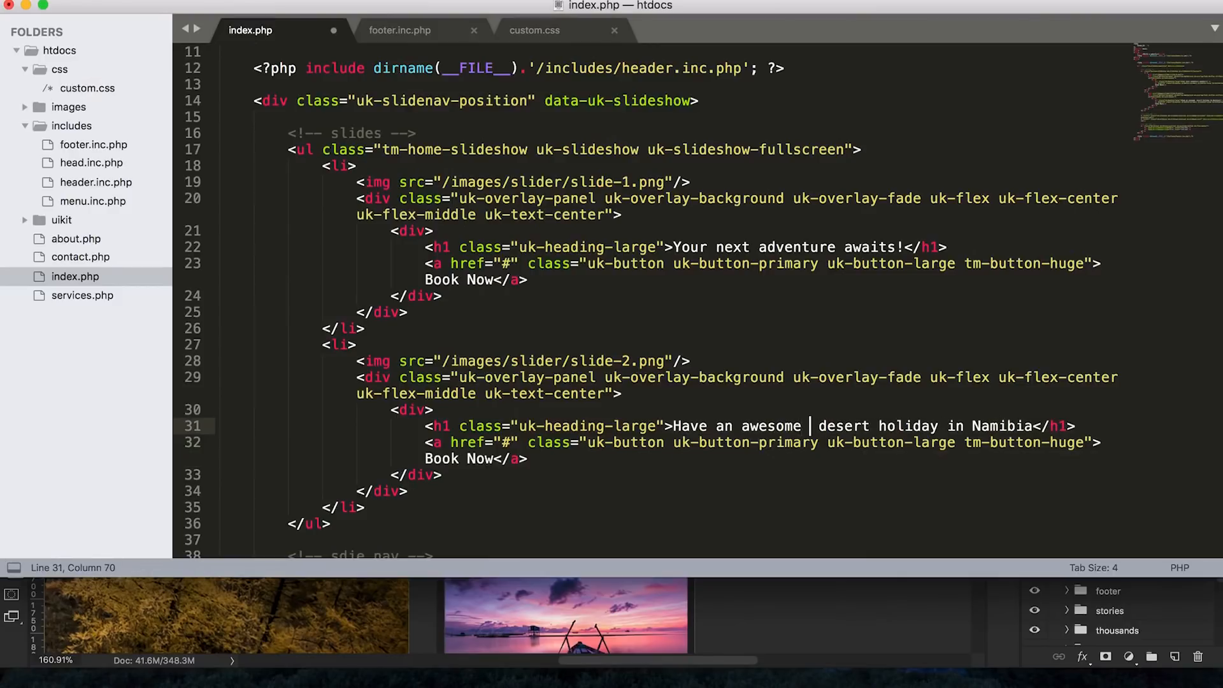
# Step: Add <br class="uk-visible-small" /> after 'awesome' and 'holiday' in the Namibia heading, and save
pyautogui.write('<br/>')
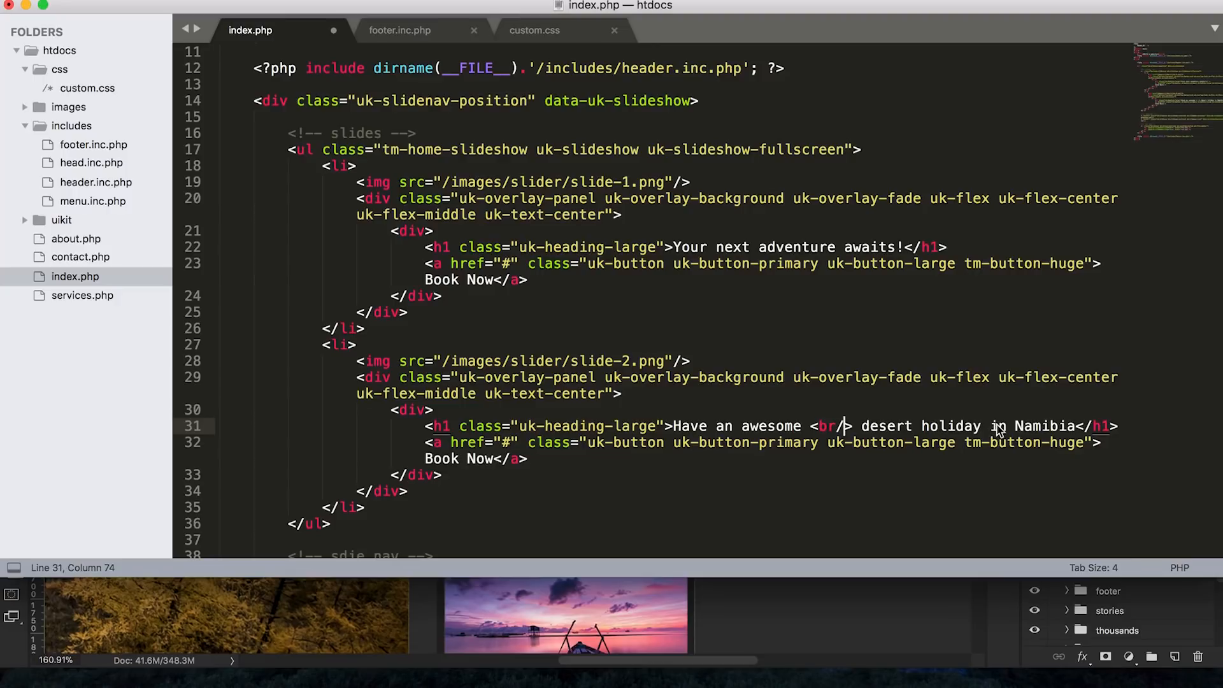
pyautogui.moveTo(981, 432)
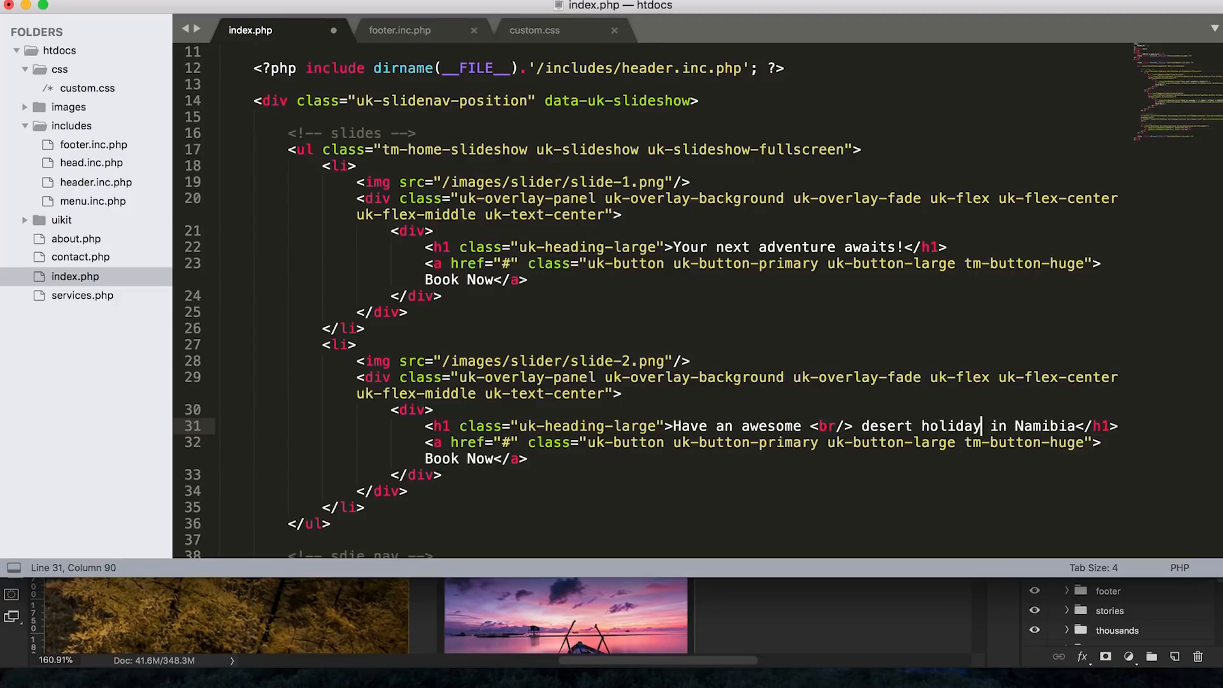
pyautogui.write('<br/>')
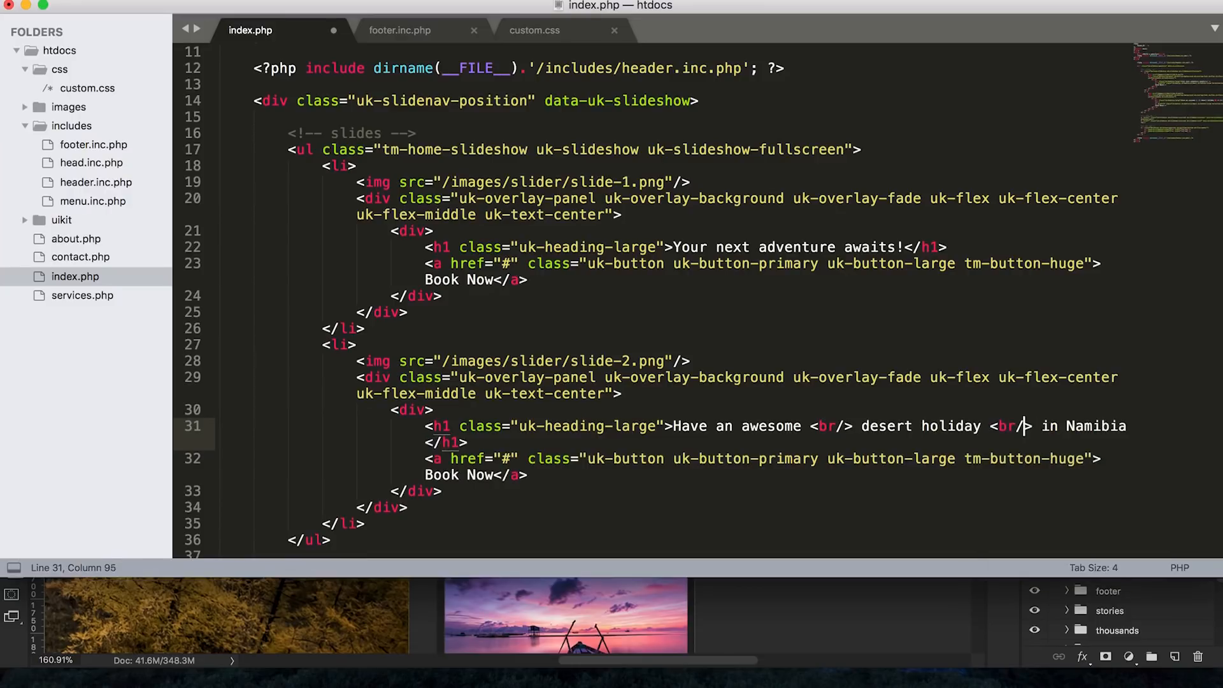
pyautogui.write('class="')
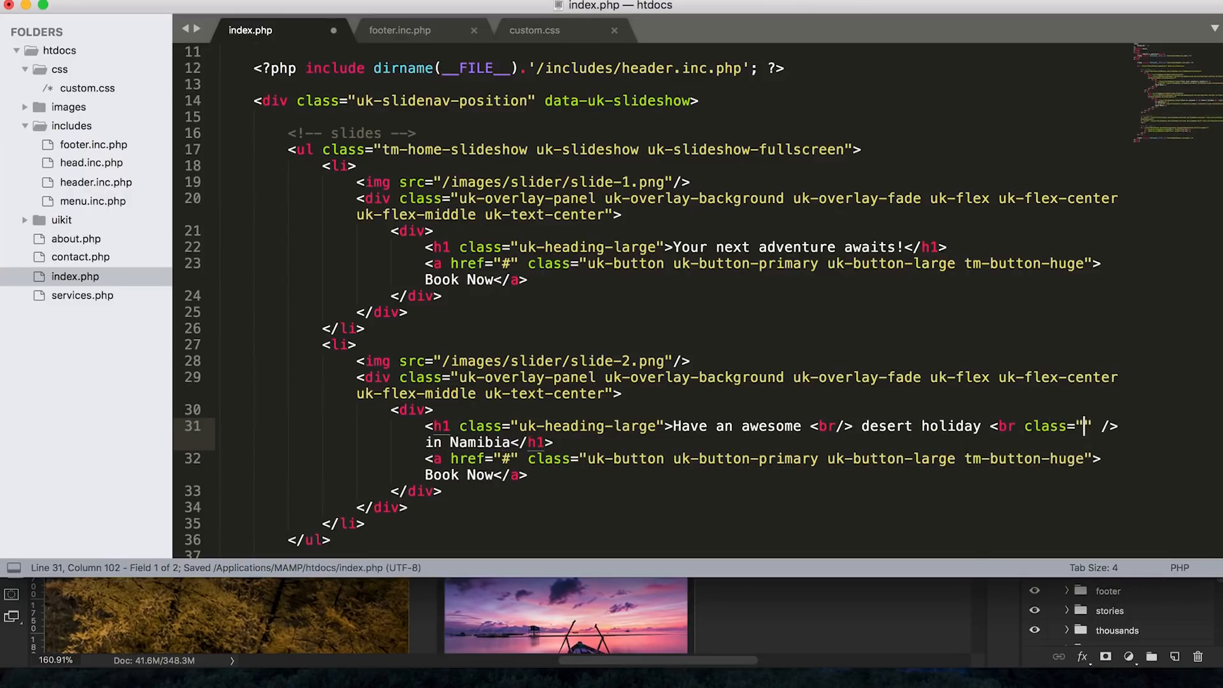
pyautogui.write('uk-')
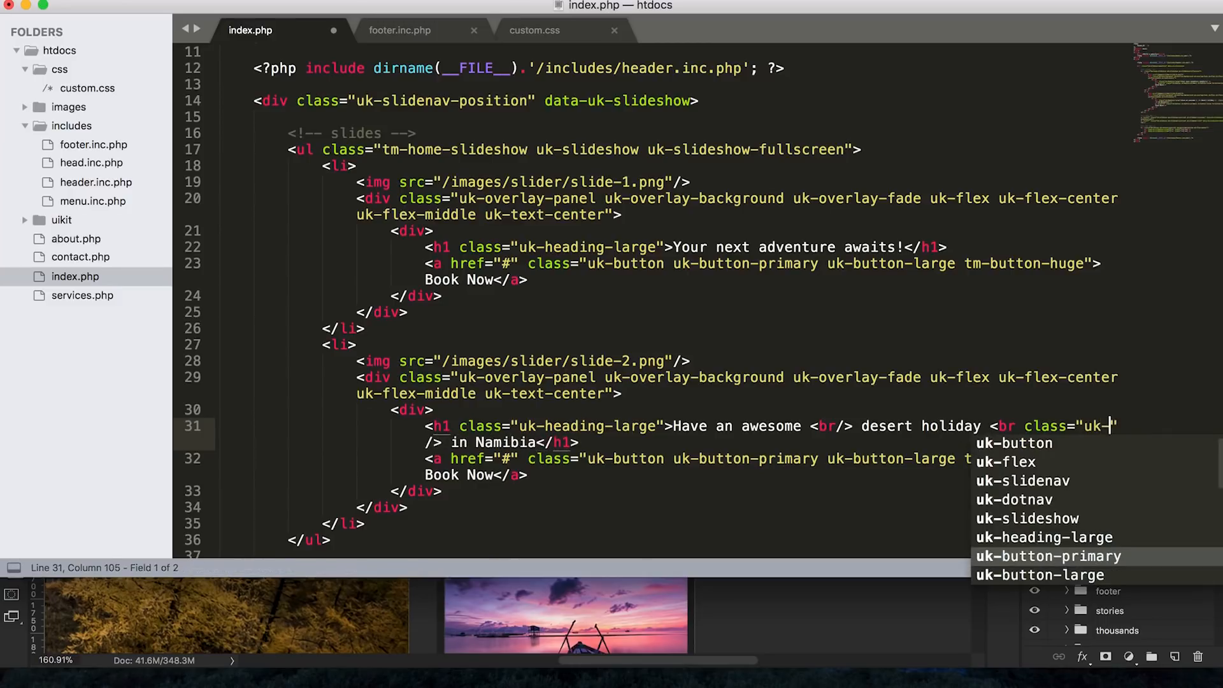
pyautogui.write('visible-small"')
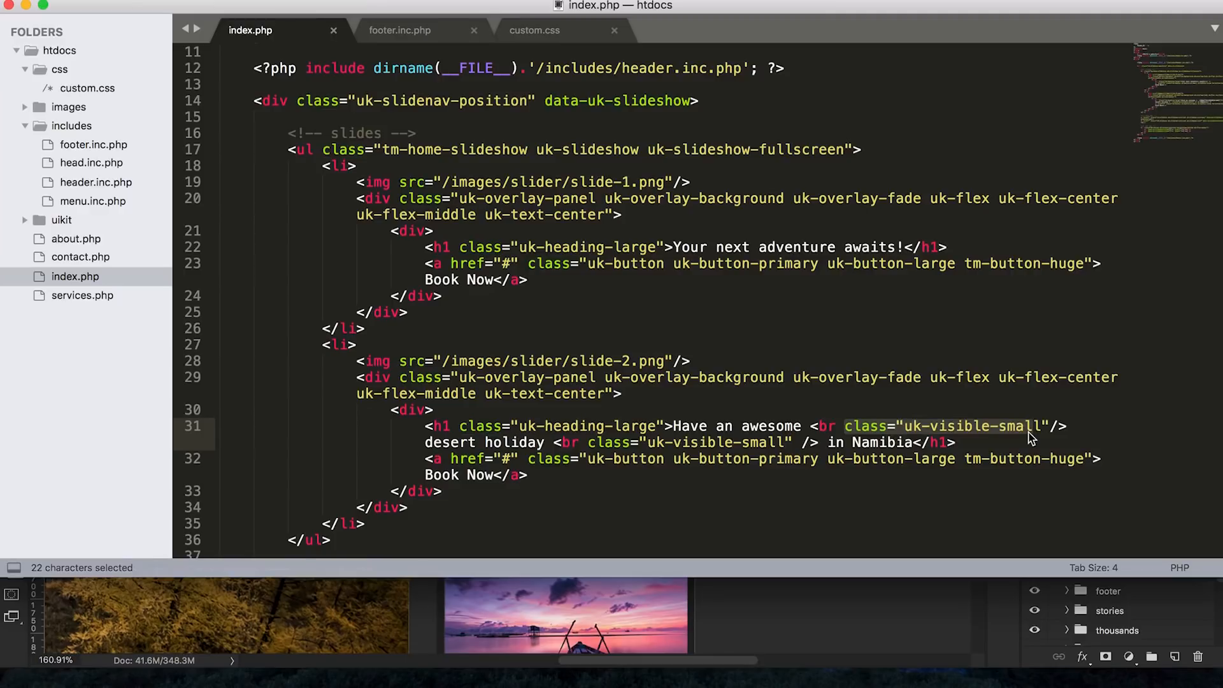
pyautogui.moveTo(767, 587)
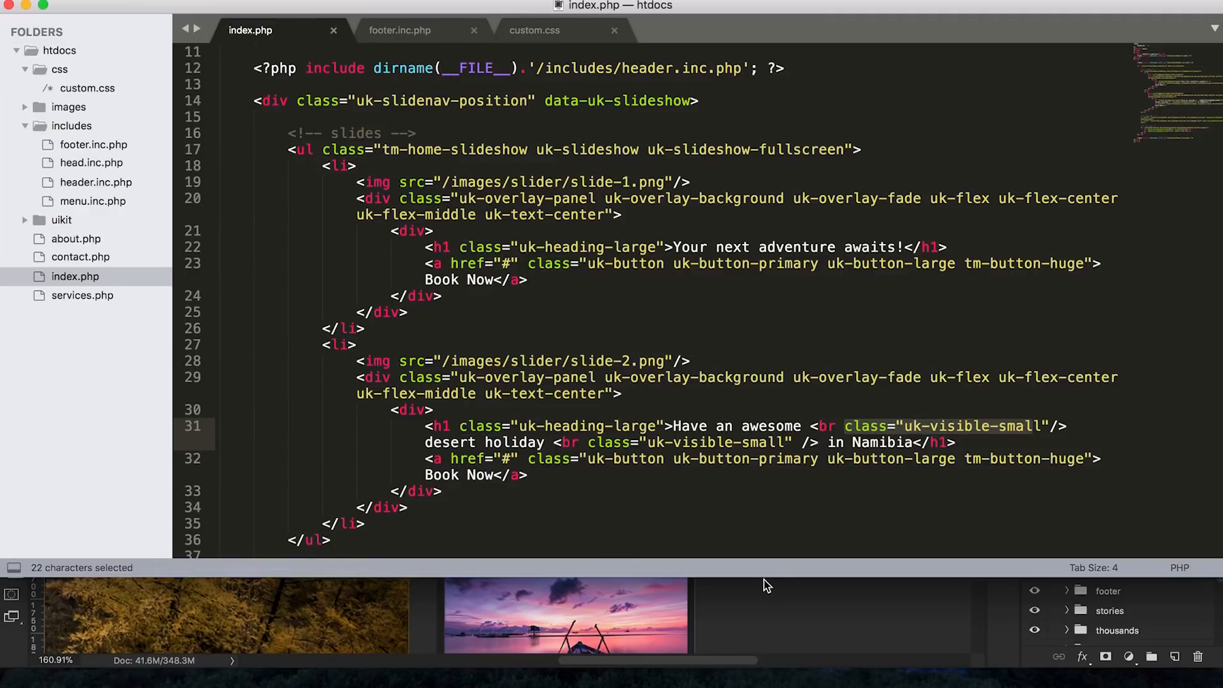
pyautogui.press('cmd+s')
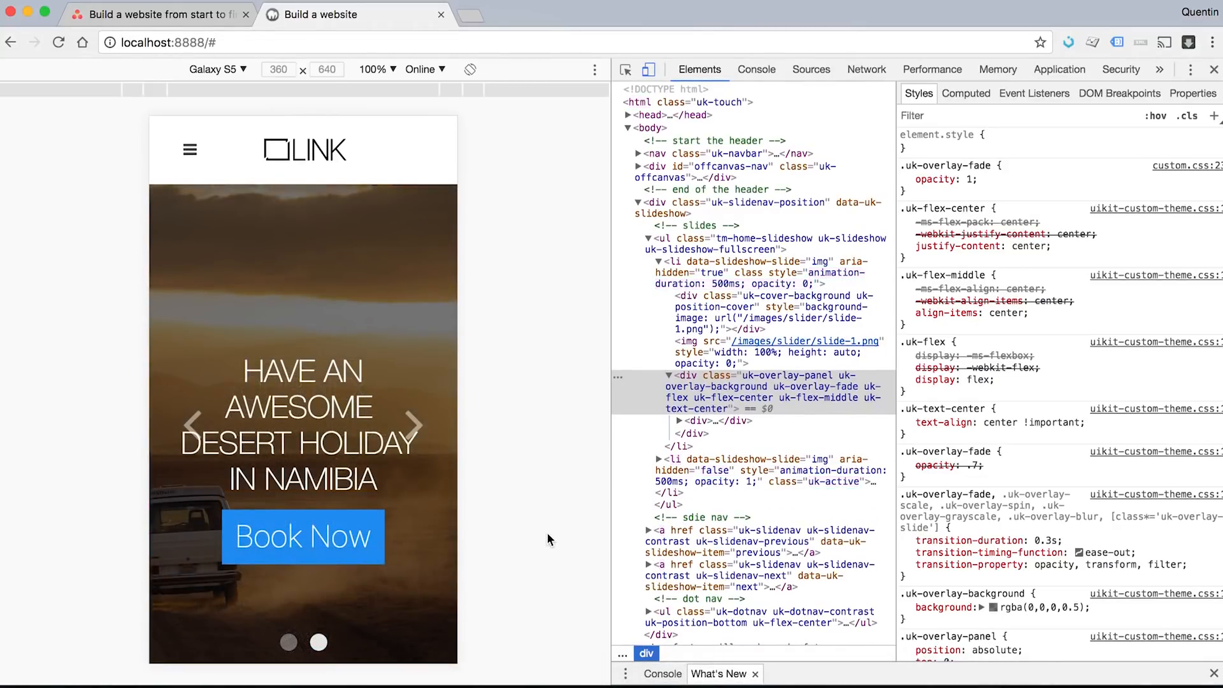
pyautogui.moveTo(434, 473)
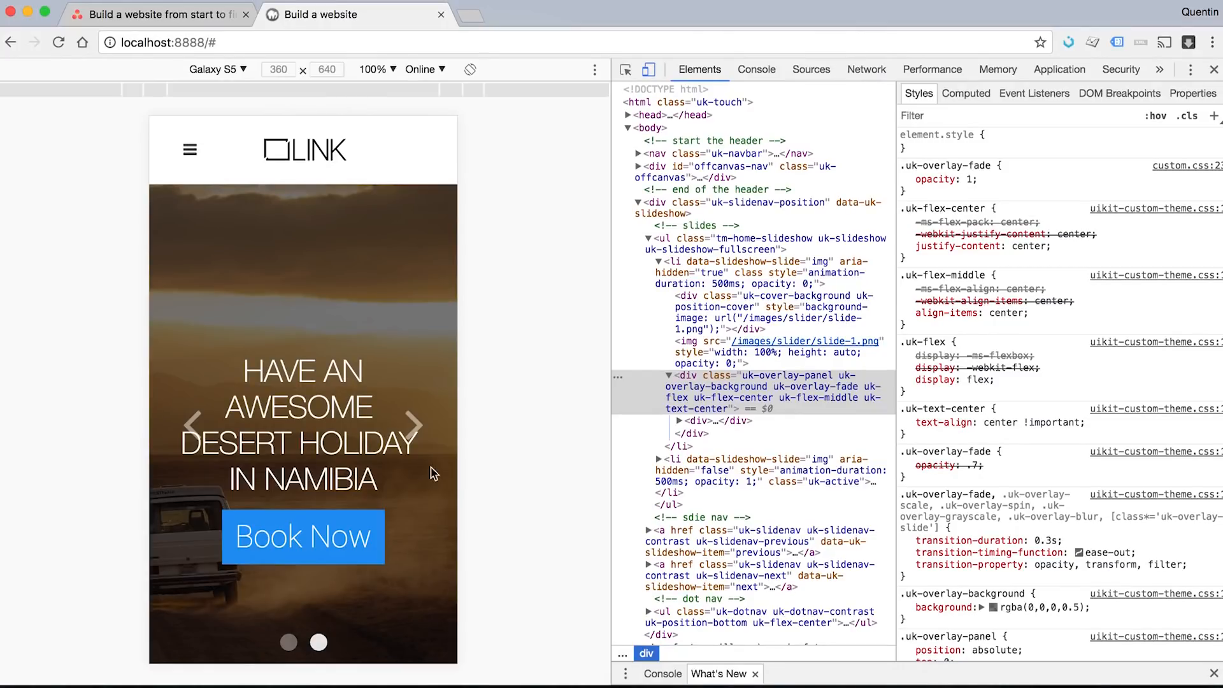
pyautogui.moveTo(133, 142)
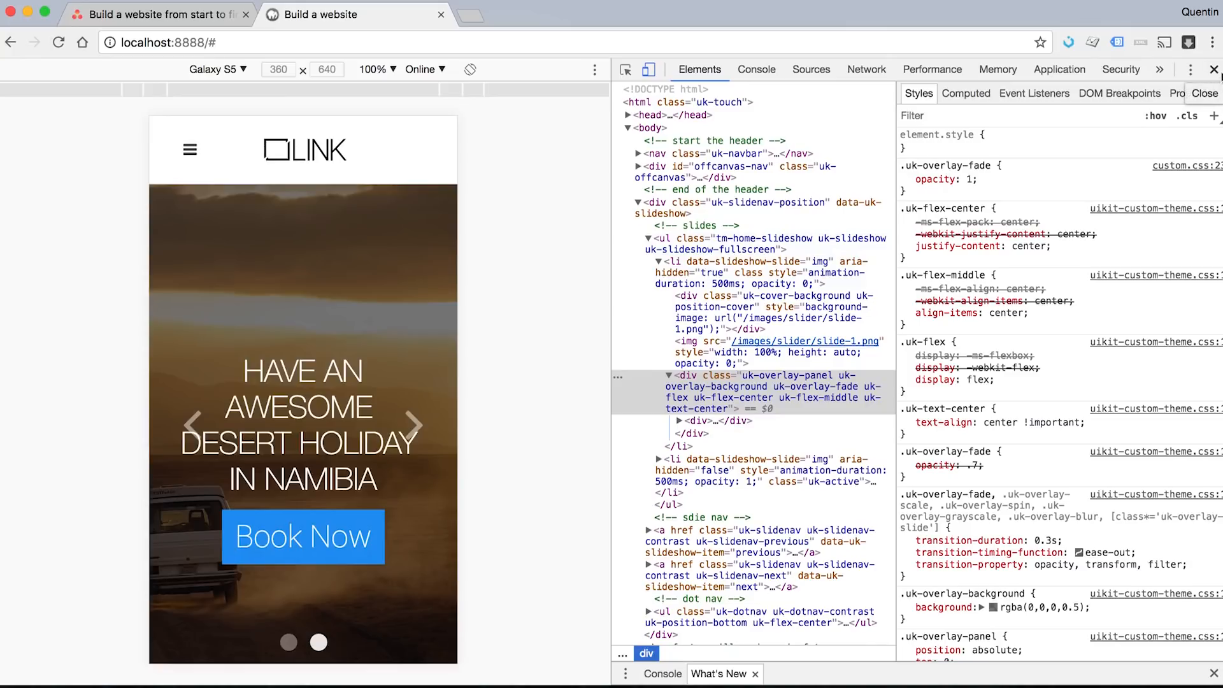
# Step: Compare the Namibia heading on desktop with DevTools device mode, returning to the previous slide
pyautogui.click(1212, 70)
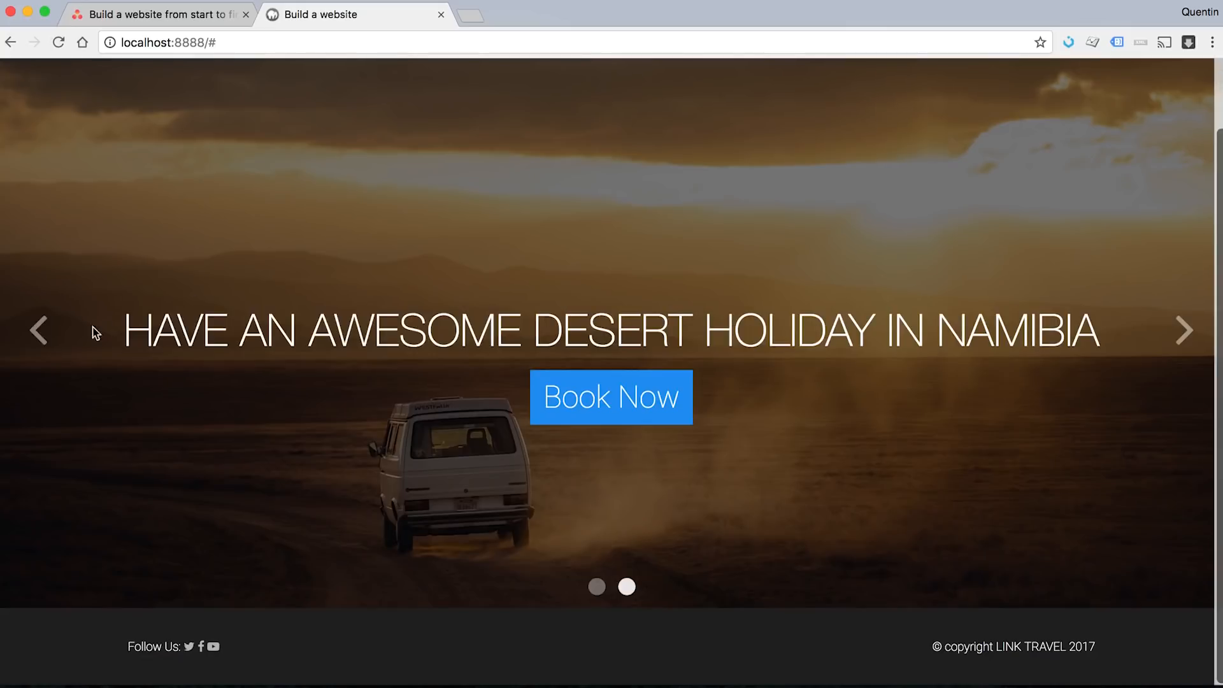
pyautogui.click(1185, 330)
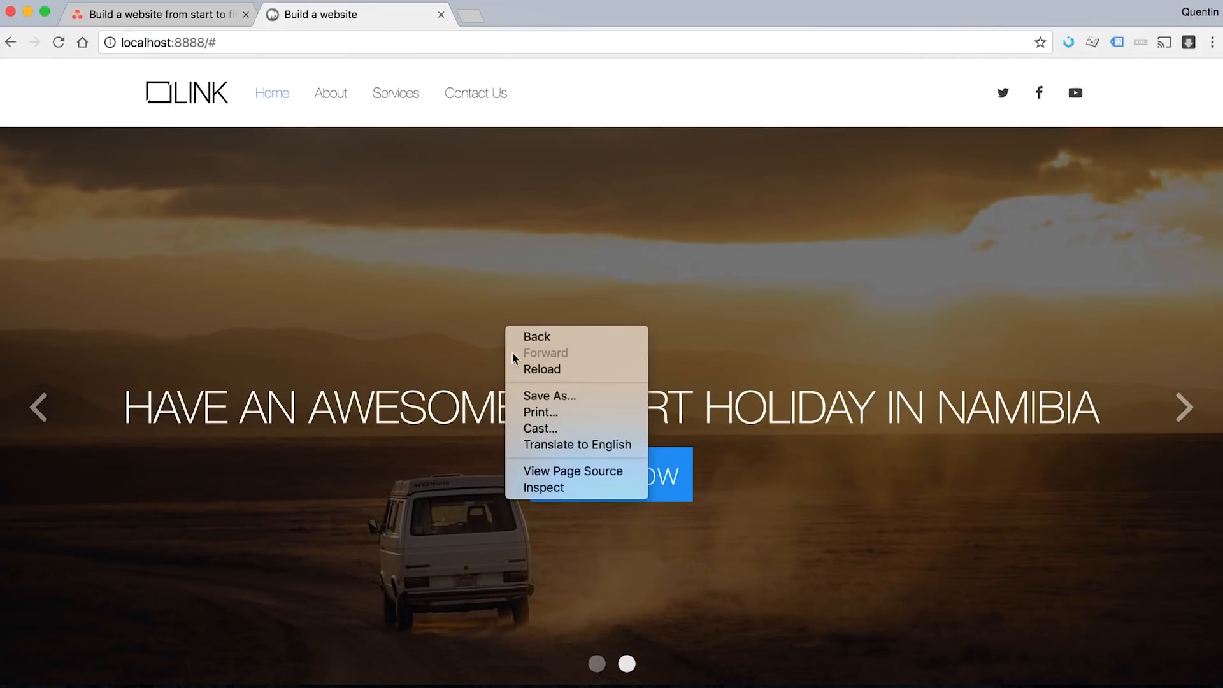
pyautogui.click(538, 488)
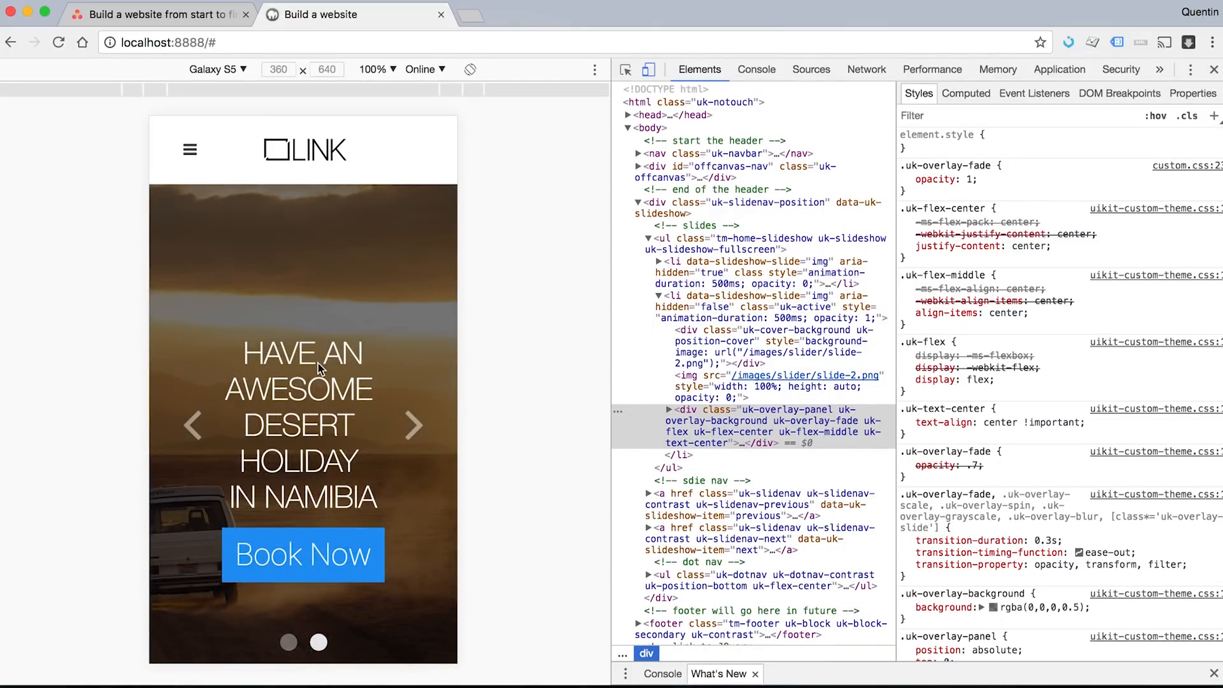
pyautogui.moveTo(295, 494)
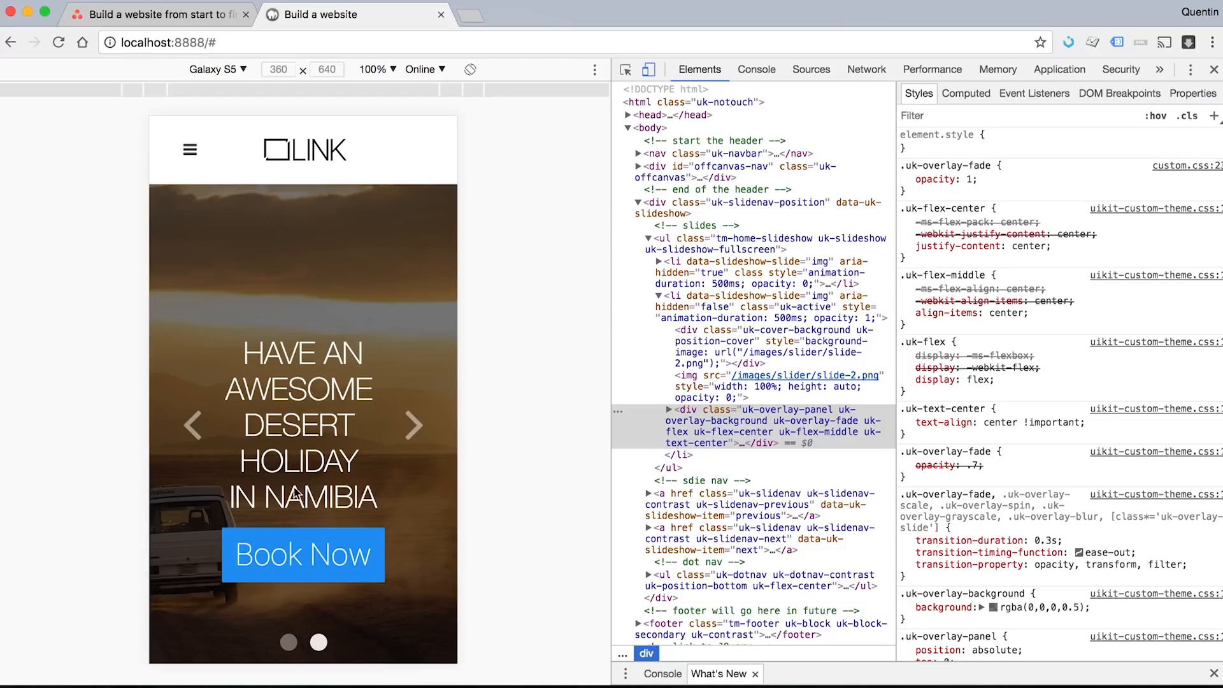
pyautogui.moveTo(355, 542)
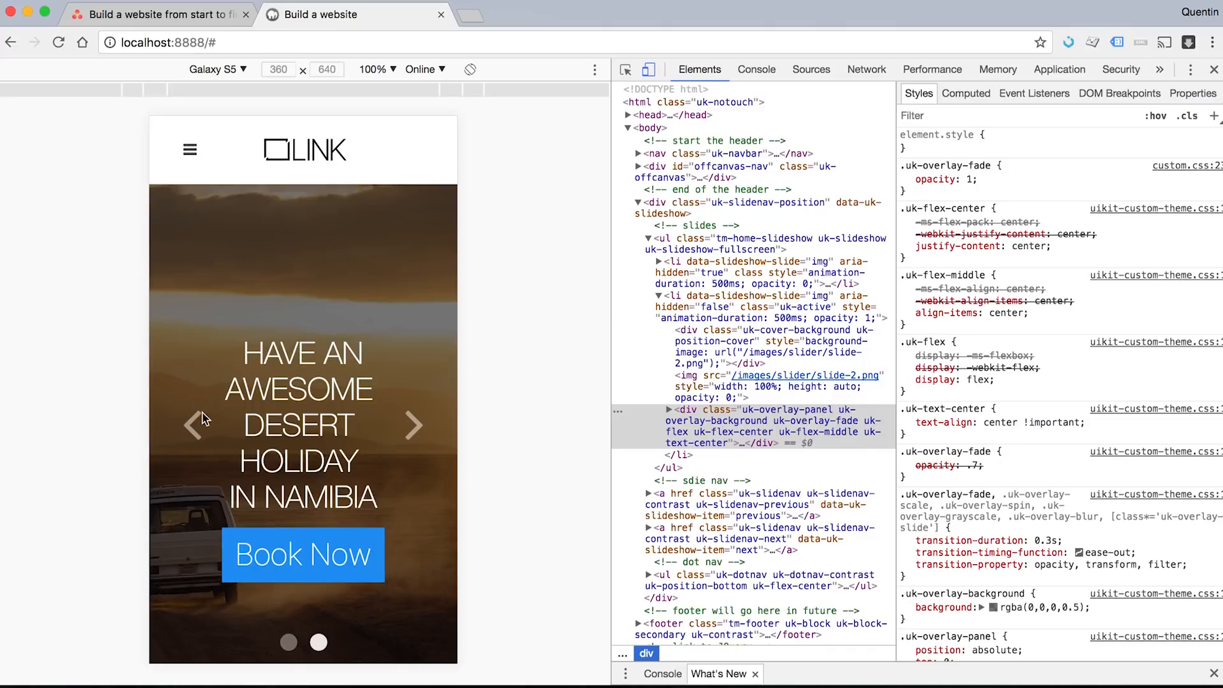
pyautogui.click(412, 425)
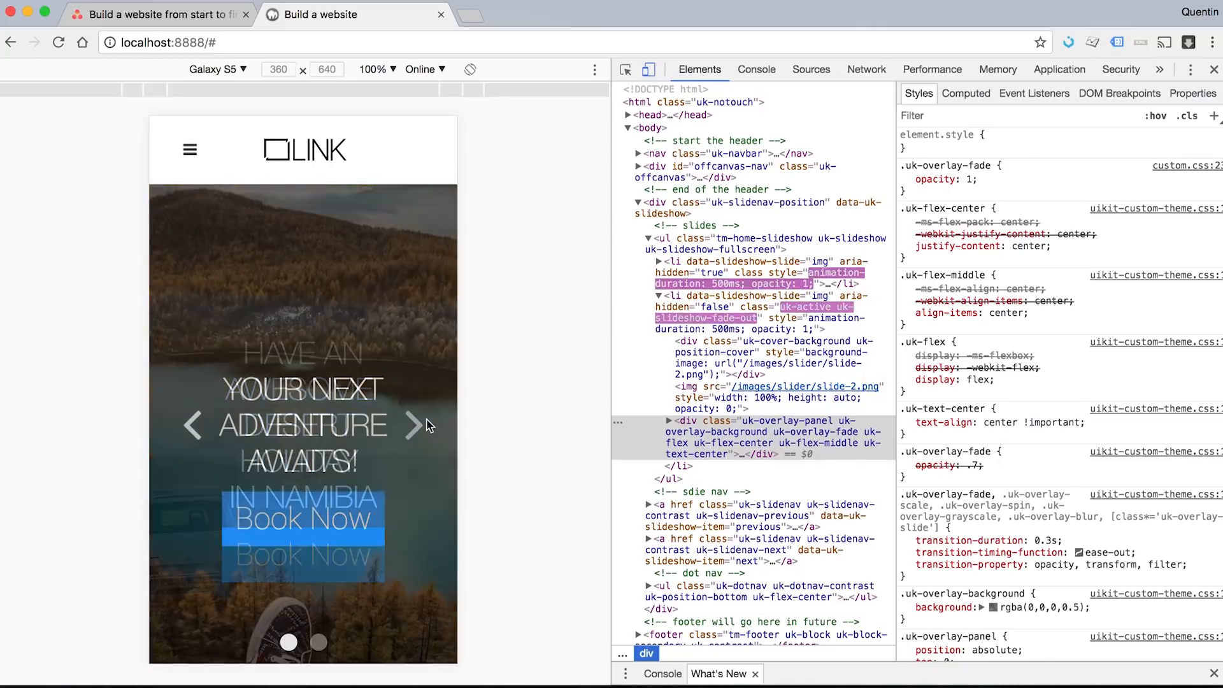